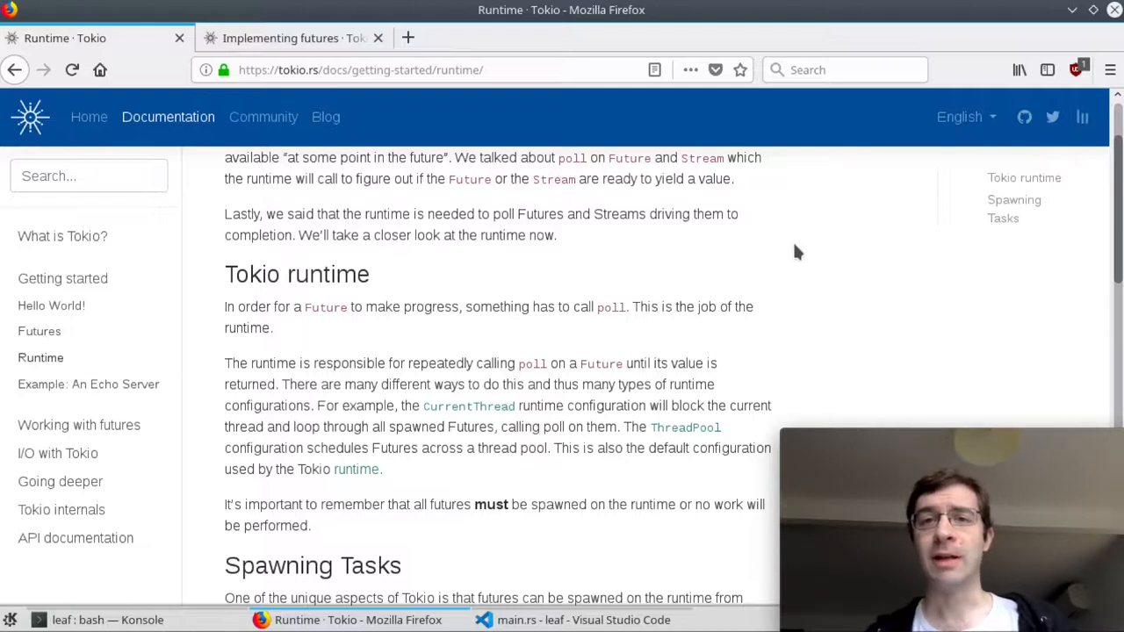
pyautogui.moveTo(372, 434)
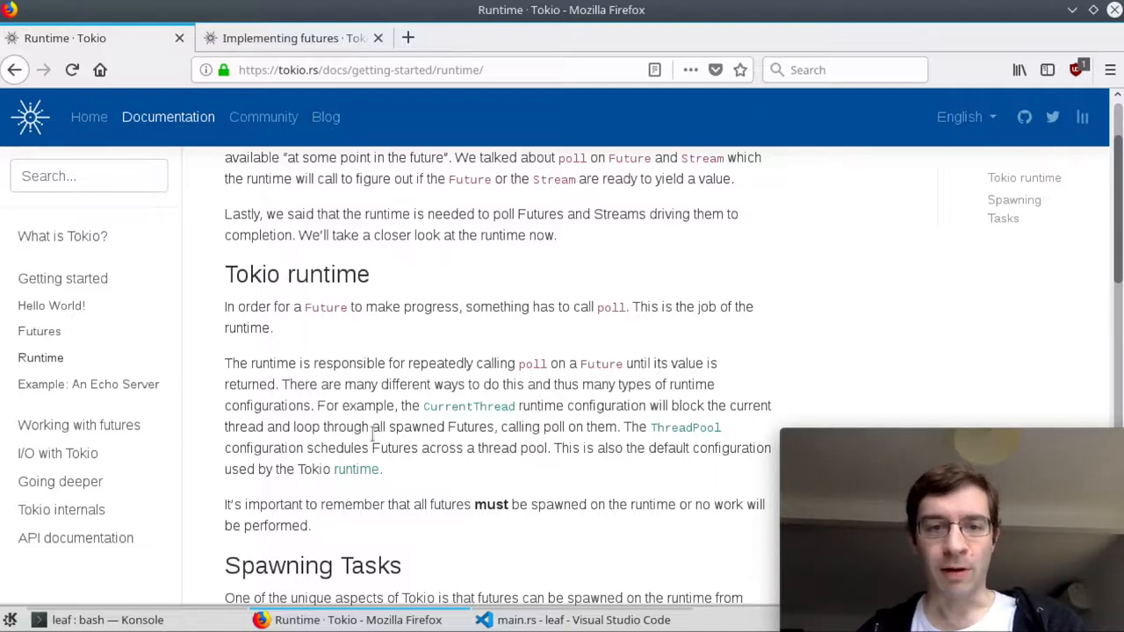
pyautogui.moveTo(463, 381)
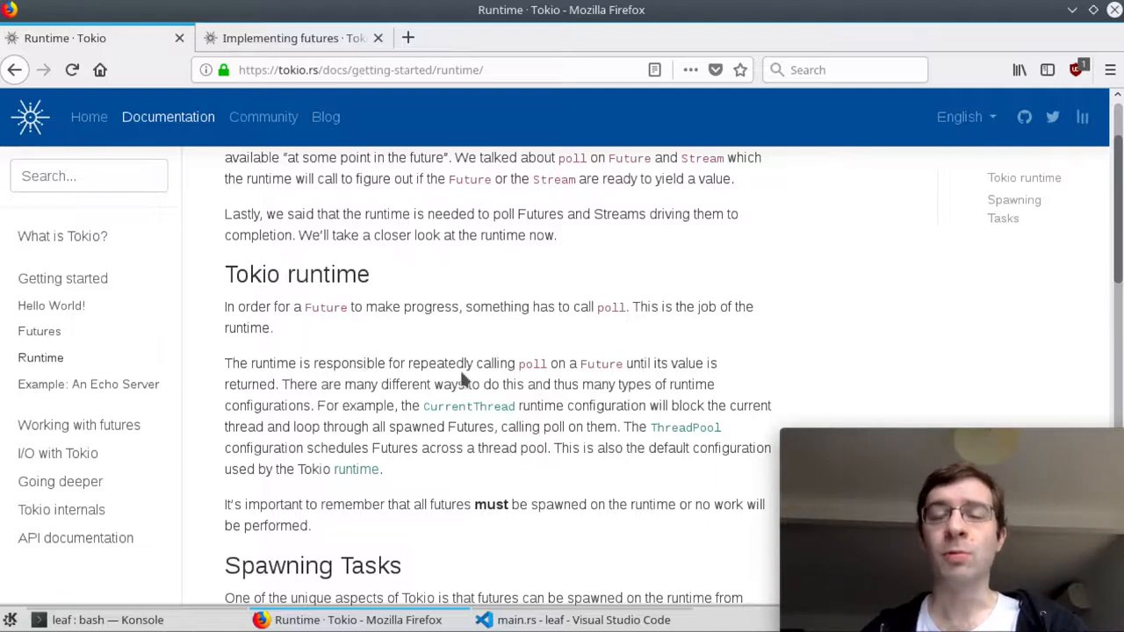
pyautogui.moveTo(677, 363)
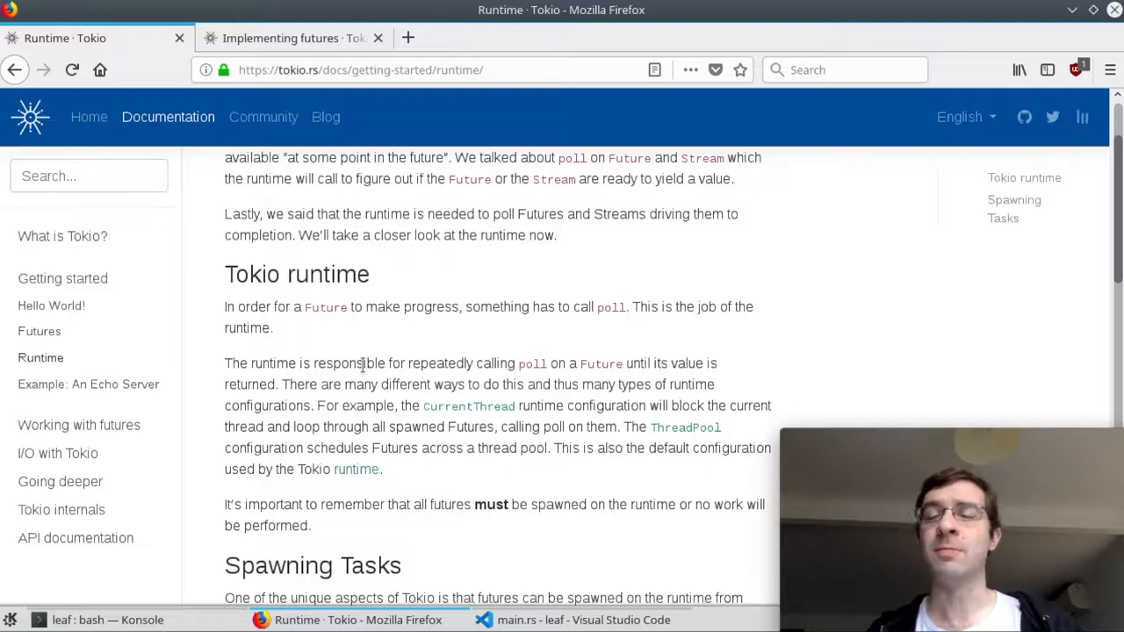
pyautogui.moveTo(397, 292)
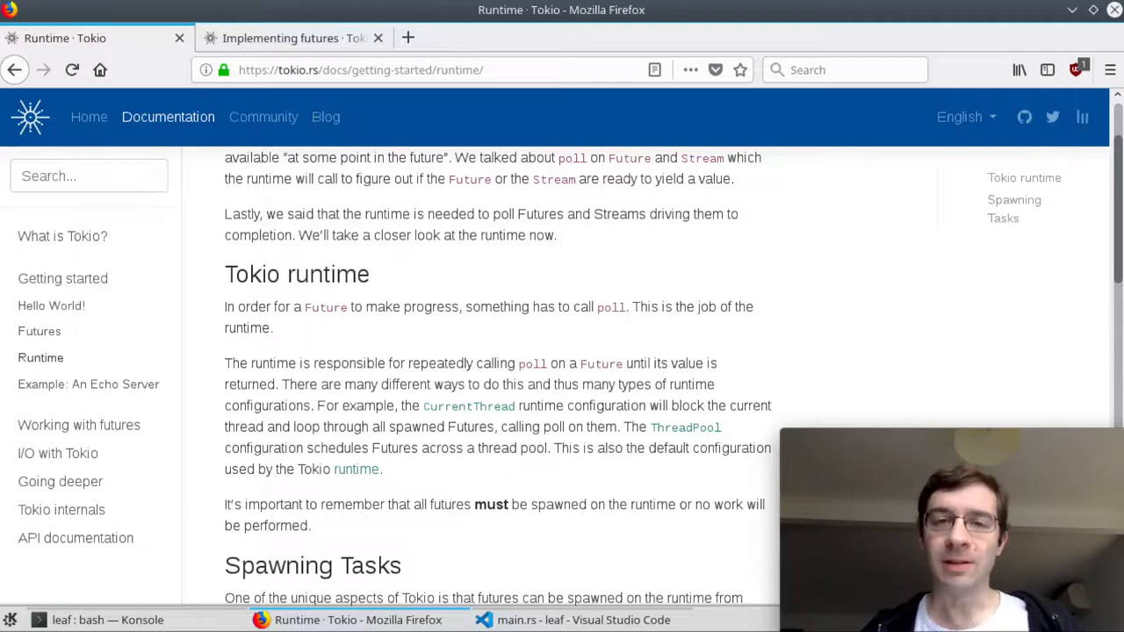
# Step: Switch Firefox to the Tokio 'Implementing futures' guide tab
pyautogui.click(290, 38)
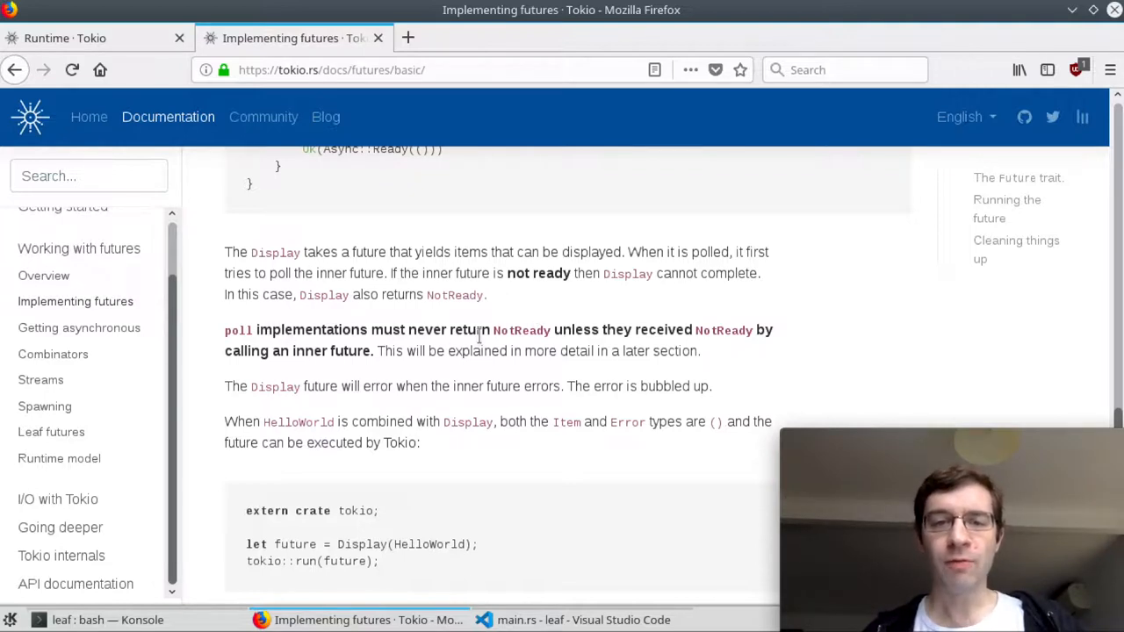
pyautogui.moveTo(787, 348)
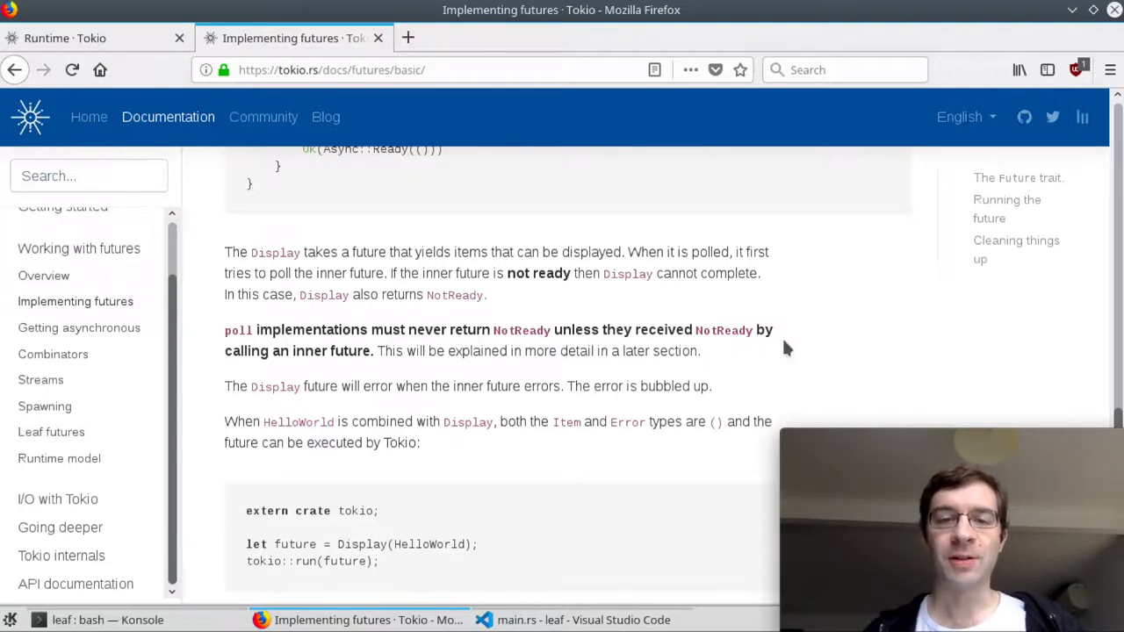
pyautogui.moveTo(748, 332)
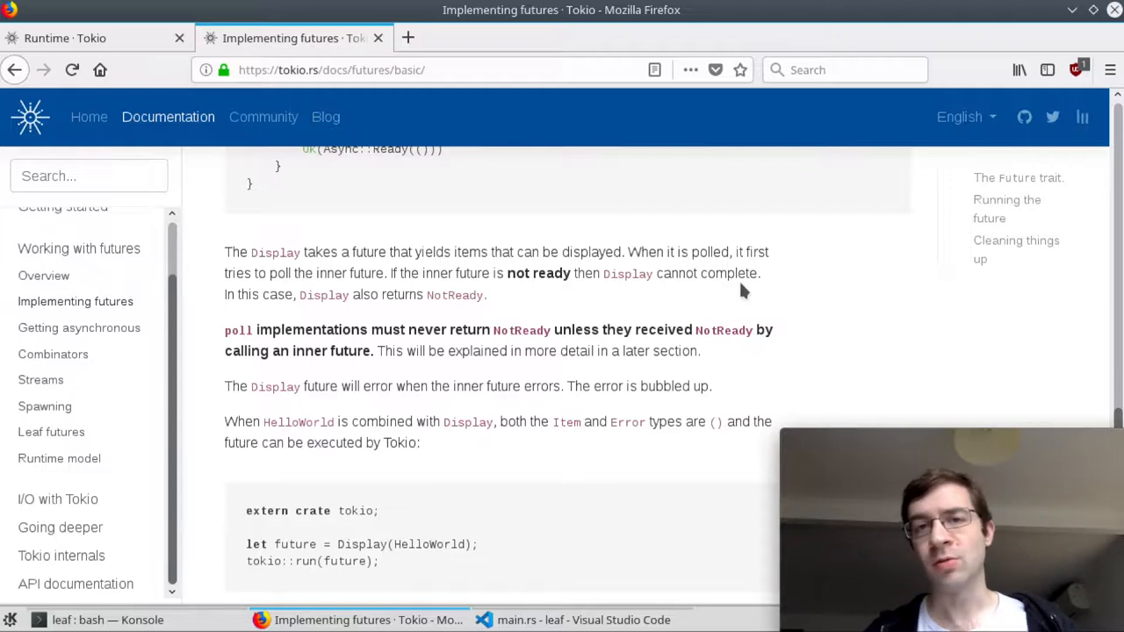
pyautogui.moveTo(707, 160)
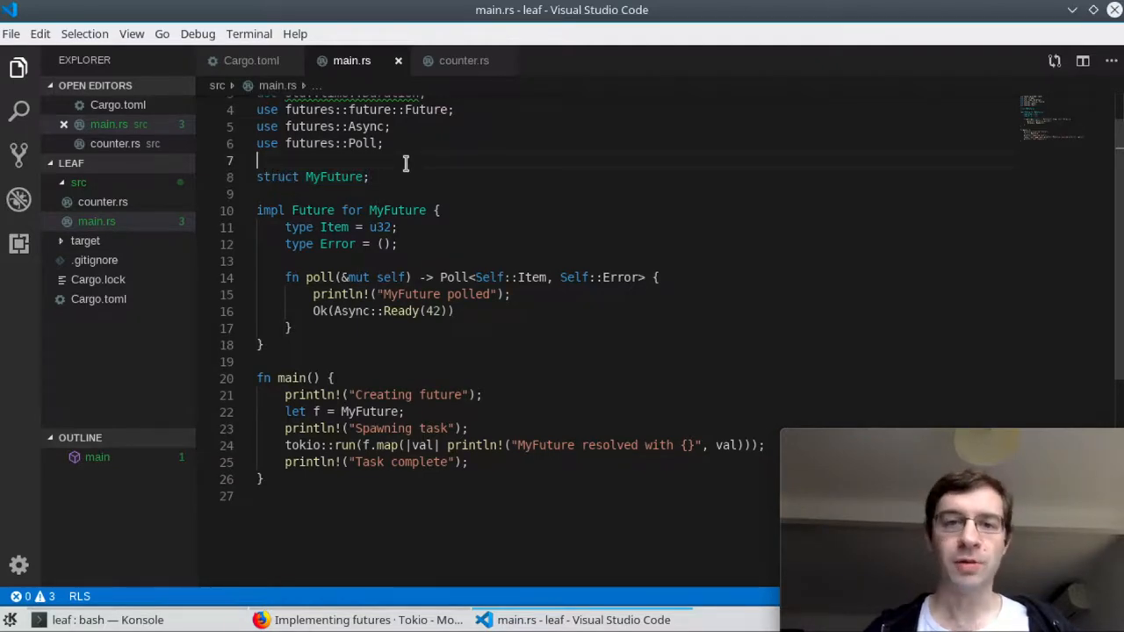
pyautogui.moveTo(624, 333)
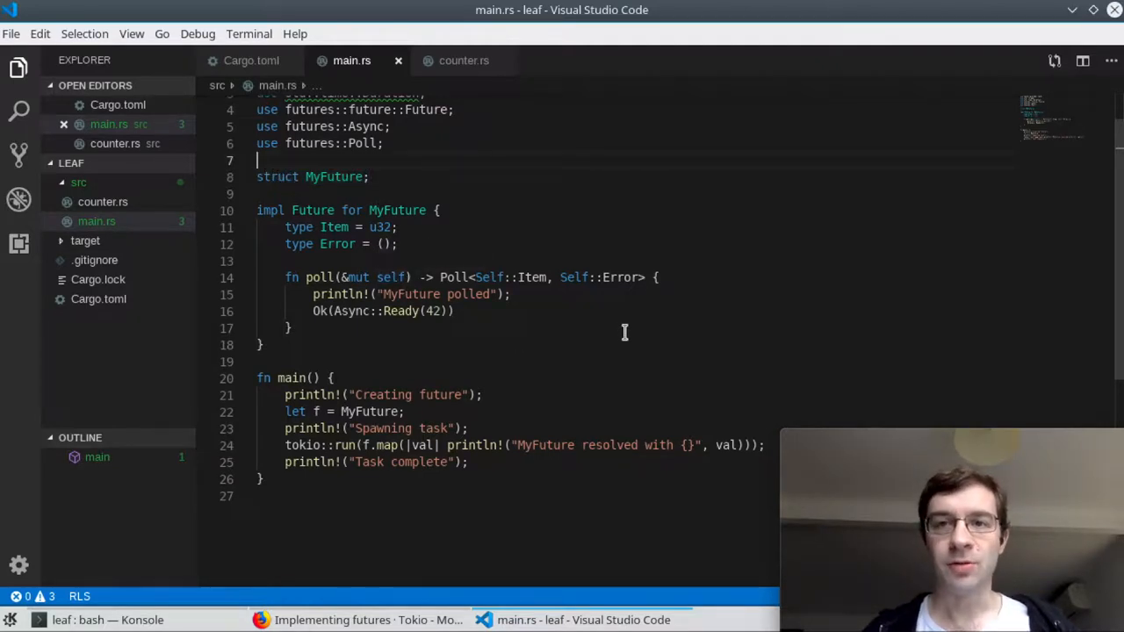
pyautogui.moveTo(622, 345)
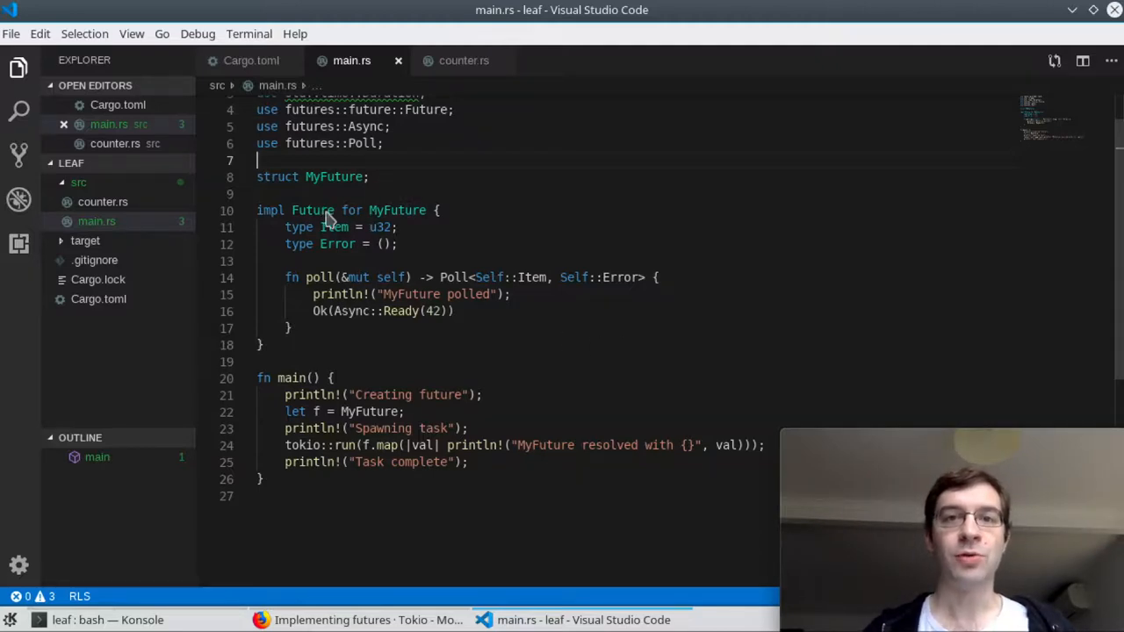
# Step: Walk through the MyFuture struct and tokio::run code in main.rs
pyautogui.click(399, 243)
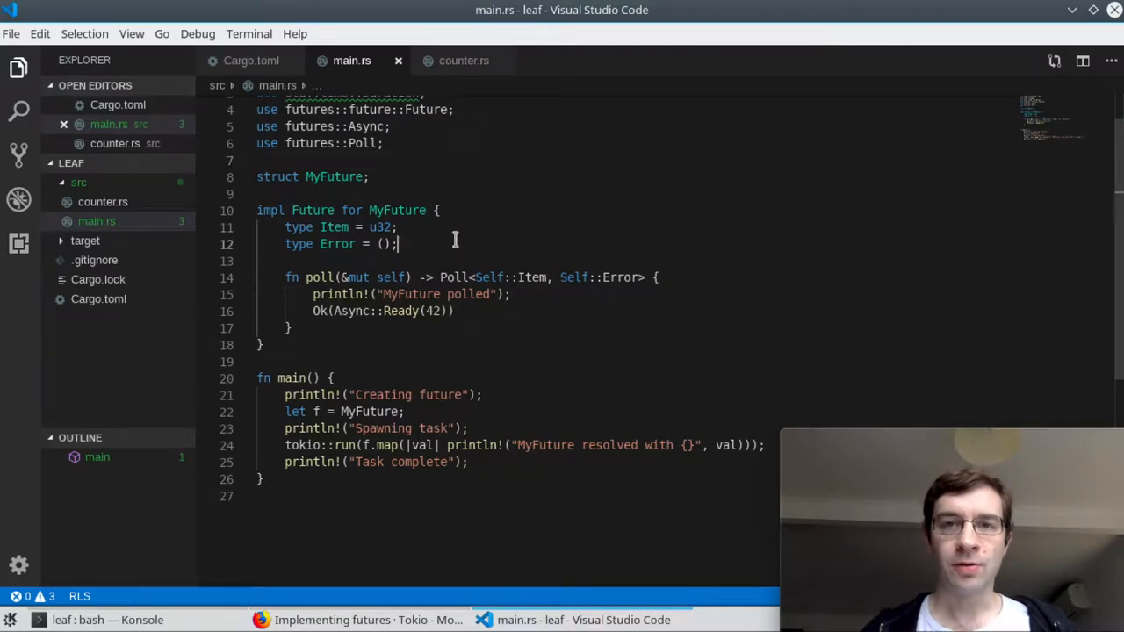
pyautogui.moveTo(502, 217)
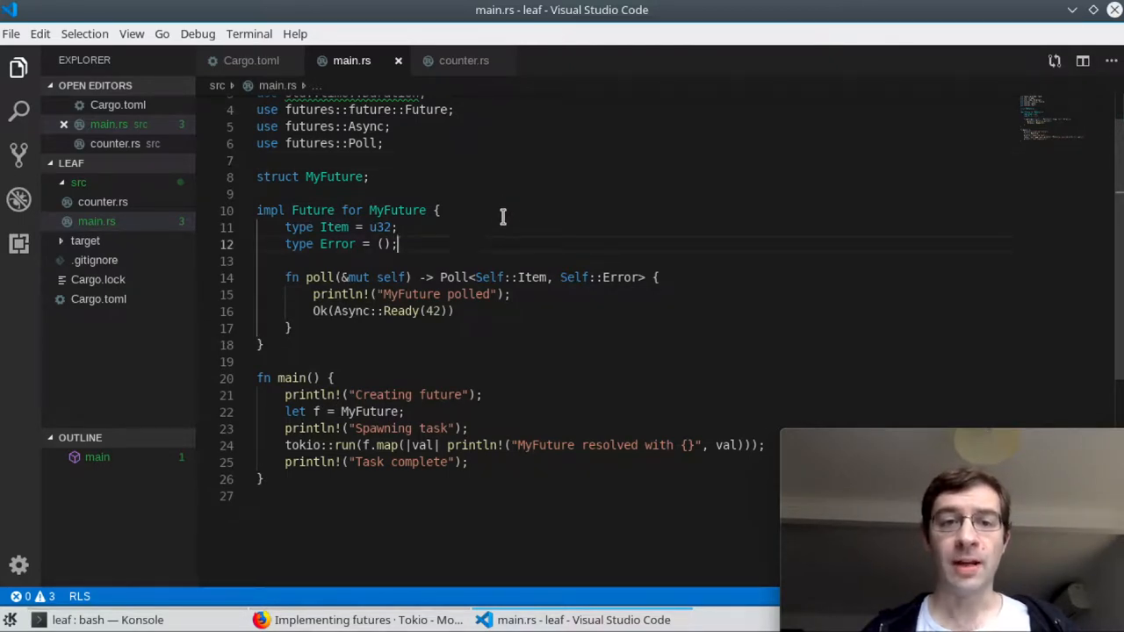
pyautogui.click(397, 227)
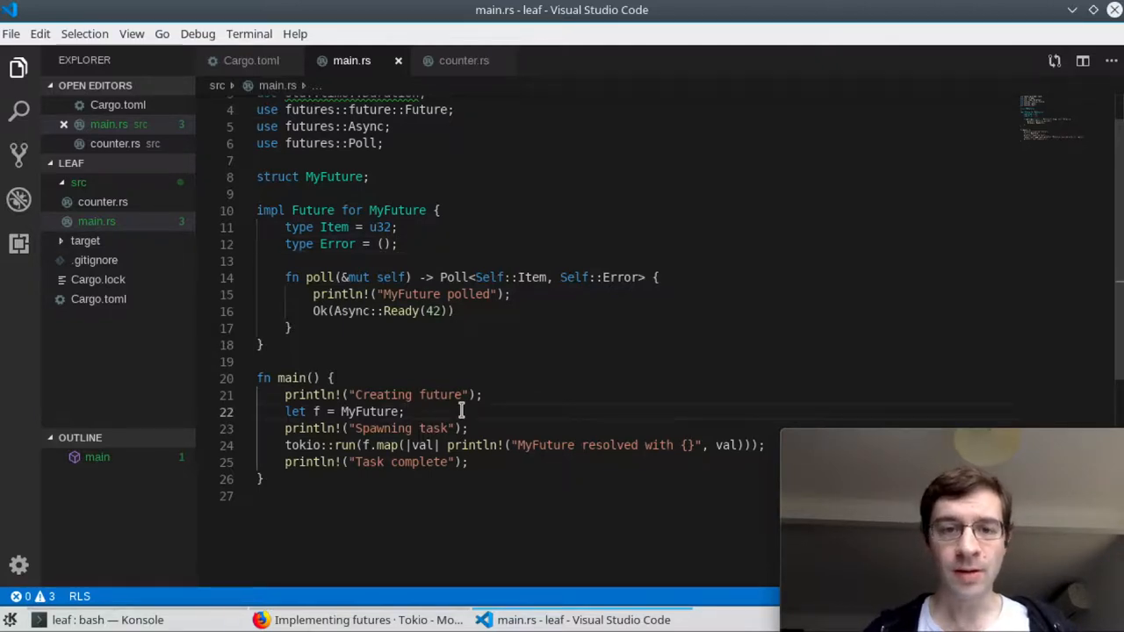
pyautogui.moveTo(518, 474)
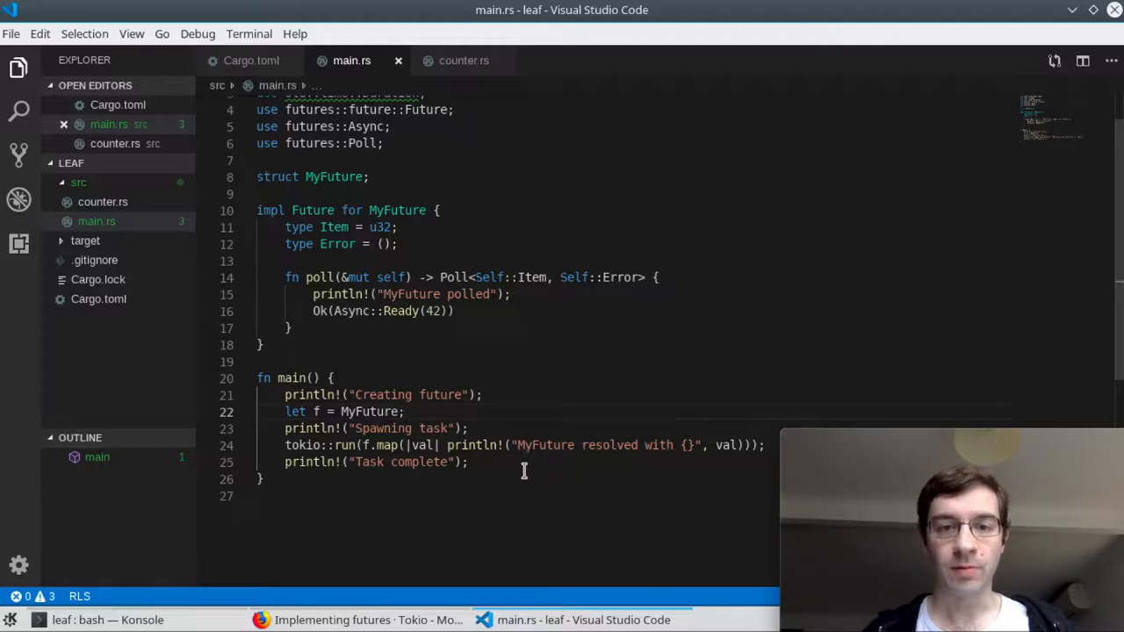
pyautogui.moveTo(616, 481)
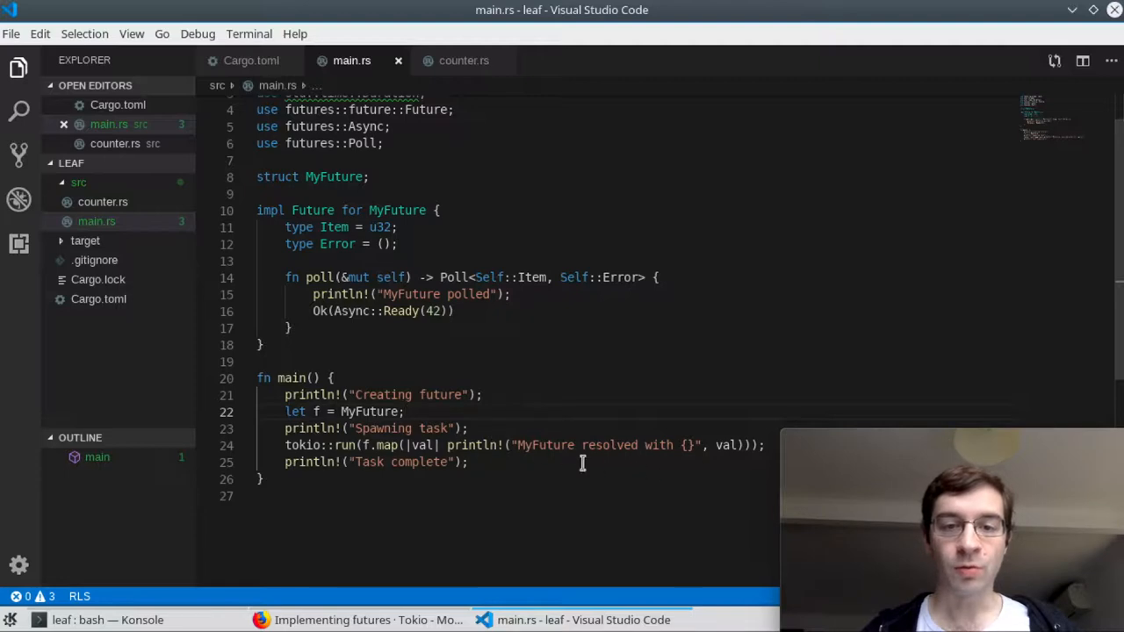
pyautogui.moveTo(661, 501)
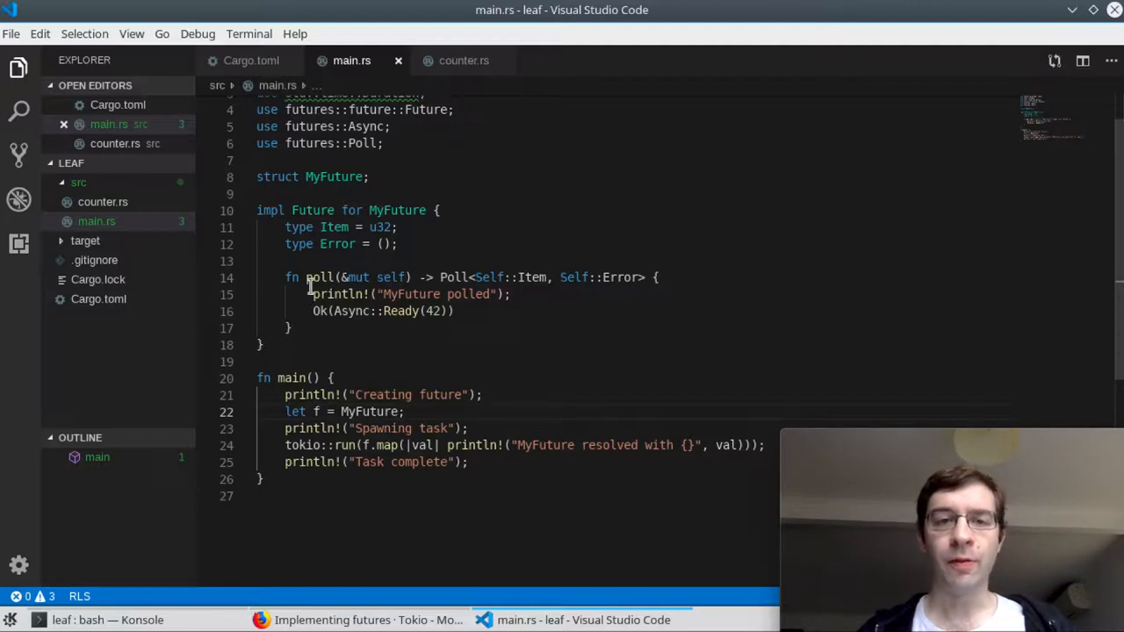
pyautogui.moveTo(747, 230)
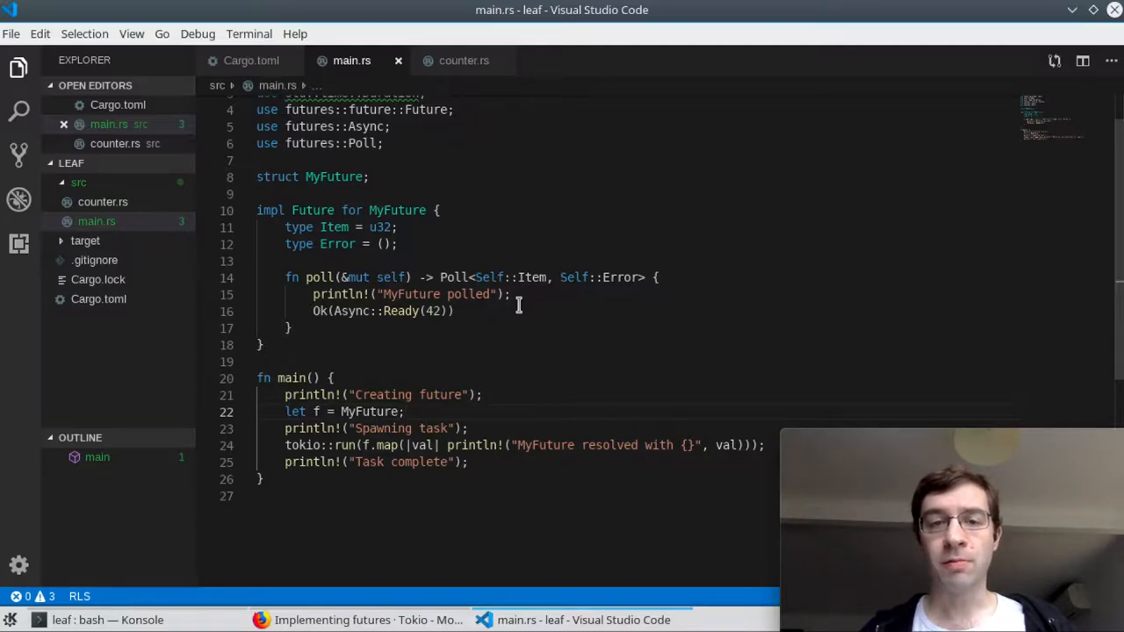
pyautogui.moveTo(862, 230)
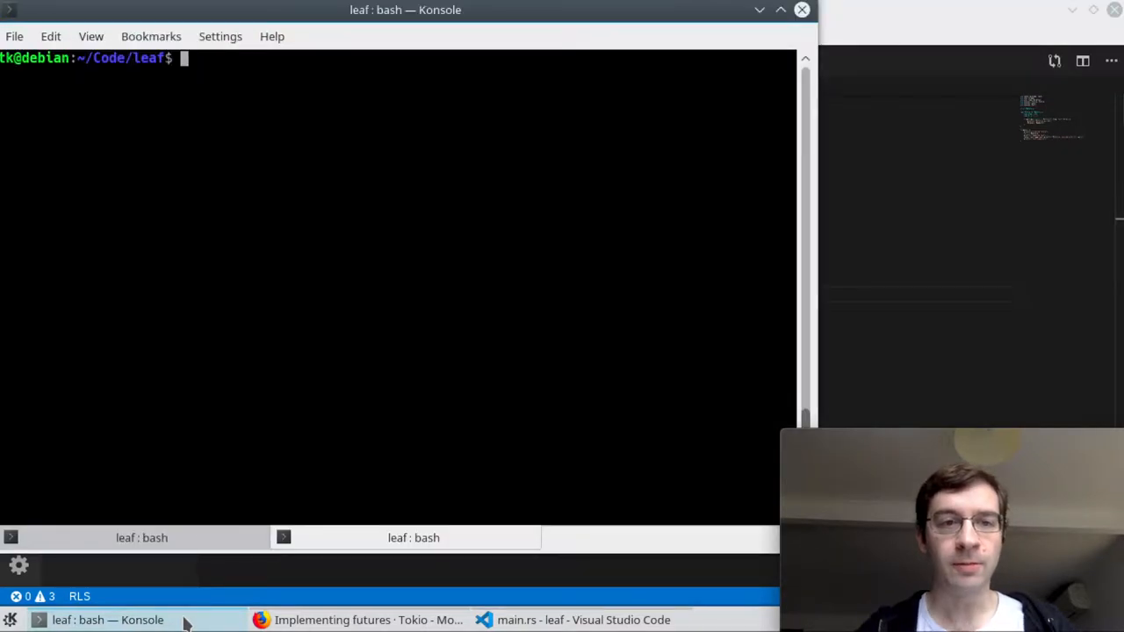
# Step: Build and run the leaf project with cargo run
pyautogui.write('cargo run')
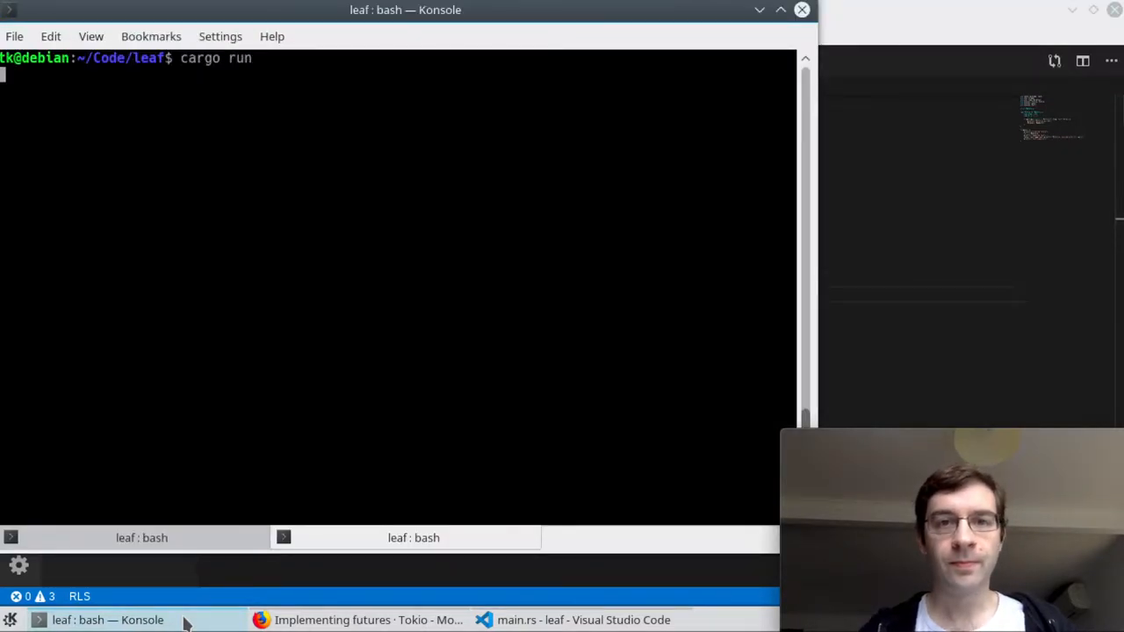
pyautogui.press('Return')
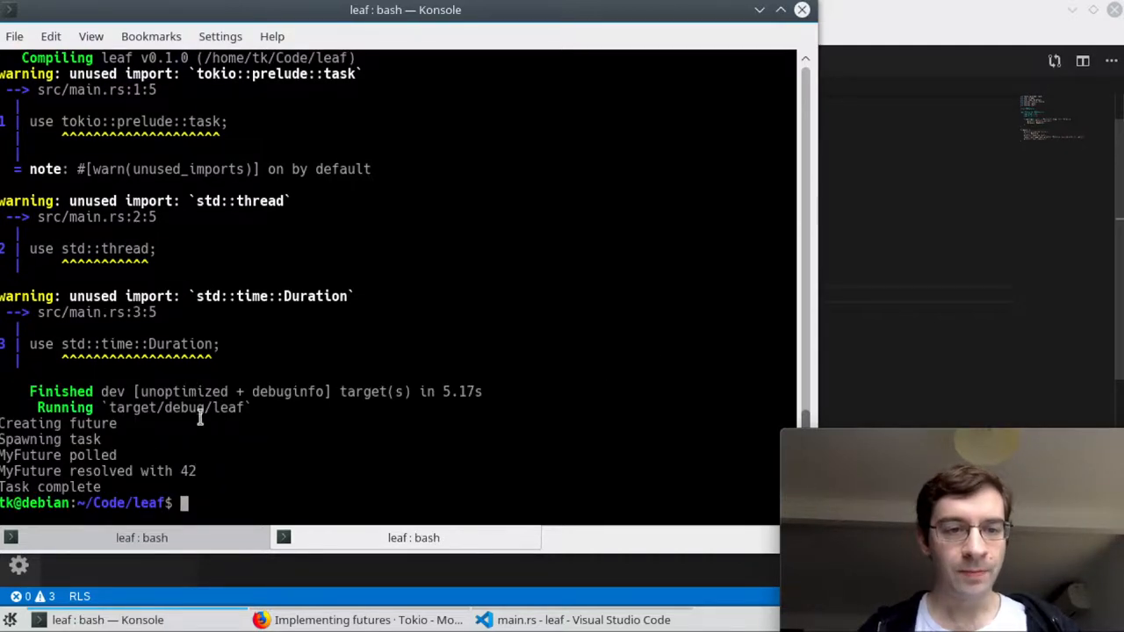
pyautogui.moveTo(112, 439)
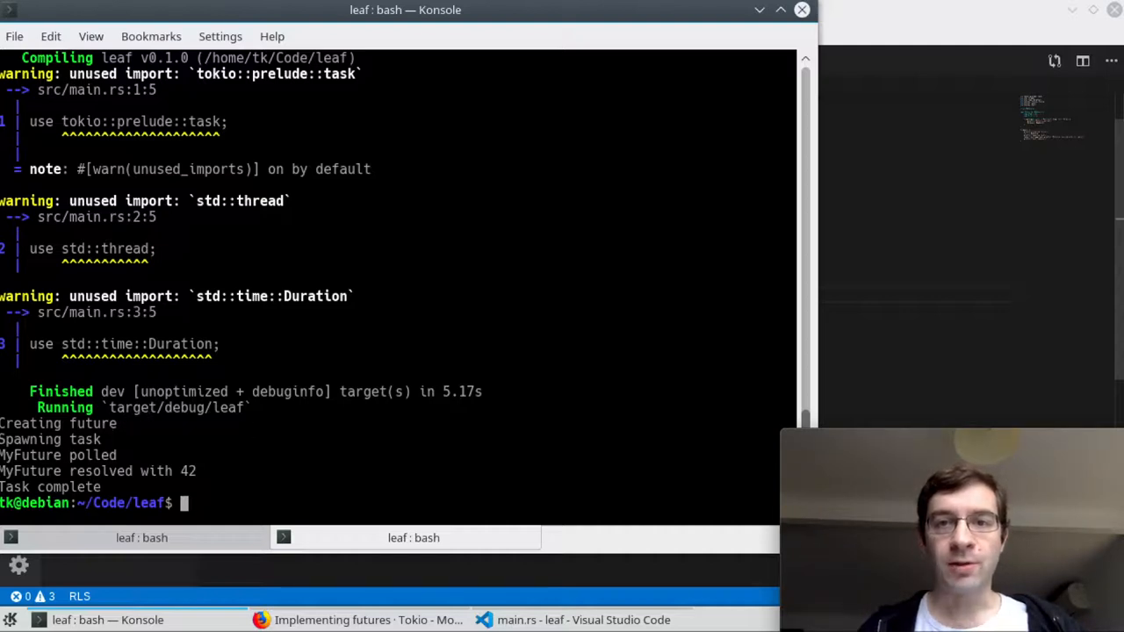
pyautogui.moveTo(187, 486)
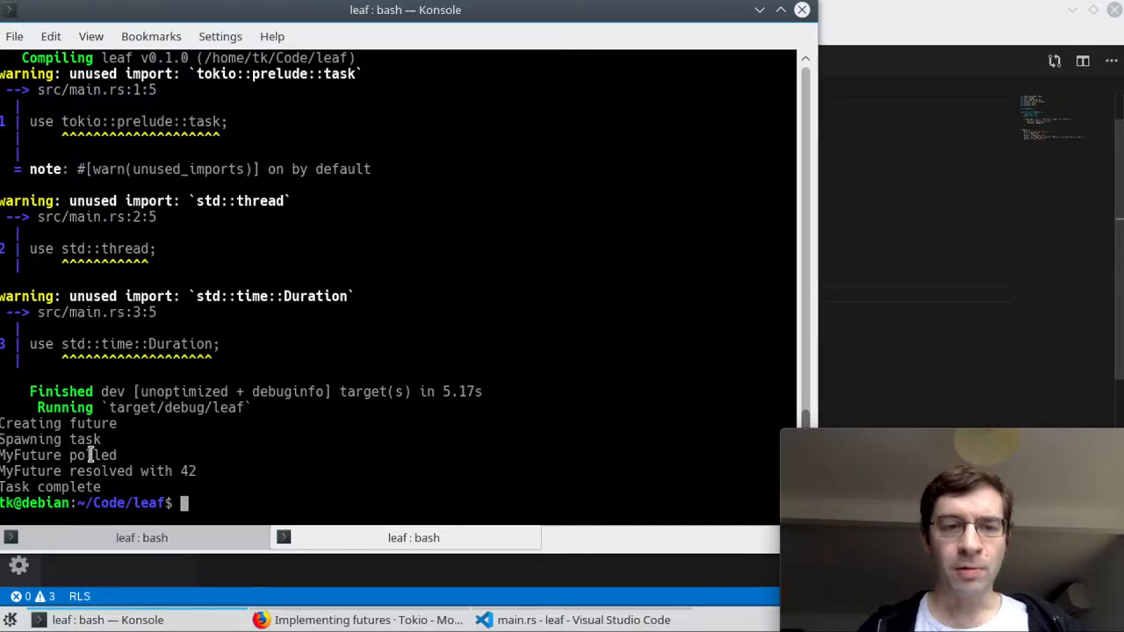
pyautogui.moveTo(382, 424)
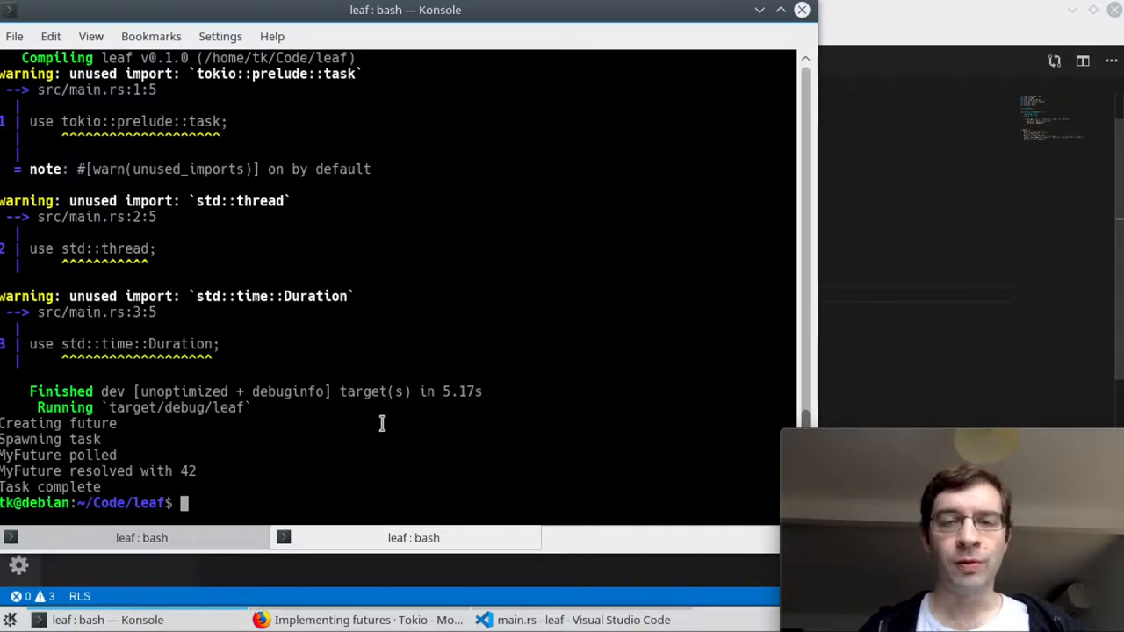
pyautogui.moveTo(477, 414)
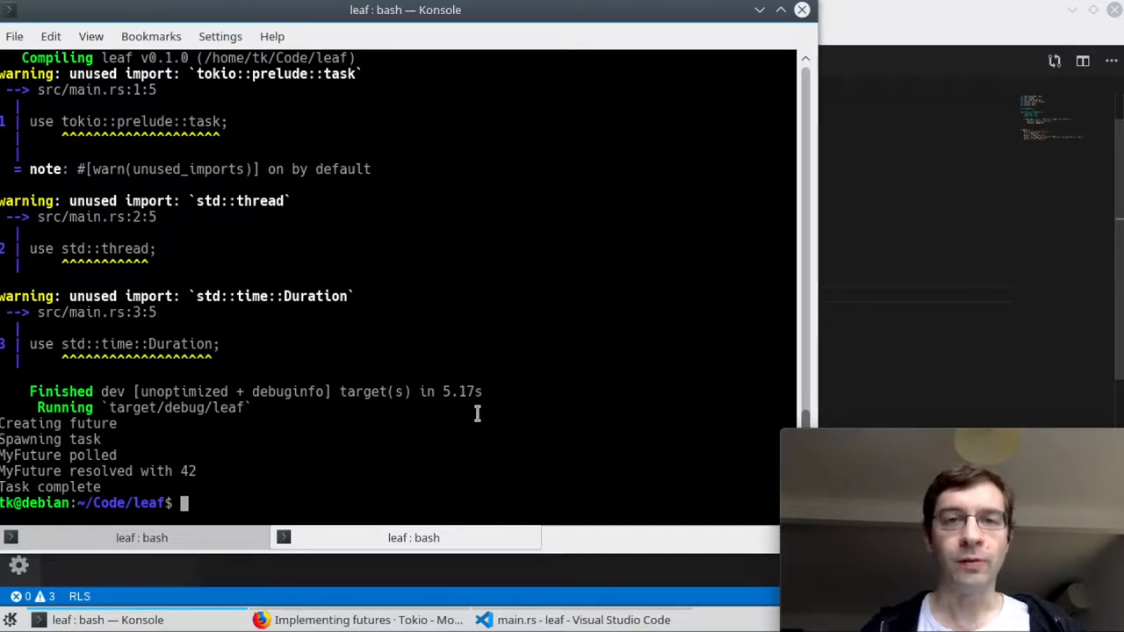
pyautogui.moveTo(446, 281)
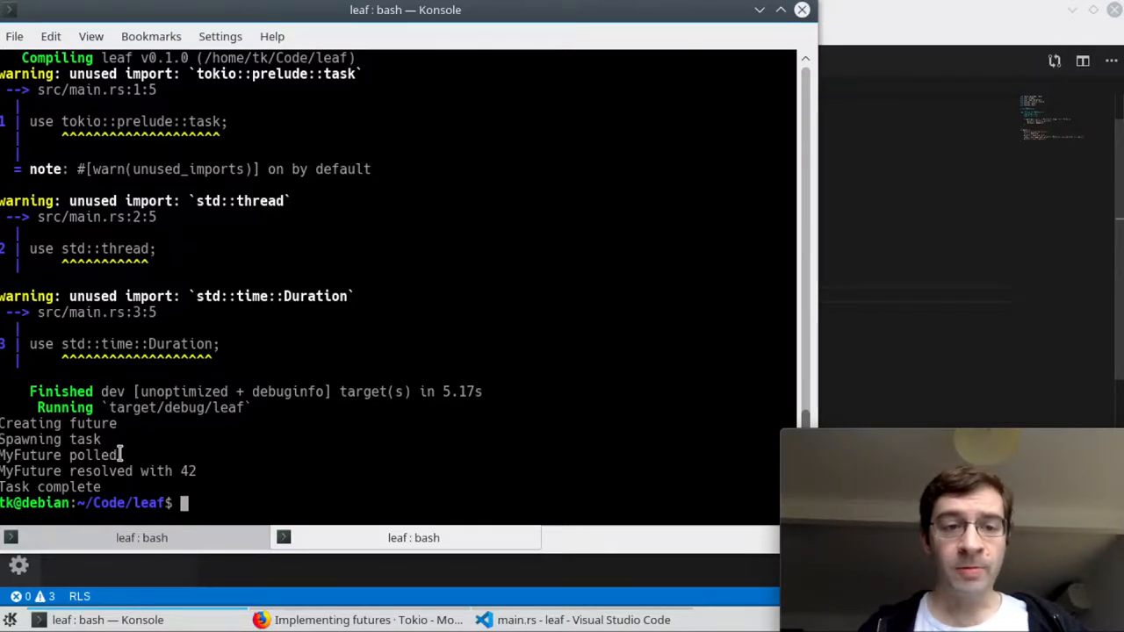
pyautogui.moveTo(152, 459)
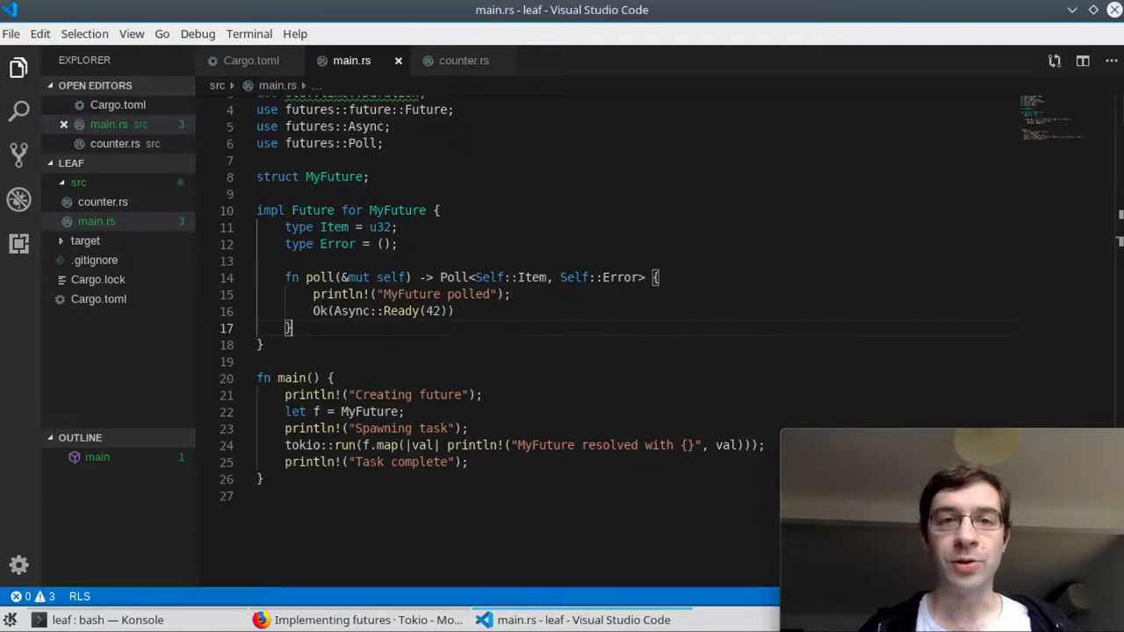
pyautogui.moveTo(504, 210)
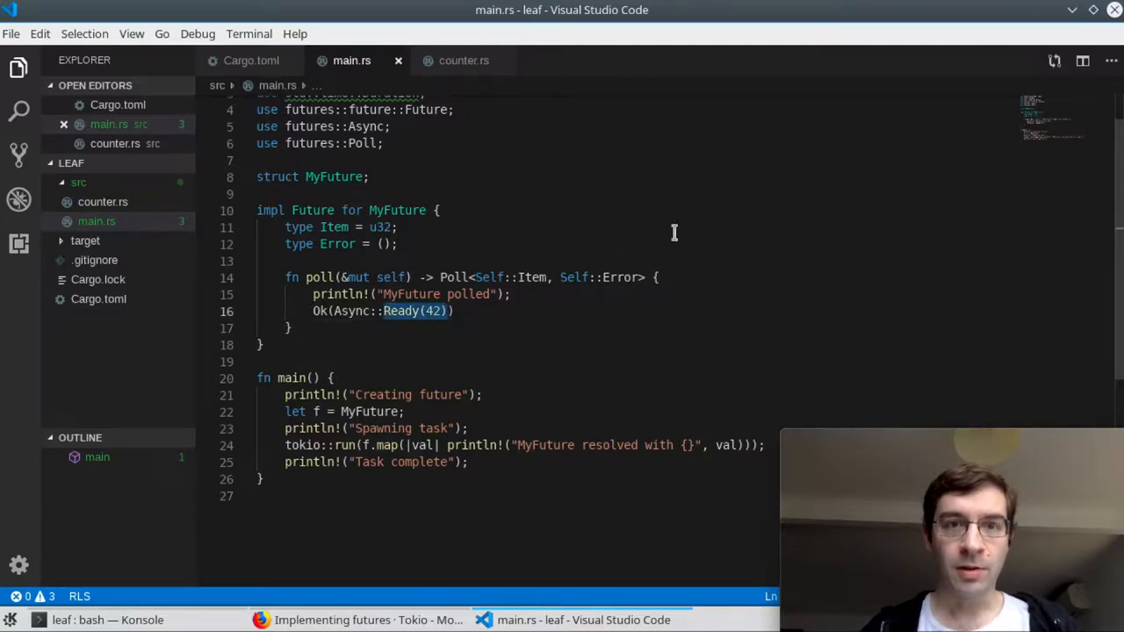
# Step: Change MyFuture's poll result from Ready(42) to Async::NotReady
pyautogui.write('NotReady')
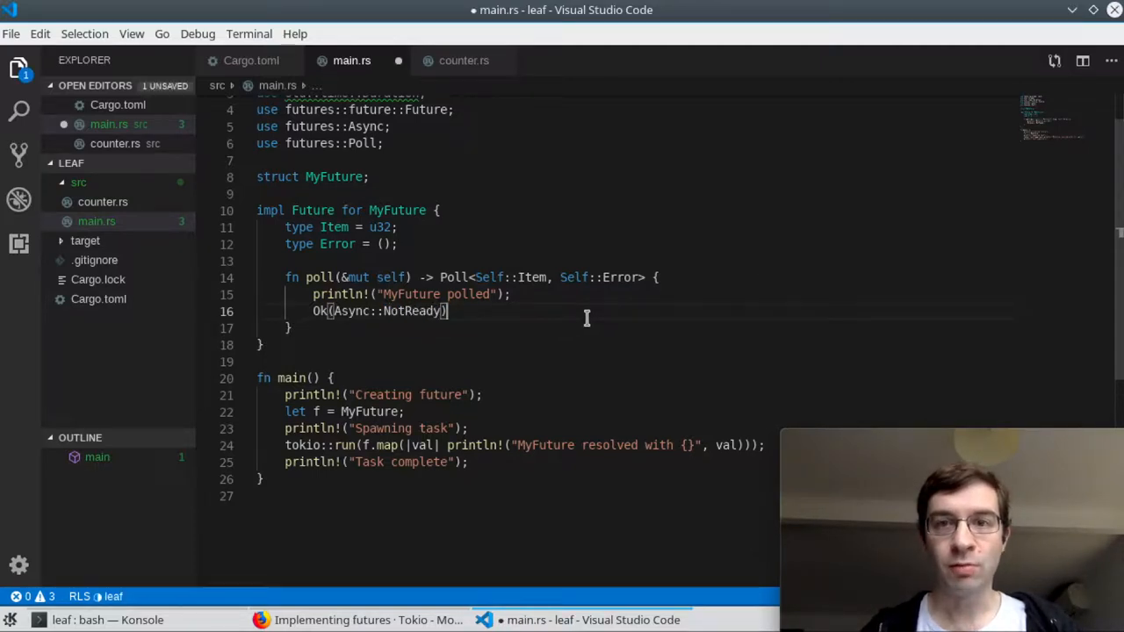
pyautogui.click(103, 621)
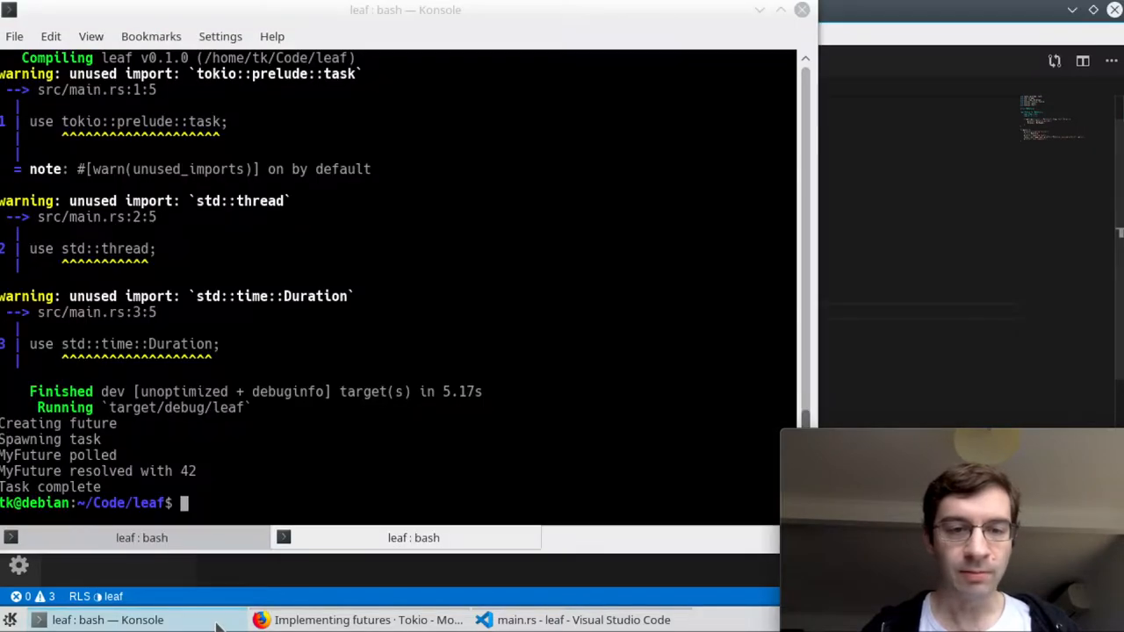
# Step: Rerun cargo run and watch output stall after 'MyFuture polled'
pyautogui.write('cargo run')
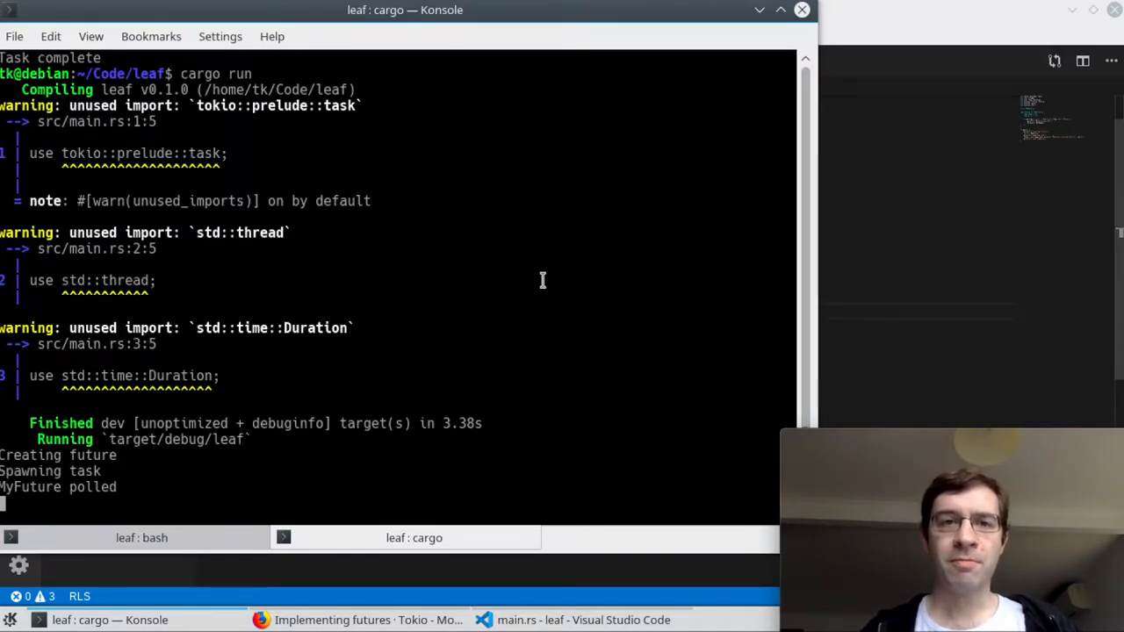
pyautogui.moveTo(183, 488)
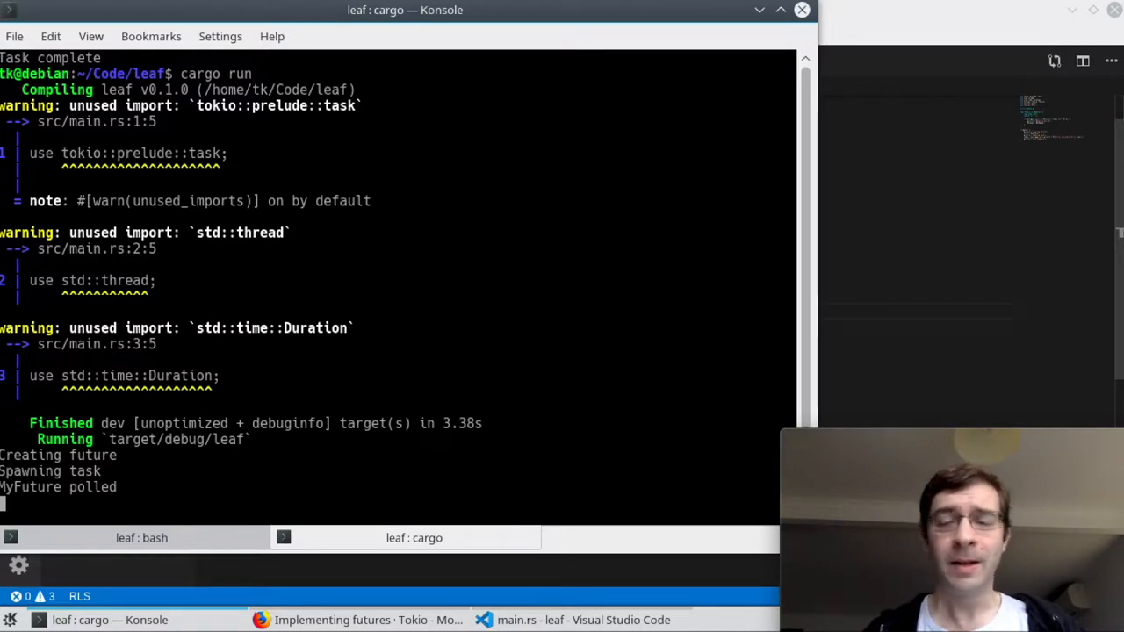
pyautogui.moveTo(696, 148)
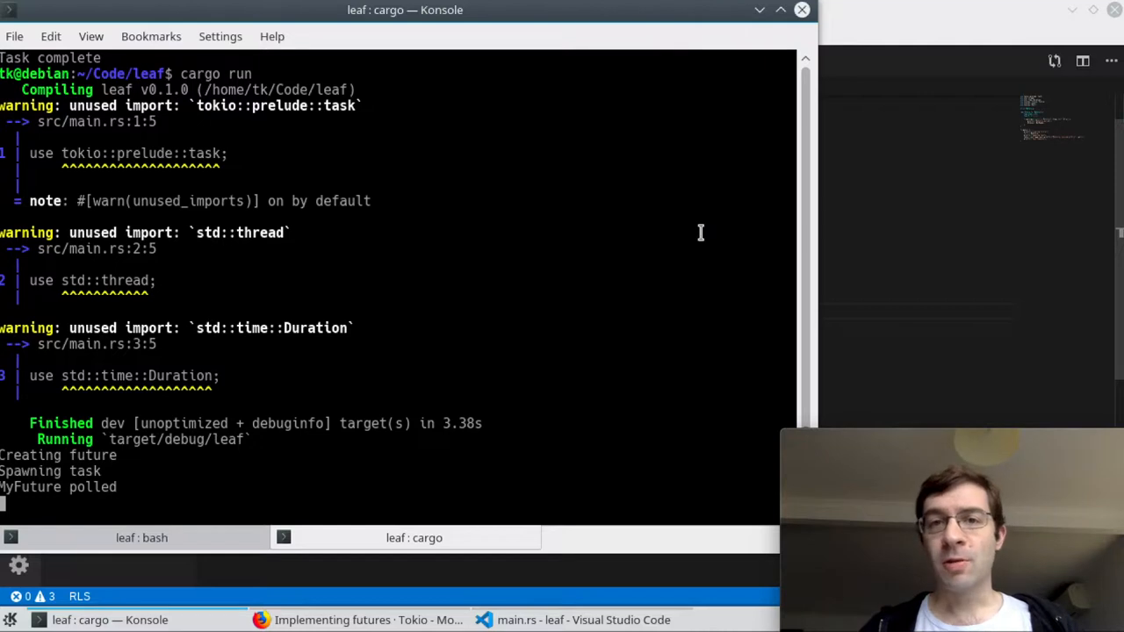
pyautogui.moveTo(707, 274)
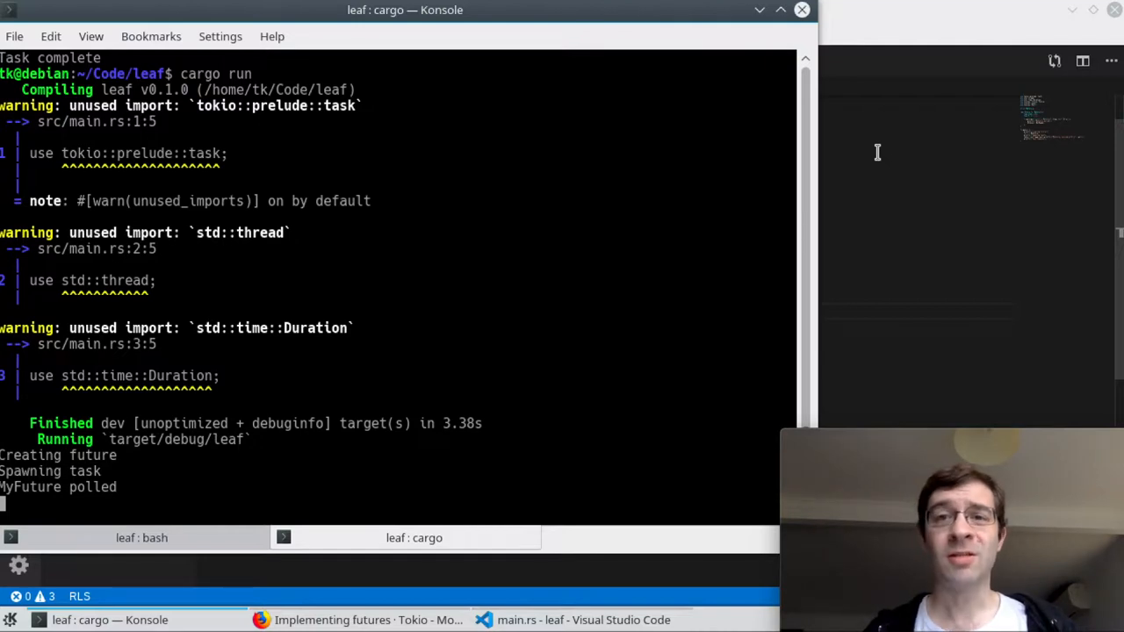
pyautogui.moveTo(728, 411)
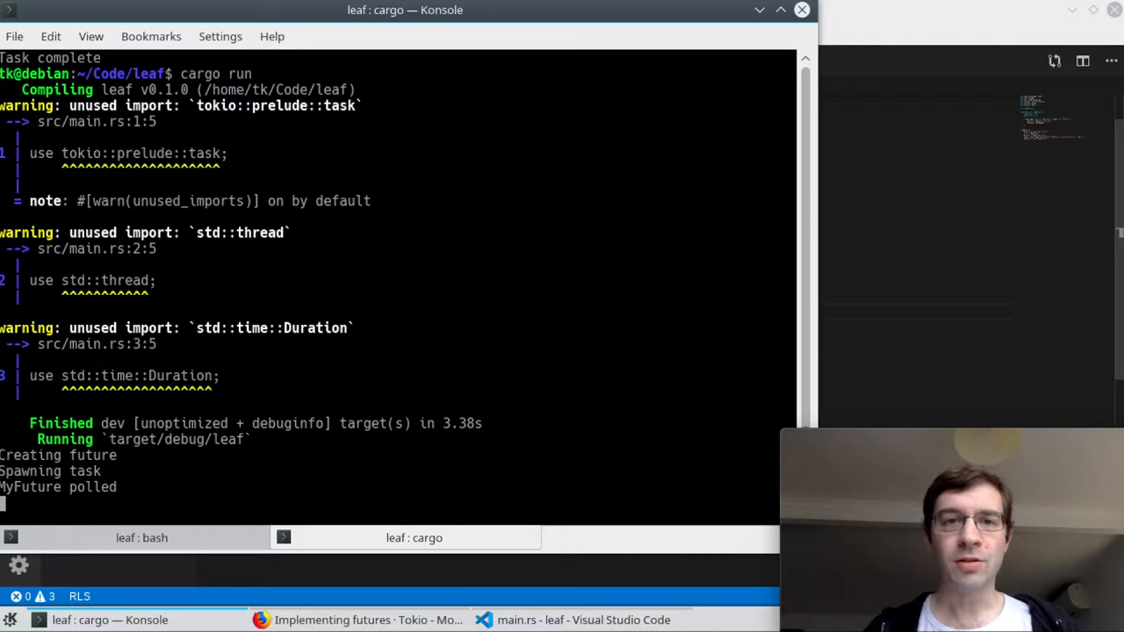
pyautogui.click(571, 619)
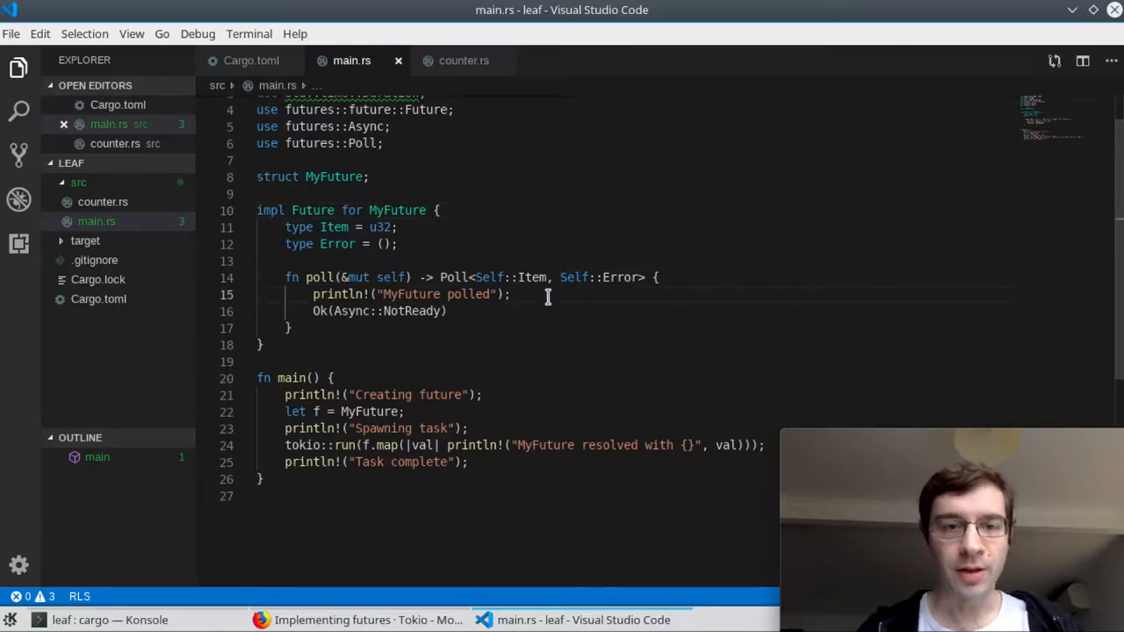
# Step: Add a thread::spawn closure in poll that sleeps Duration::from_secs(1)
pyautogui.press('Enter')
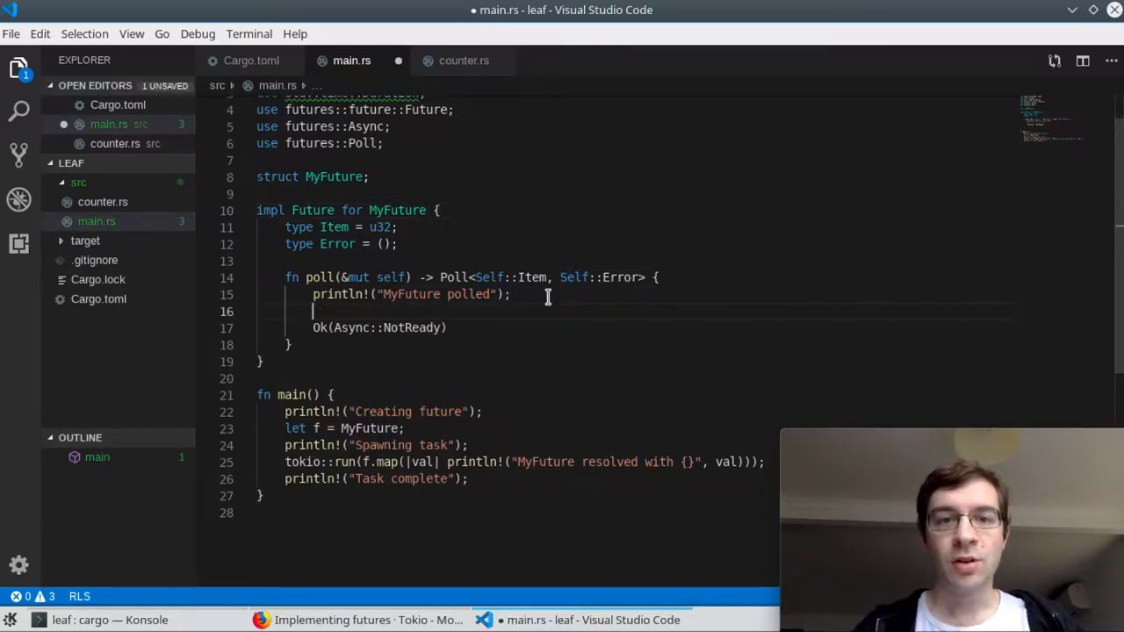
pyautogui.write('thread:')
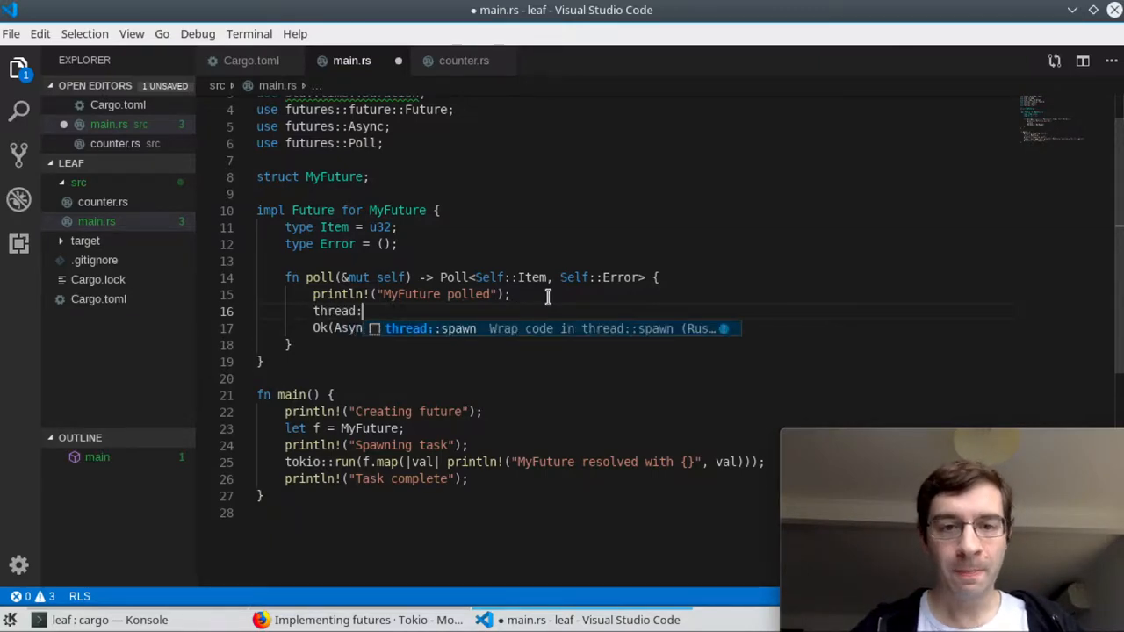
pyautogui.press('Tab')
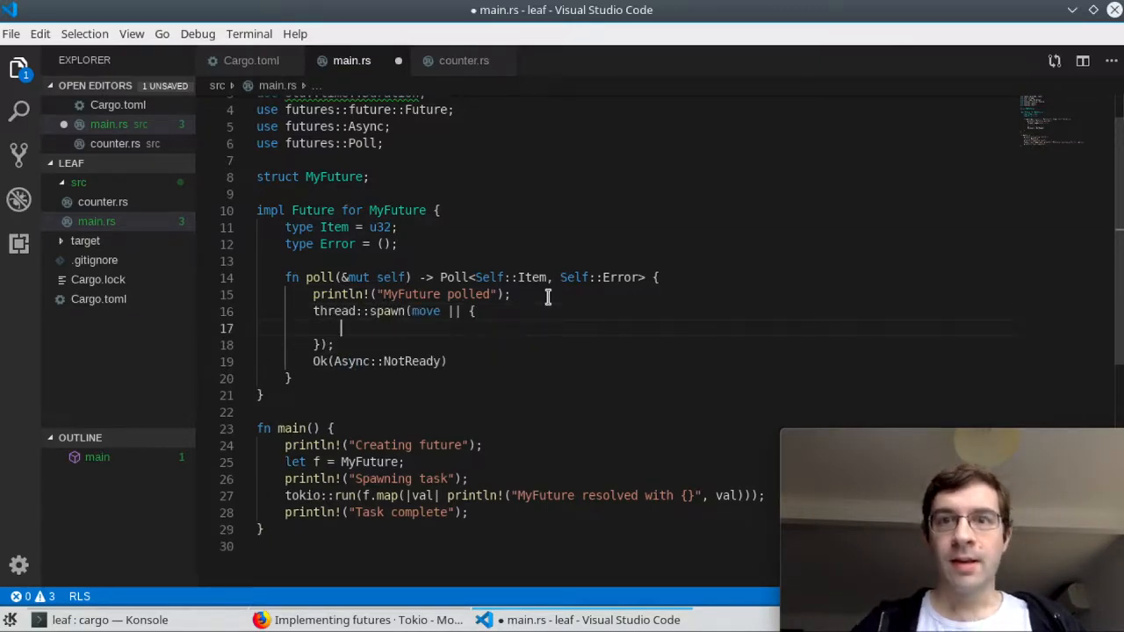
pyautogui.write('s')
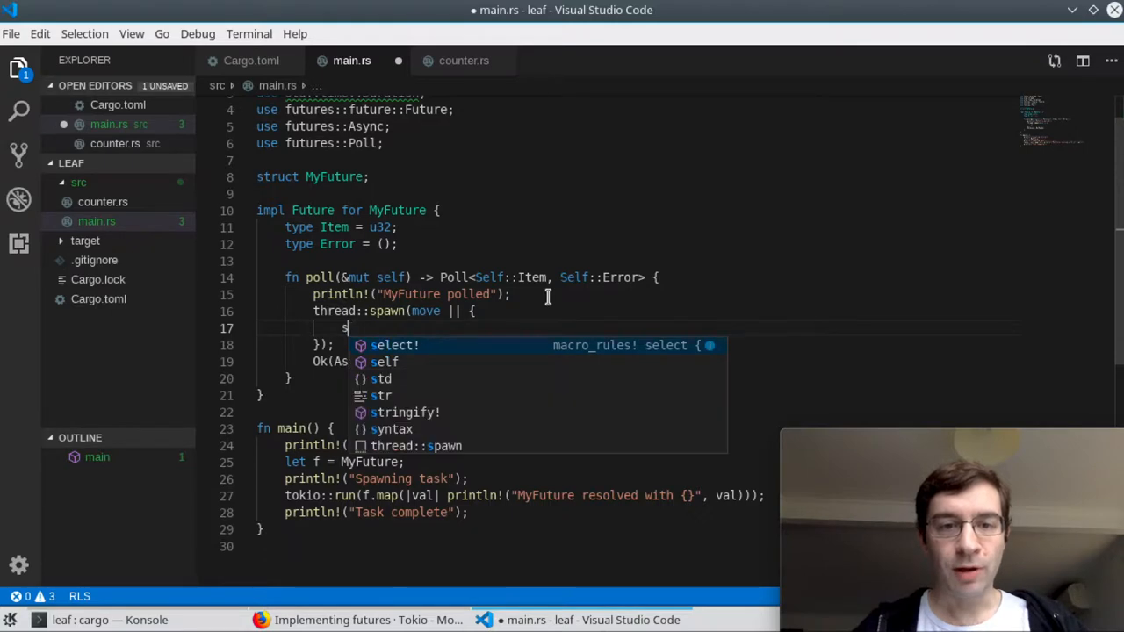
pyautogui.write('thread::sleep(Duration::from')
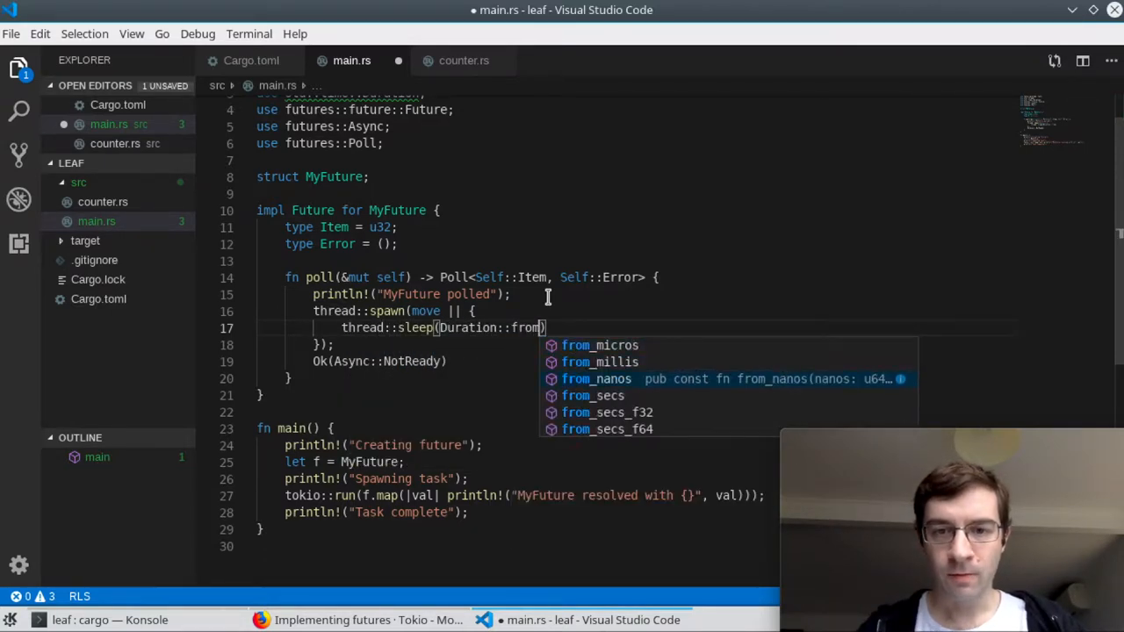
pyautogui.write('_secs(1));')
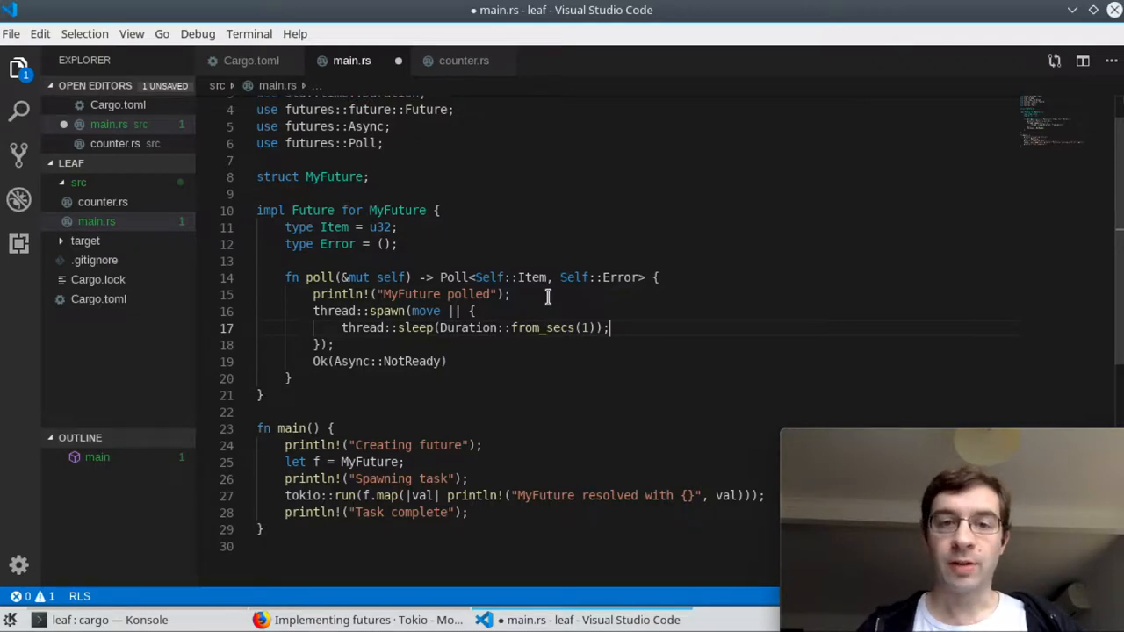
# Step: Capture task::current() before the spawn and call task.notify() after the sleep
pyautogui.press('Enter')
pyautogui.write('let task =')
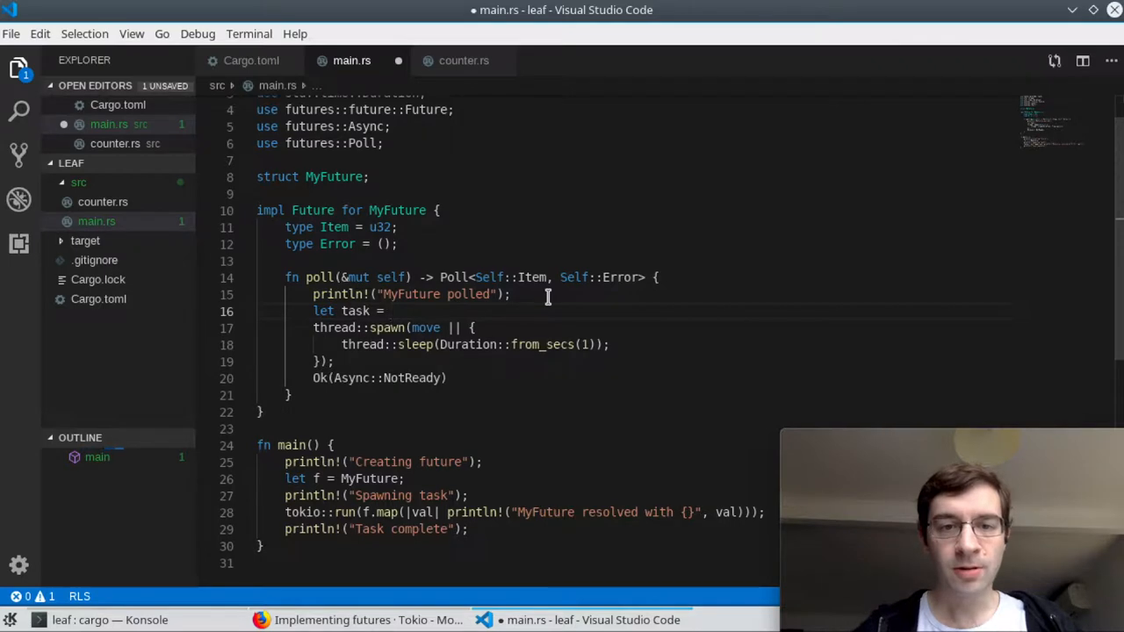
pyautogui.write('tokio::')
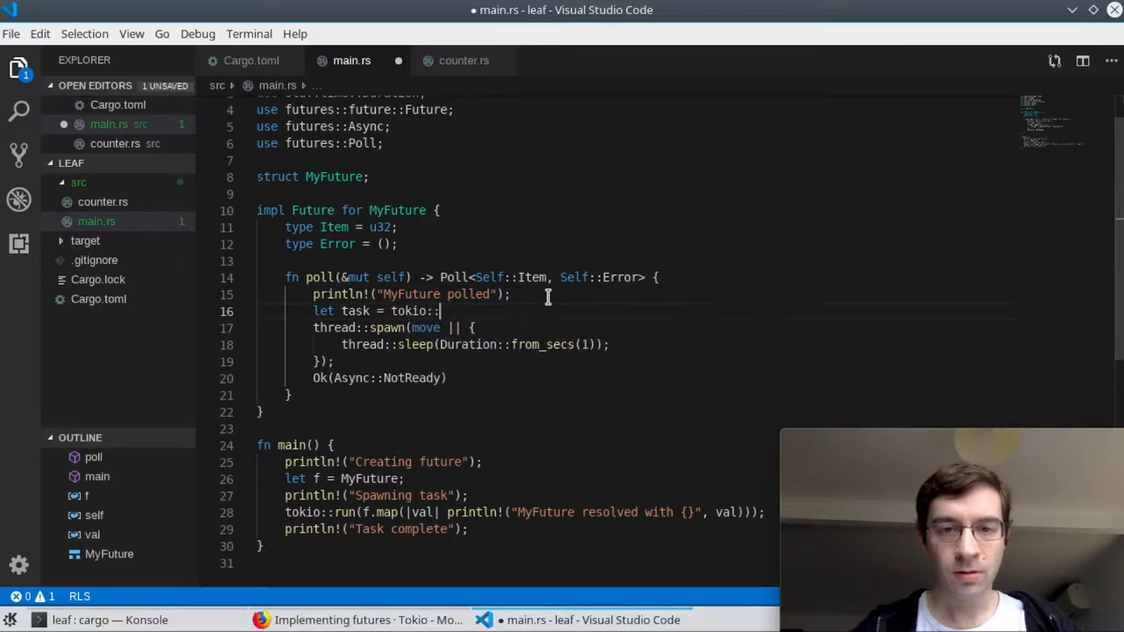
pyautogui.write('curr')
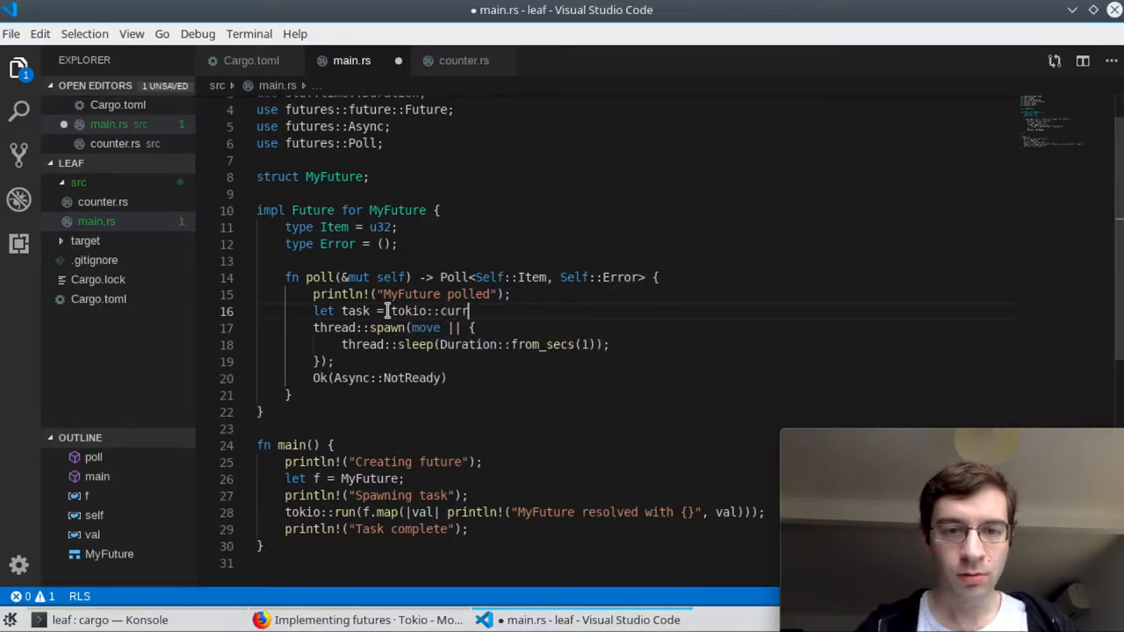
pyautogui.write('task::cur')
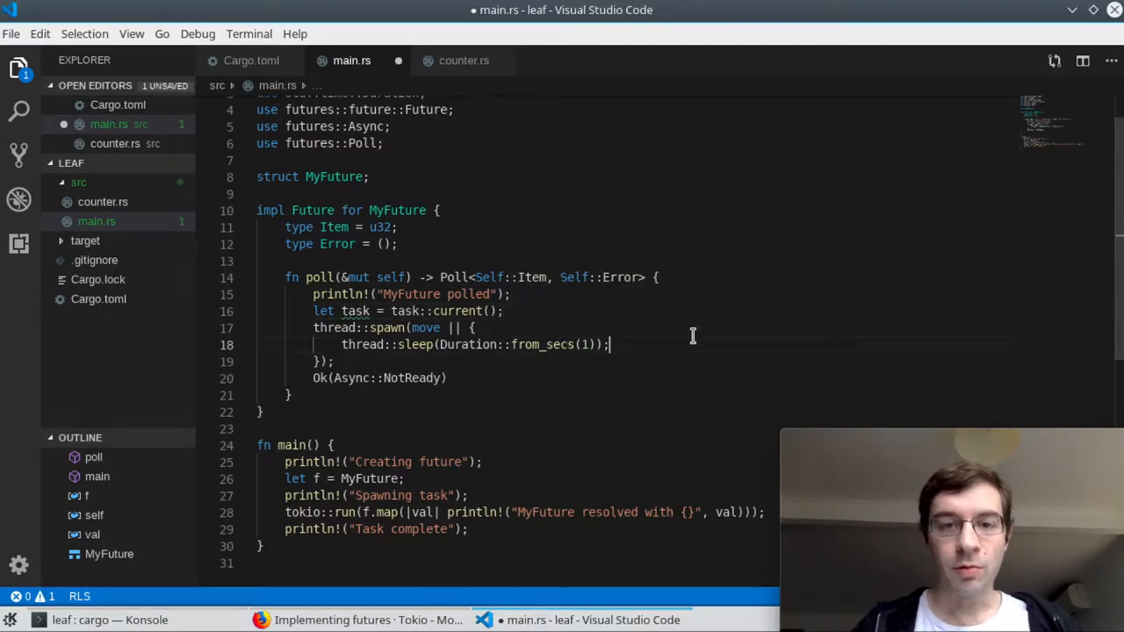
pyautogui.write('task.notif')
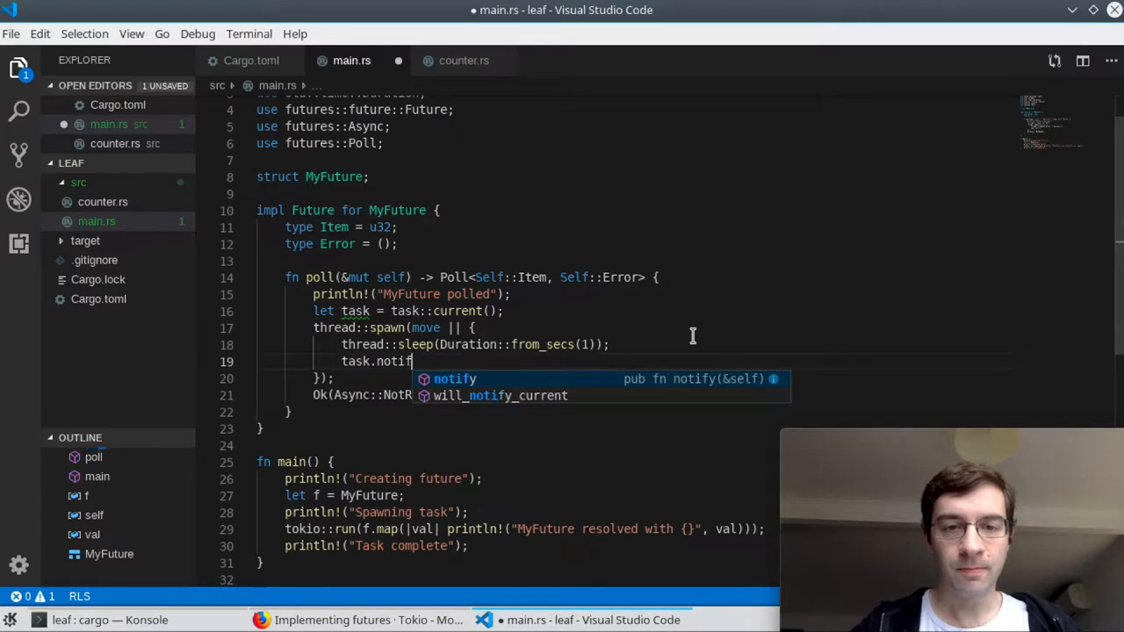
pyautogui.write('y();')
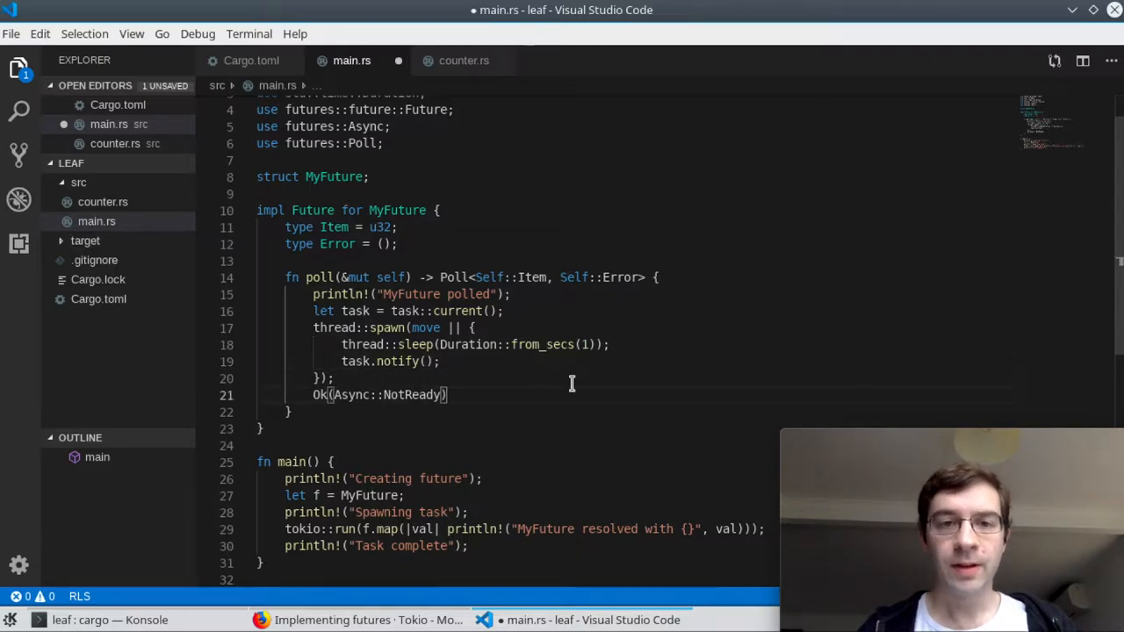
pyautogui.click(106, 619)
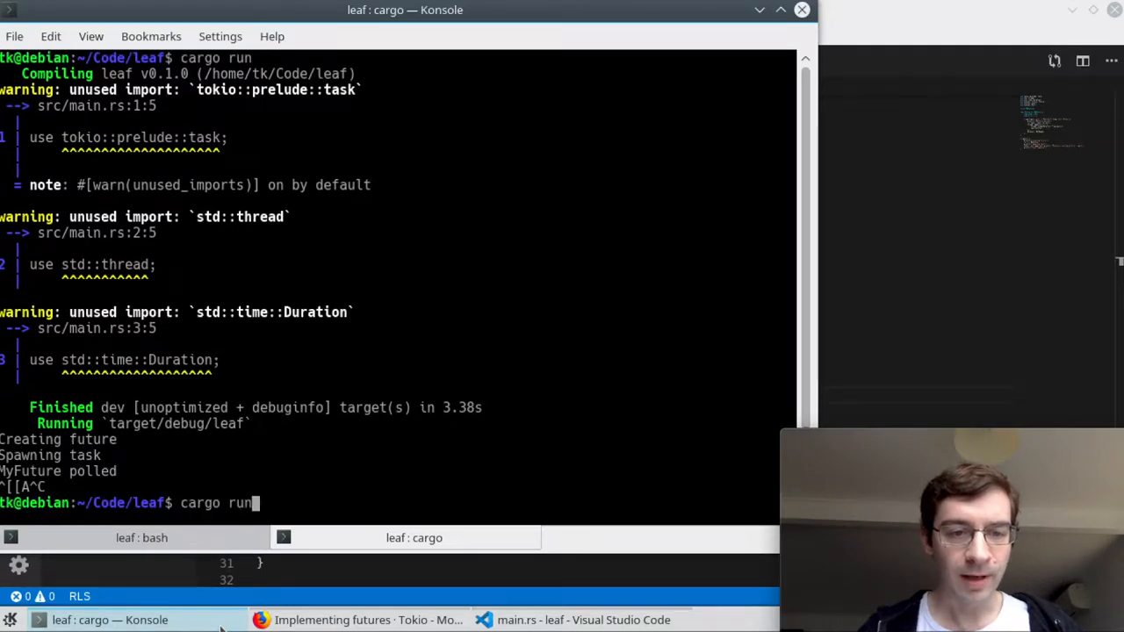
# Step: Rerun the program, watch 'MyFuture polled' repeat each second, then stop it with Ctrl+C
pyautogui.press('Return')
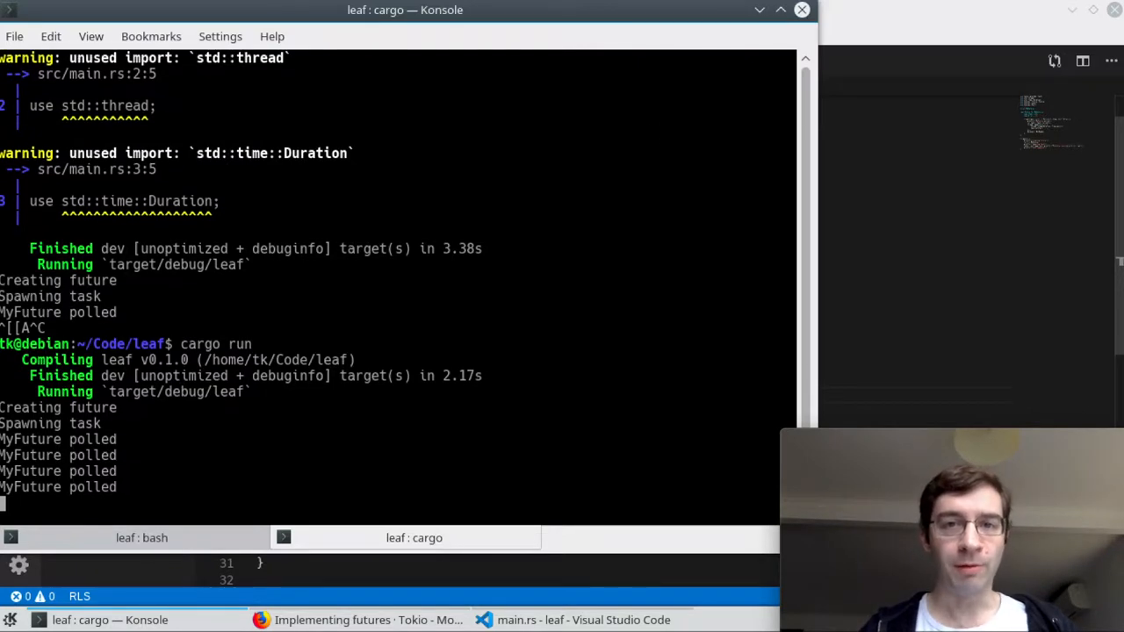
pyautogui.scroll(-3)
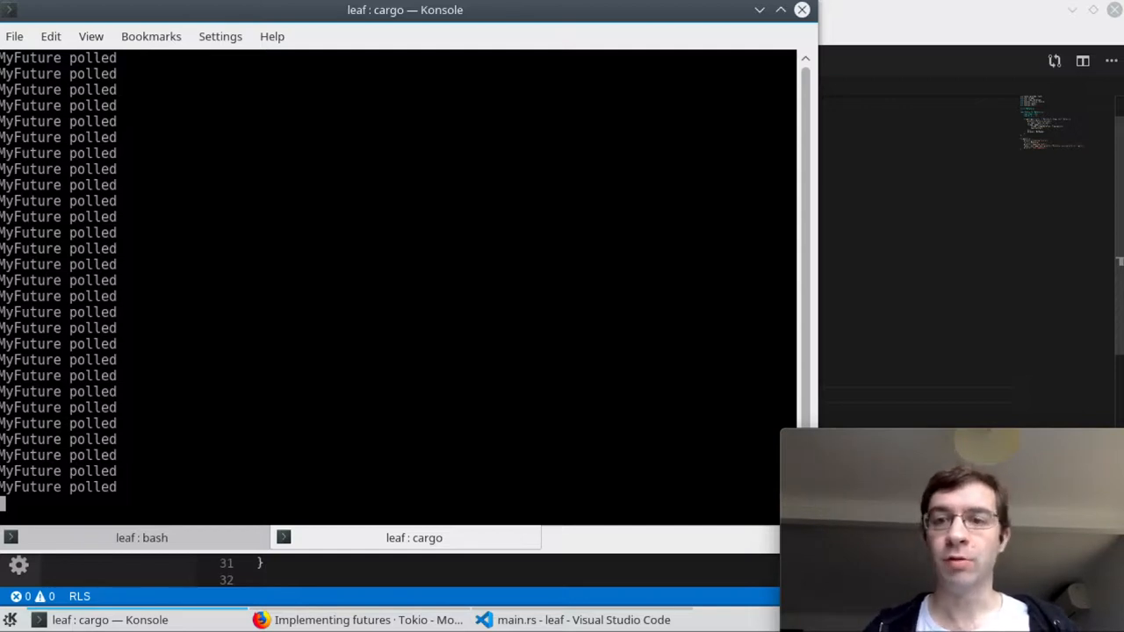
pyautogui.moveTo(575, 217)
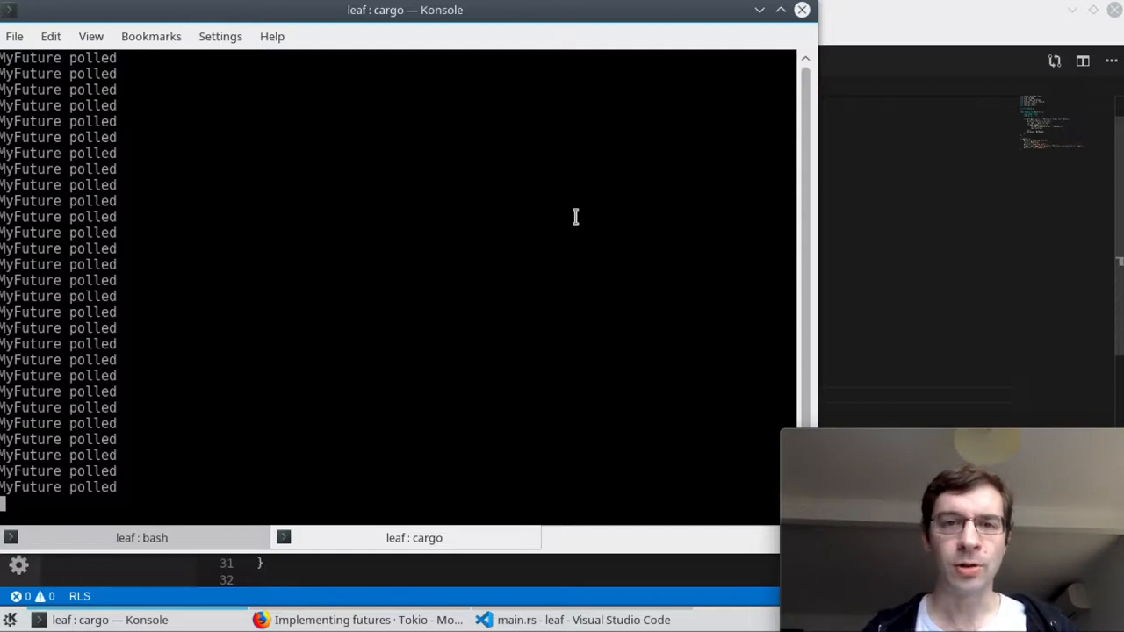
pyautogui.press('ctrl+c')
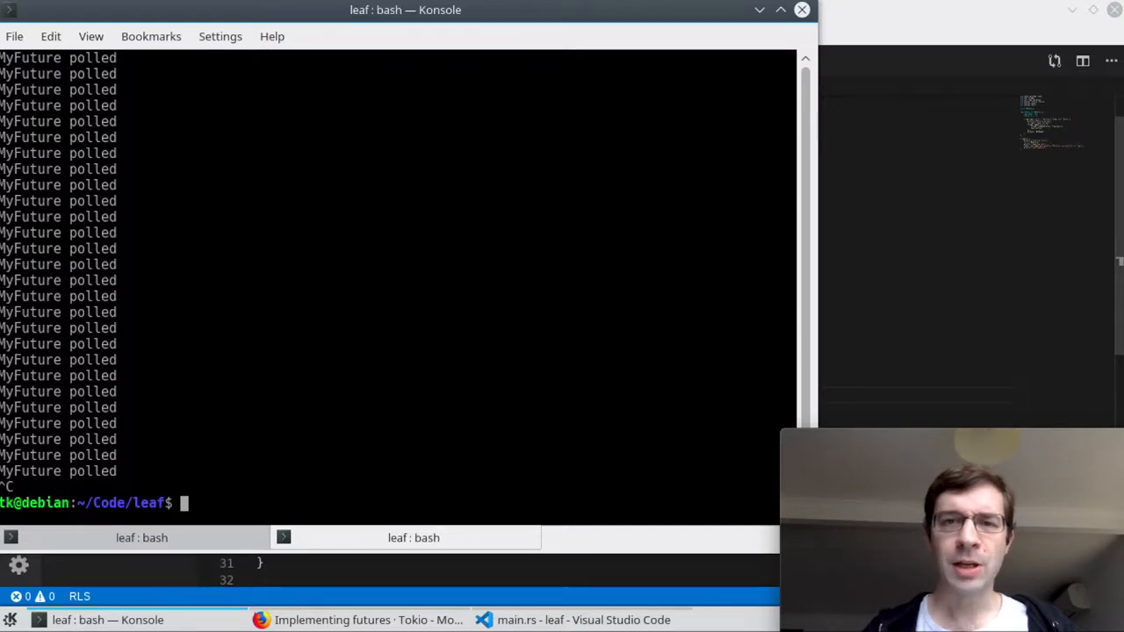
pyautogui.click(581, 619)
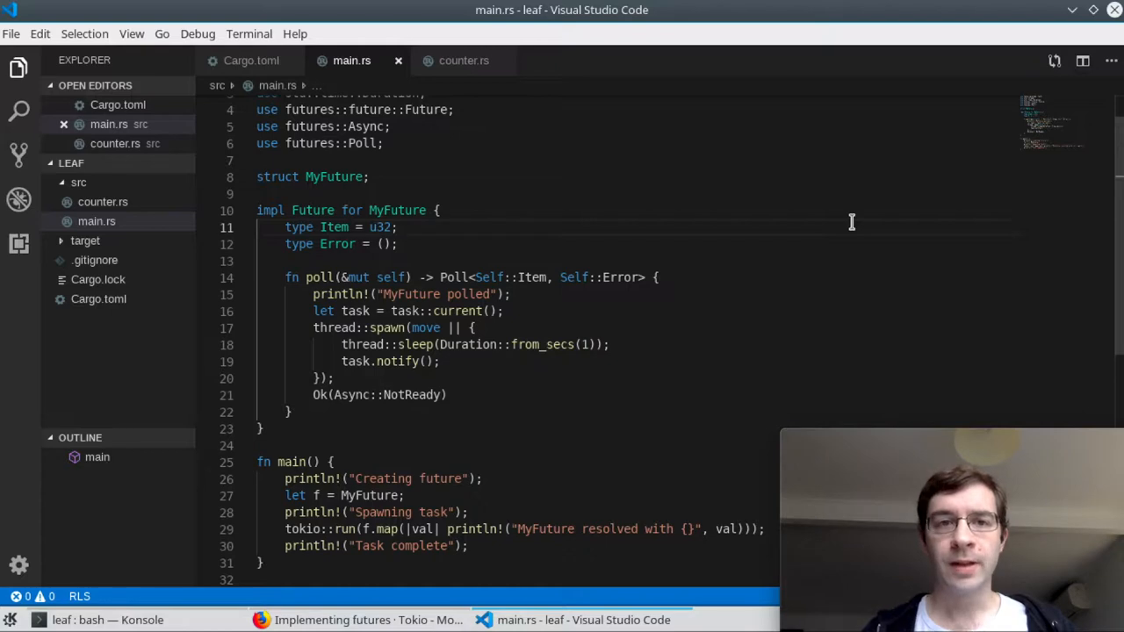
pyautogui.moveTo(524, 408)
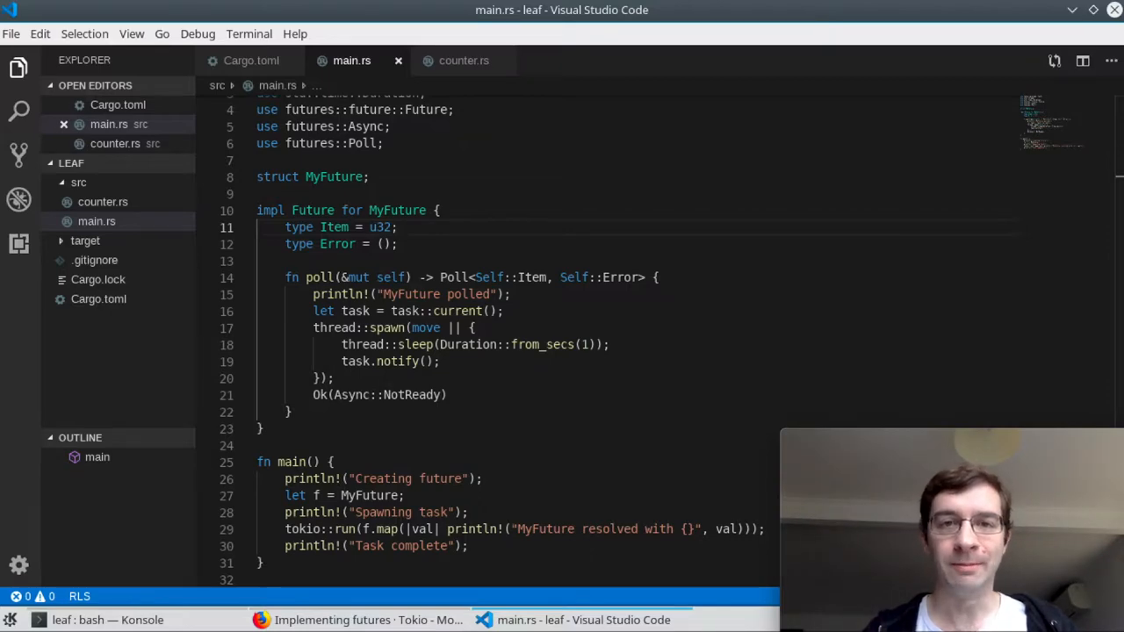
pyautogui.click(351, 620)
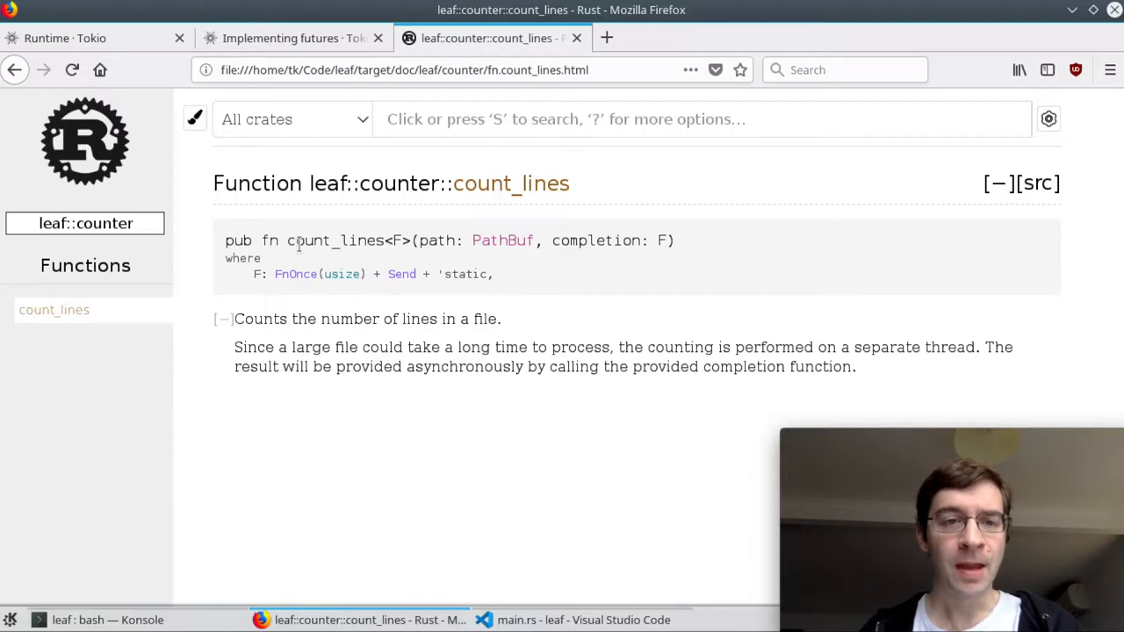
pyautogui.moveTo(364, 229)
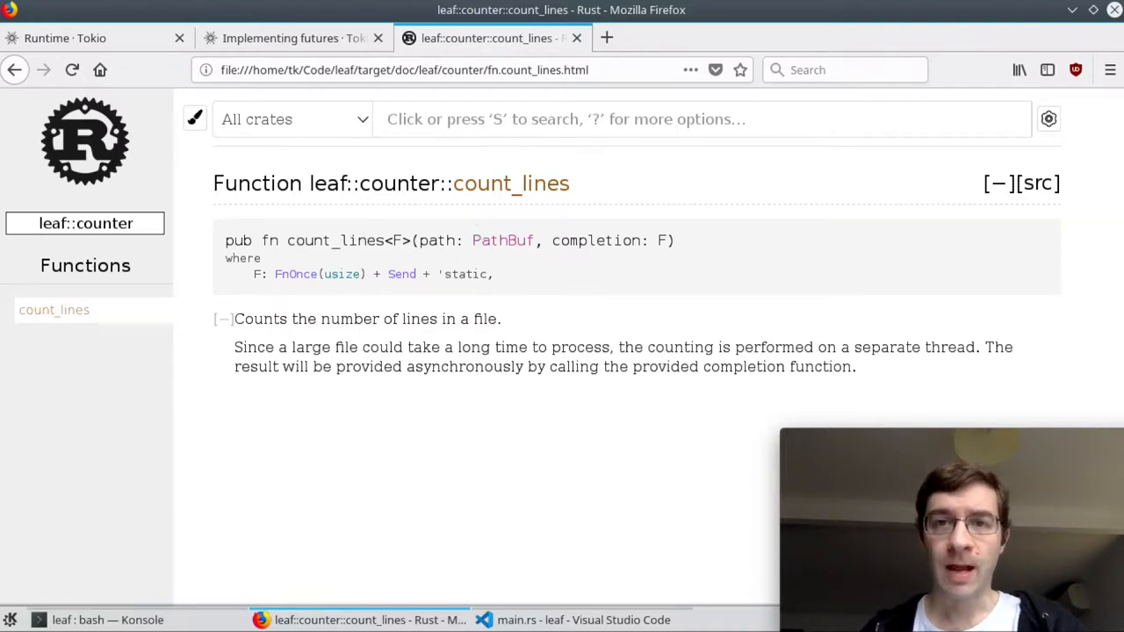
pyautogui.moveTo(762, 288)
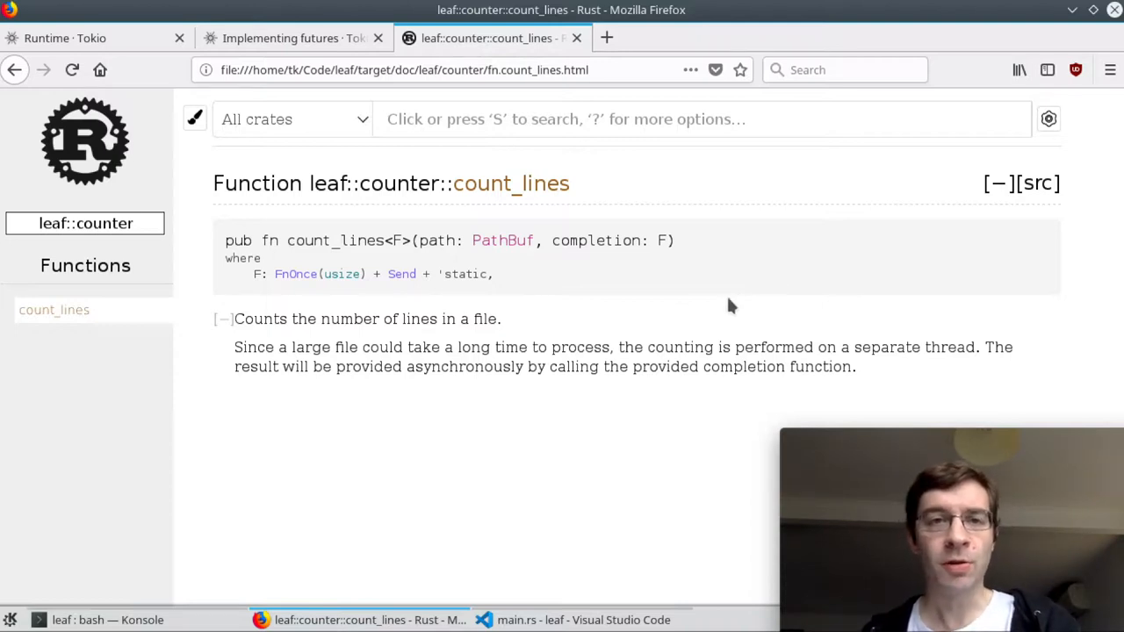
pyautogui.moveTo(621, 333)
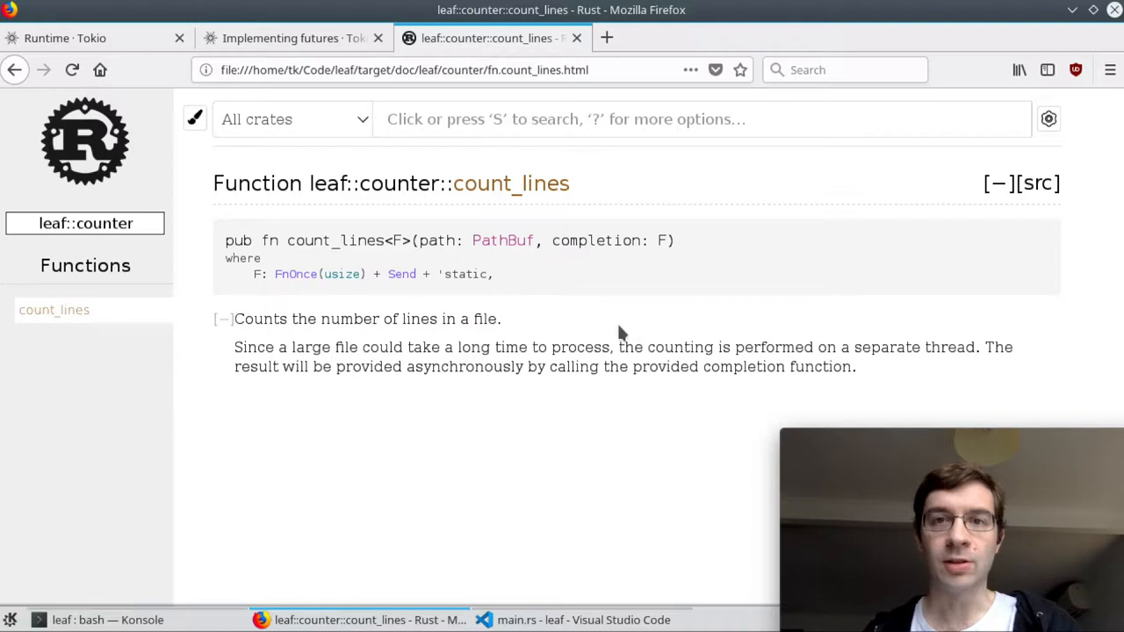
pyautogui.moveTo(647, 299)
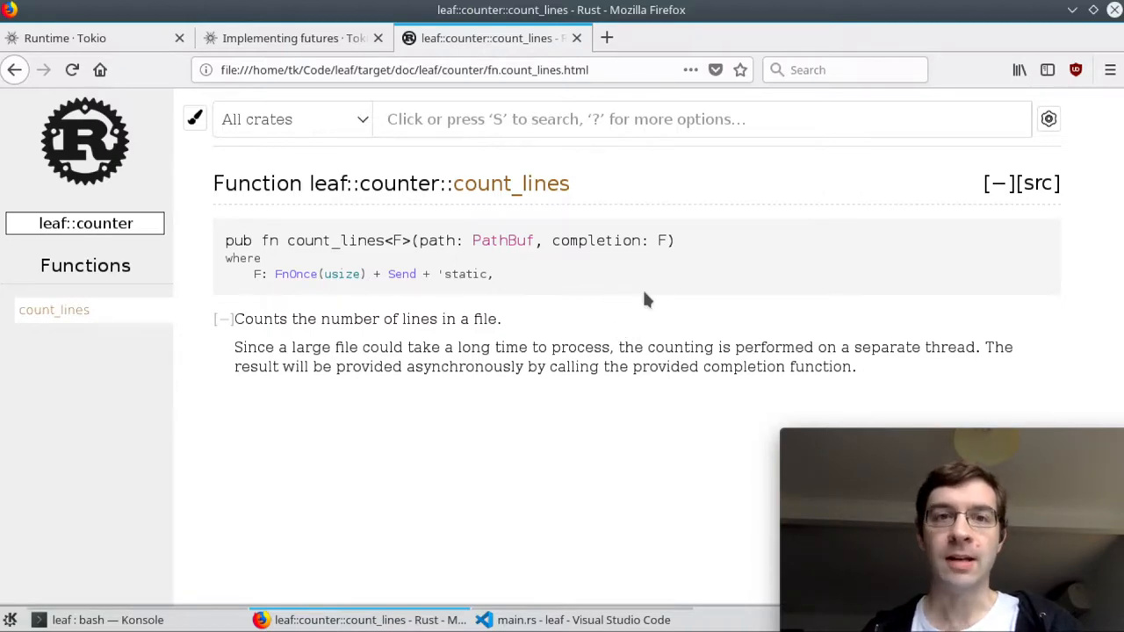
pyautogui.moveTo(858, 347)
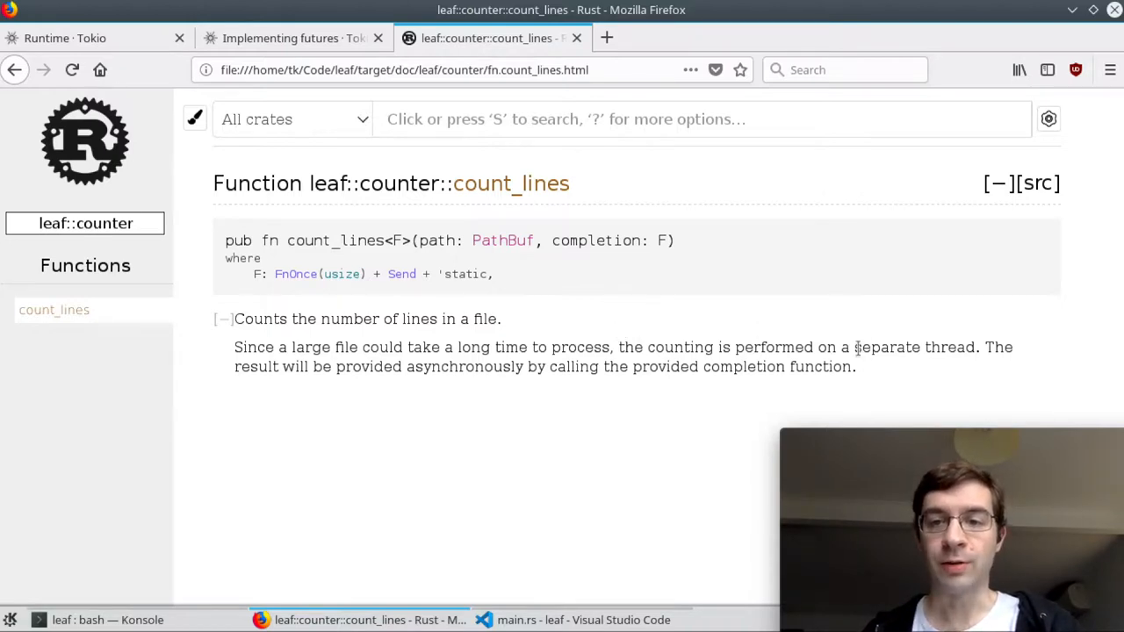
pyautogui.moveTo(627, 273)
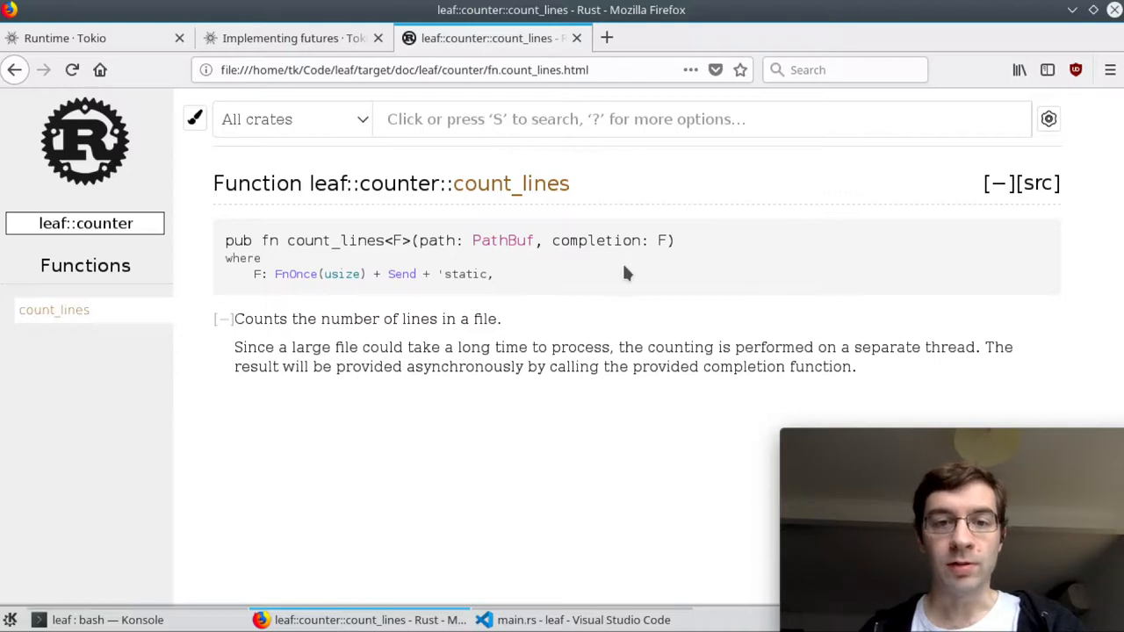
pyautogui.moveTo(412, 274)
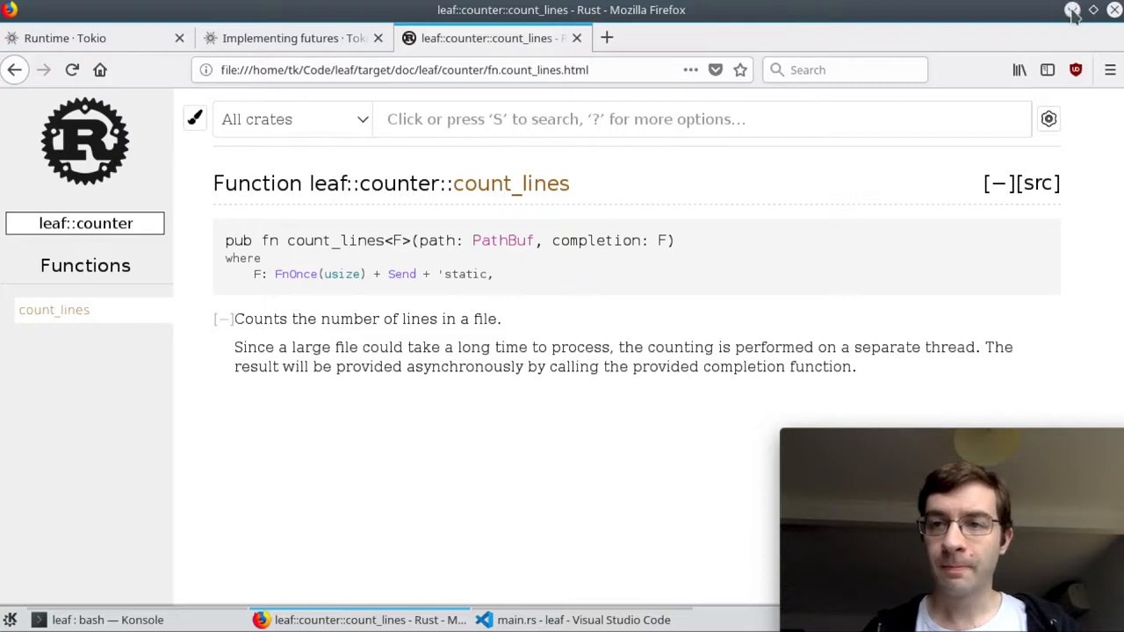
# Step: Minimize Firefox after reading the count_lines documentation
pyautogui.click(591, 620)
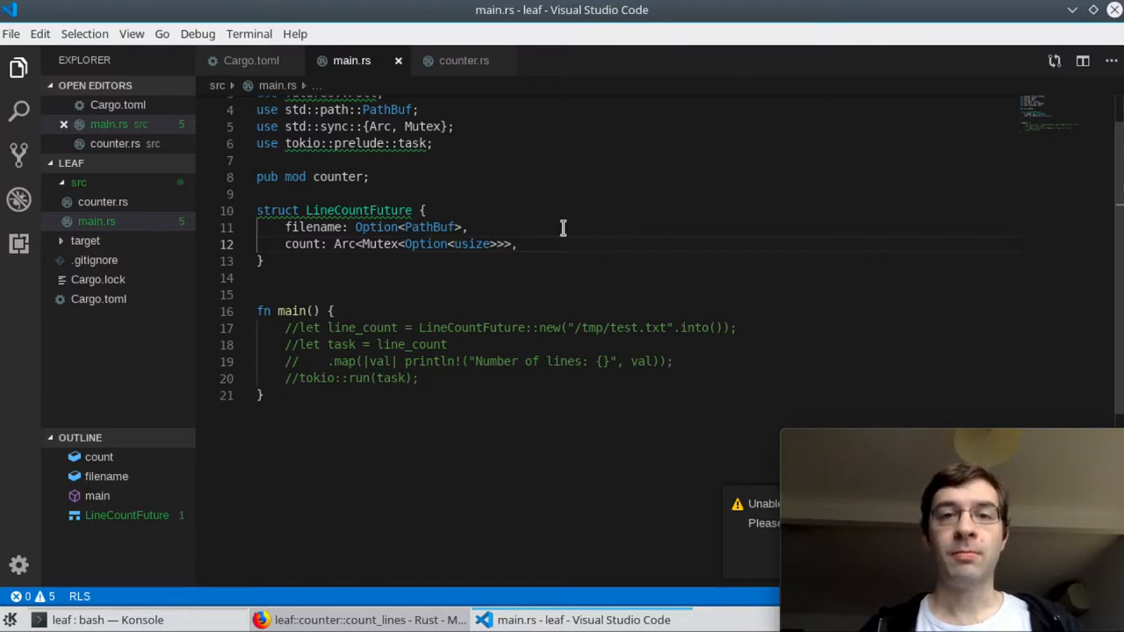
pyautogui.moveTo(680, 142)
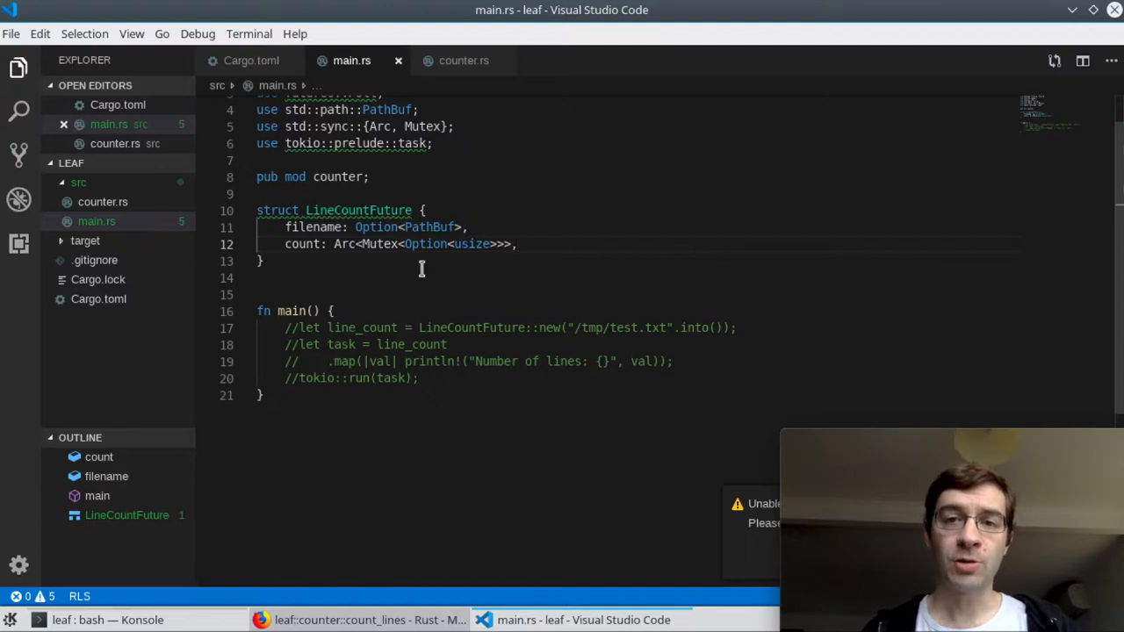
pyautogui.moveTo(608, 225)
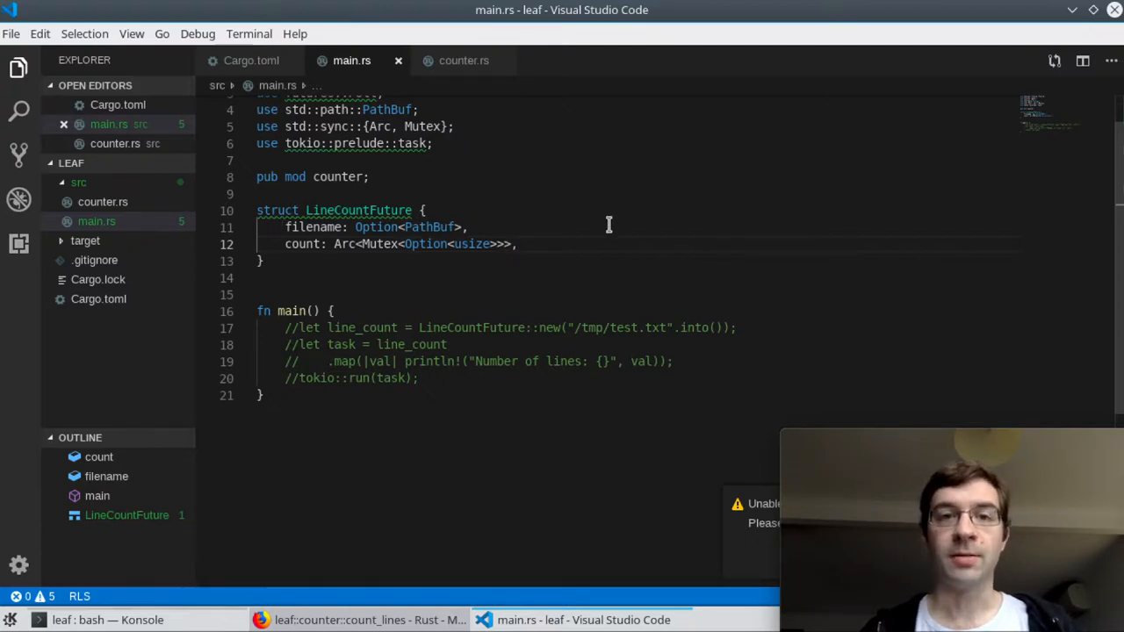
pyautogui.moveTo(513, 289)
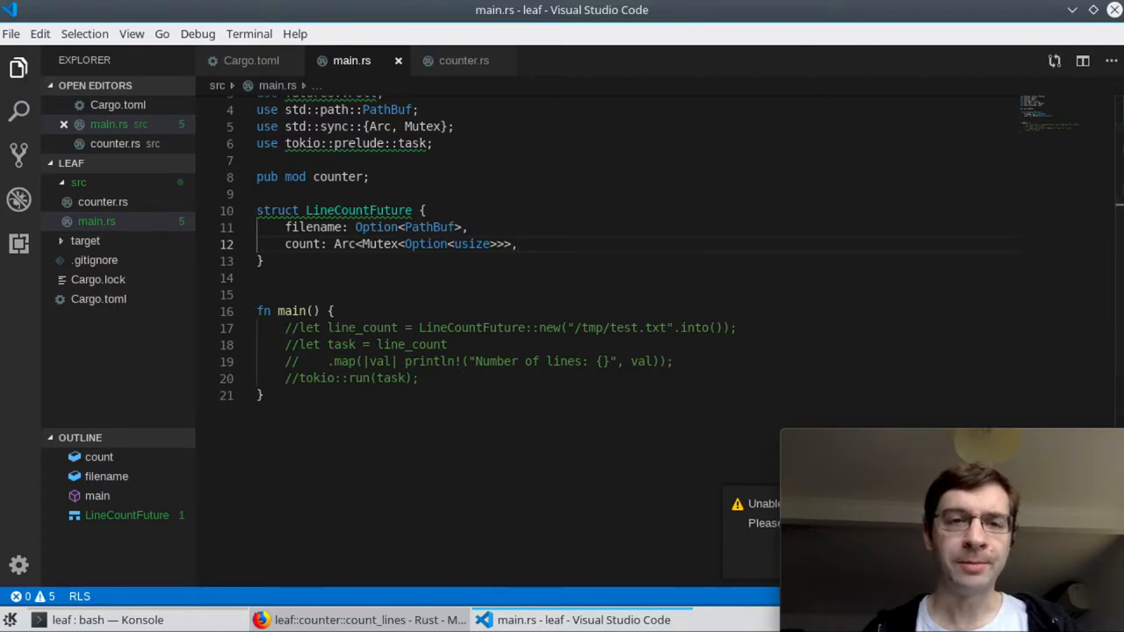
pyautogui.moveTo(552, 222)
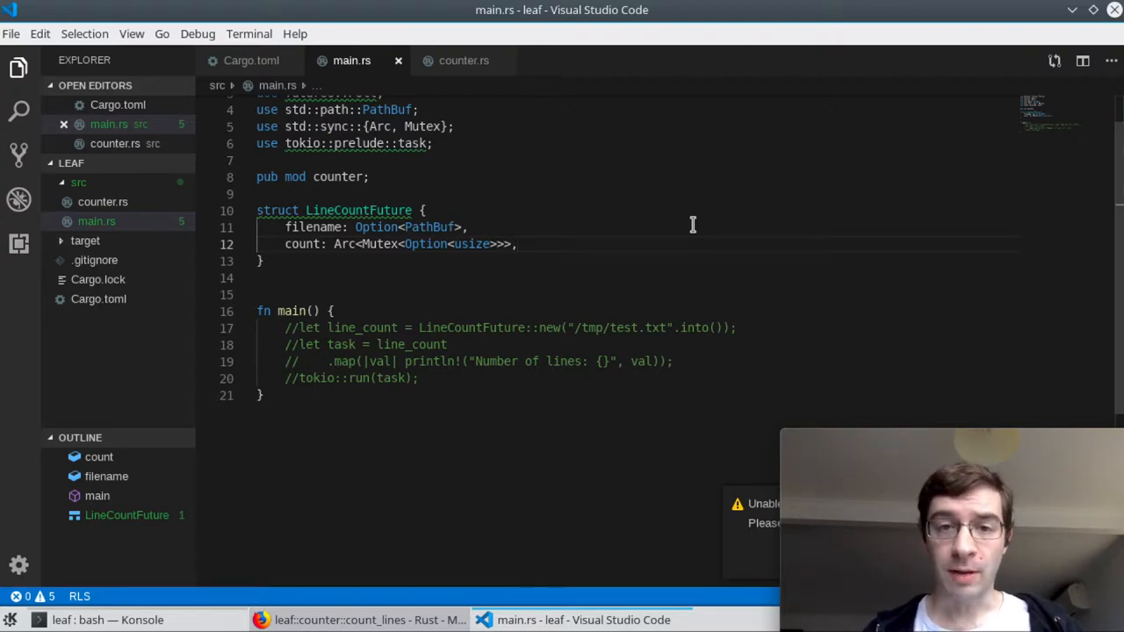
pyautogui.moveTo(450, 228)
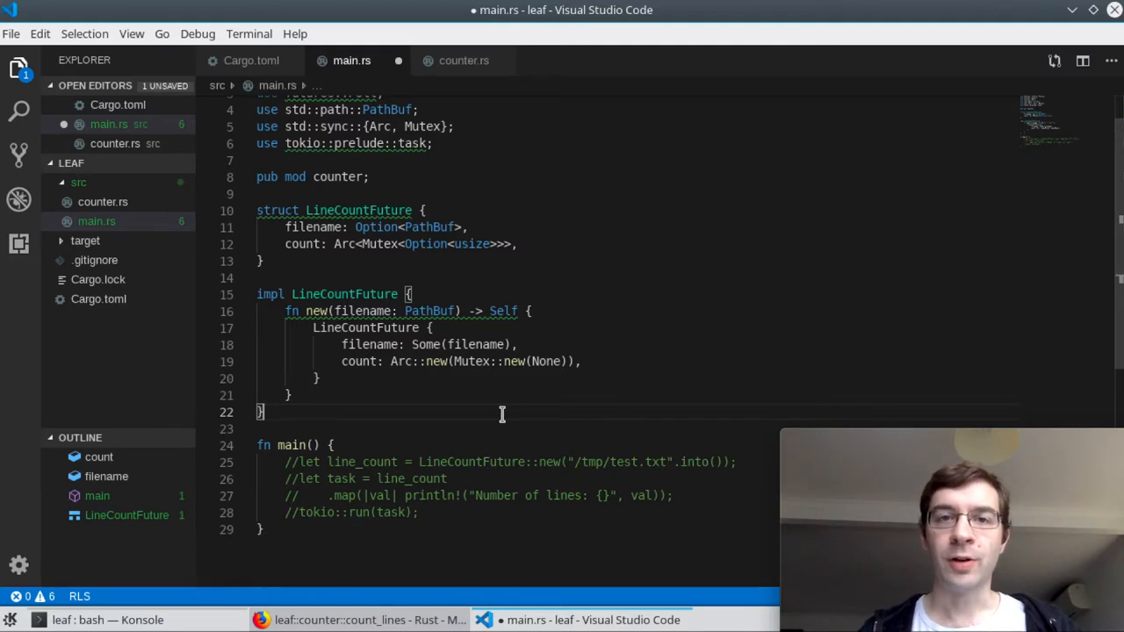
pyautogui.moveTo(482, 408)
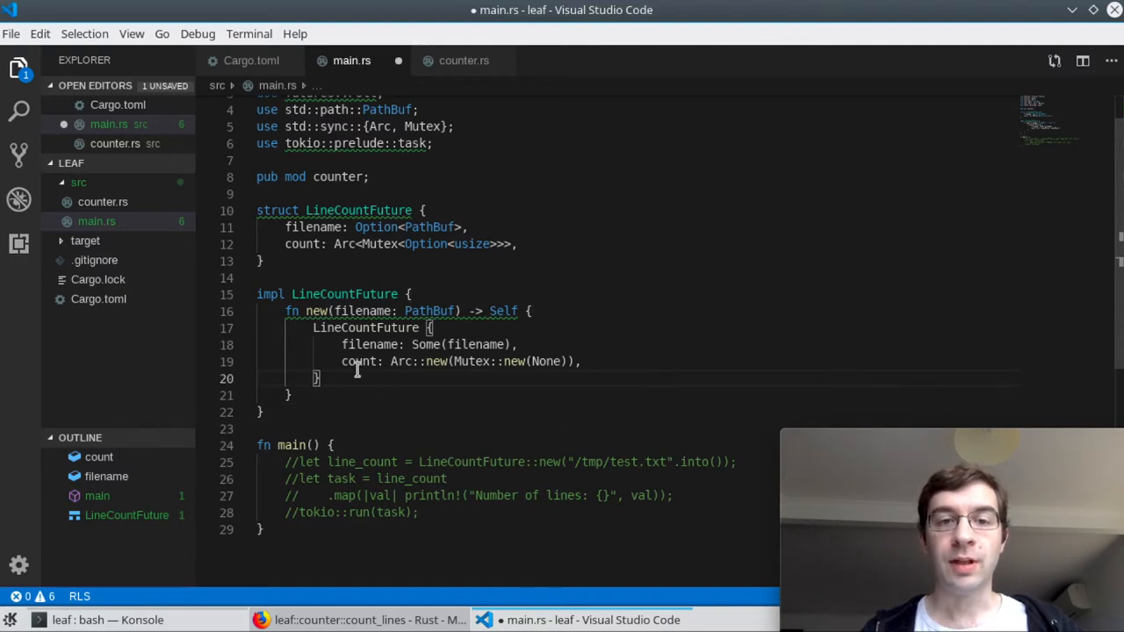
pyautogui.moveTo(658, 369)
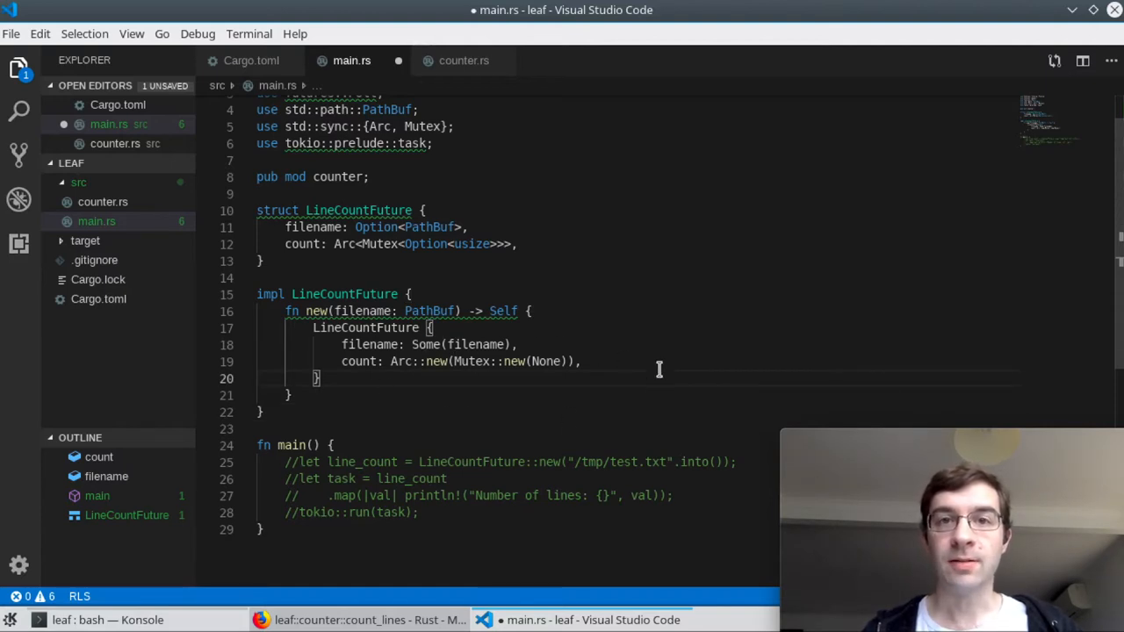
pyautogui.moveTo(536, 426)
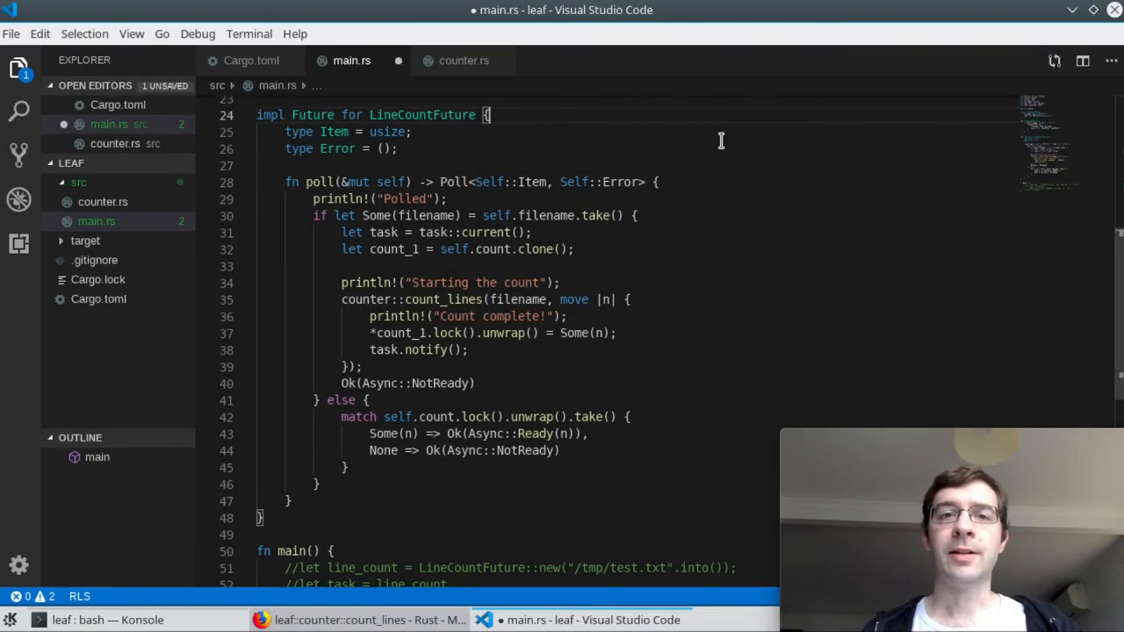
pyautogui.moveTo(602, 153)
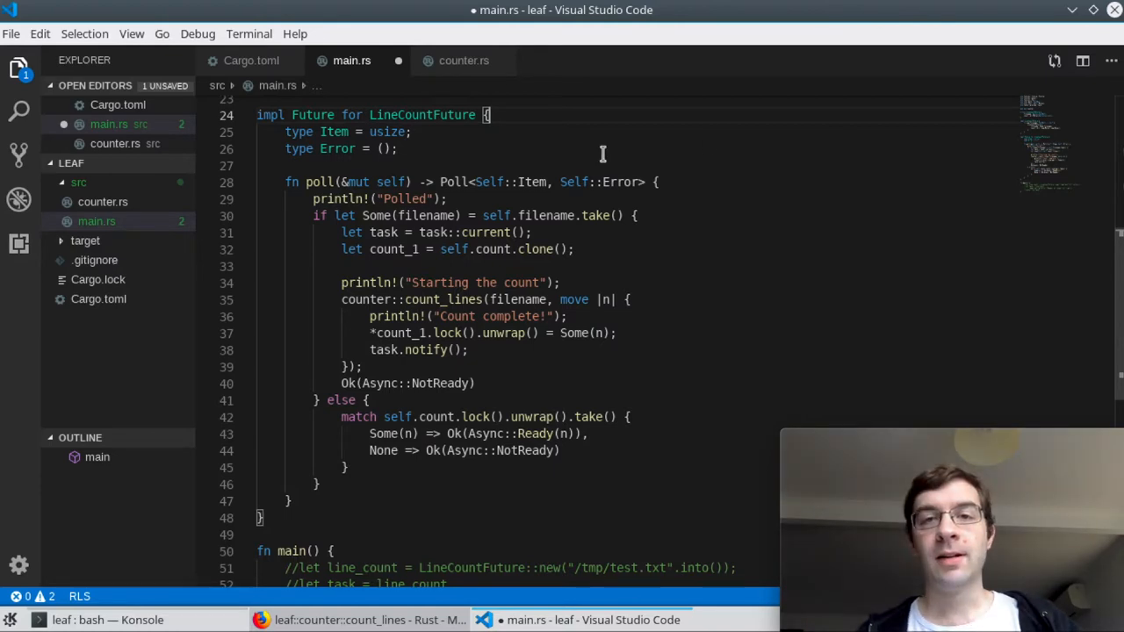
pyautogui.moveTo(453, 136)
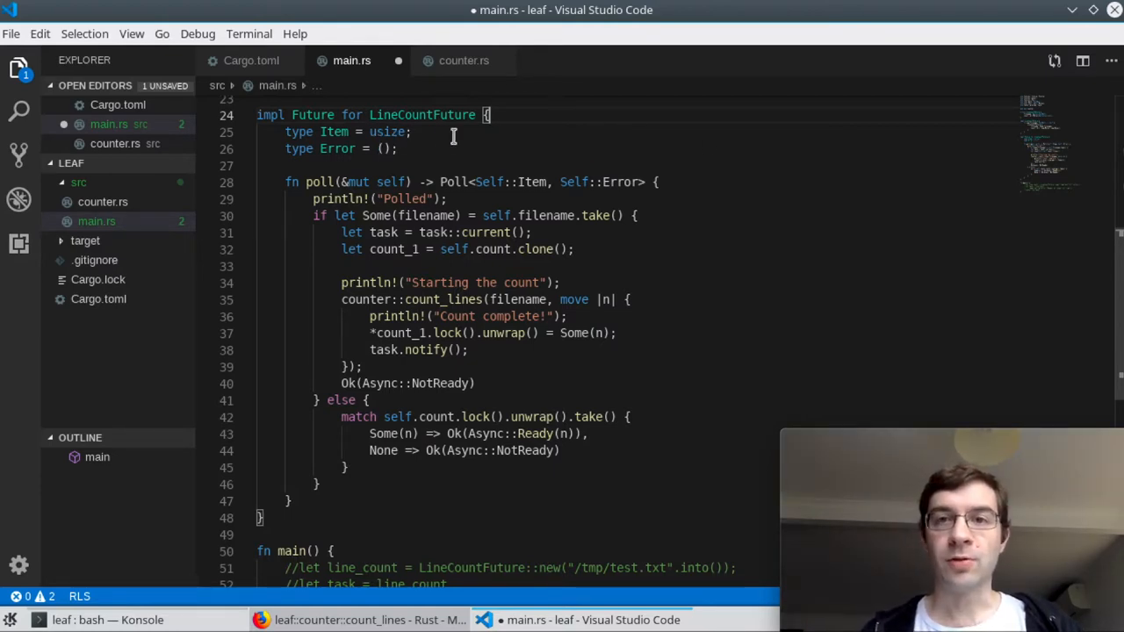
pyautogui.moveTo(525, 142)
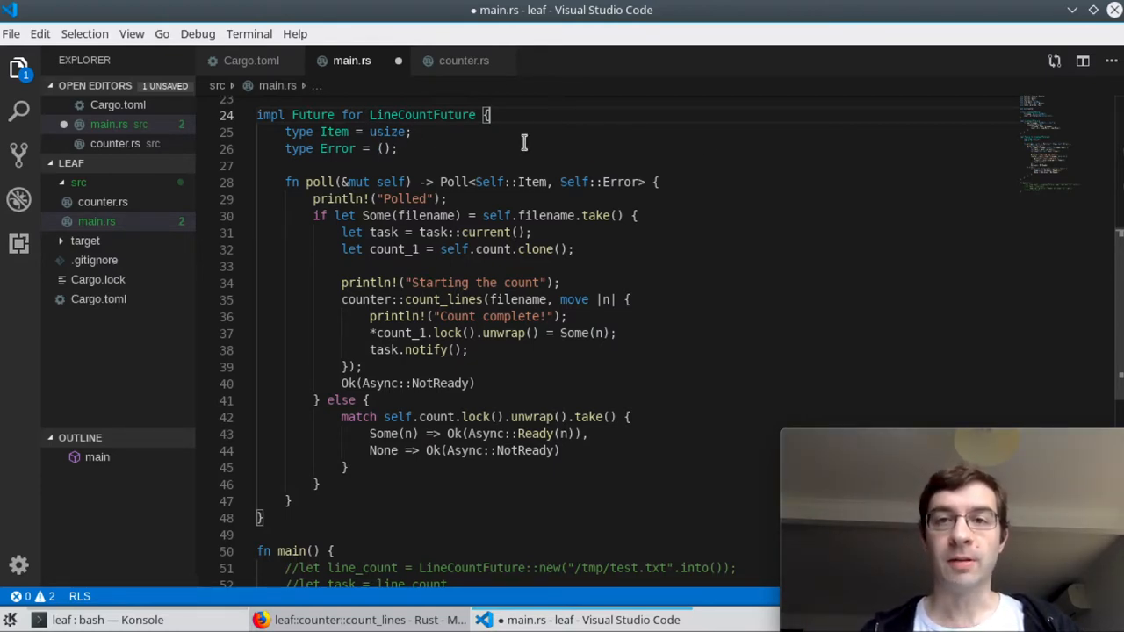
pyautogui.moveTo(543, 137)
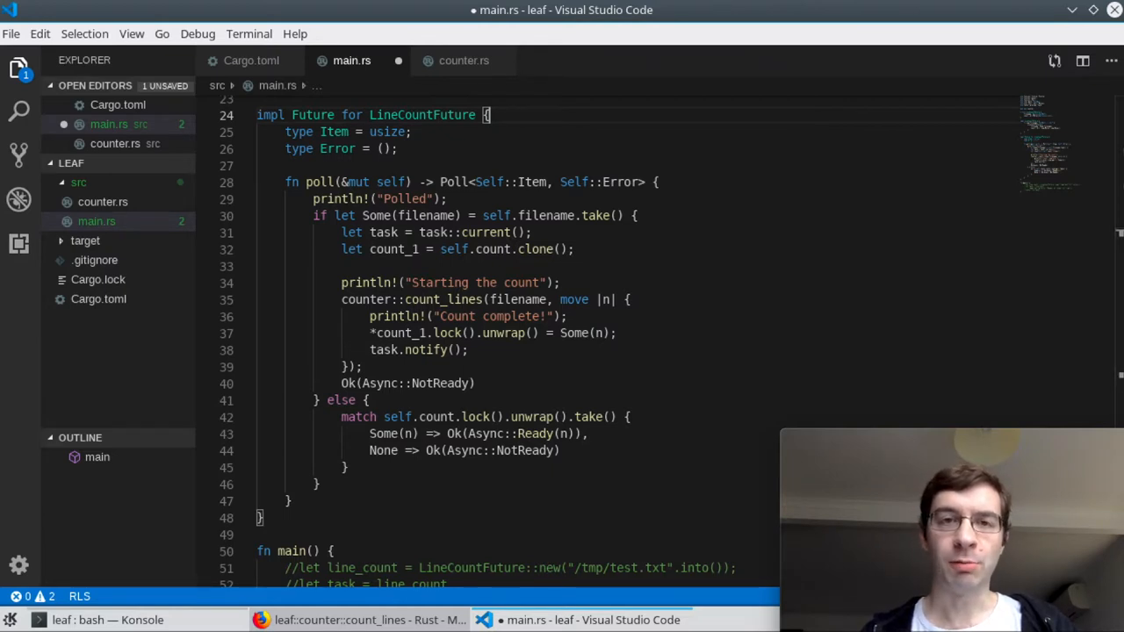
pyautogui.moveTo(705, 202)
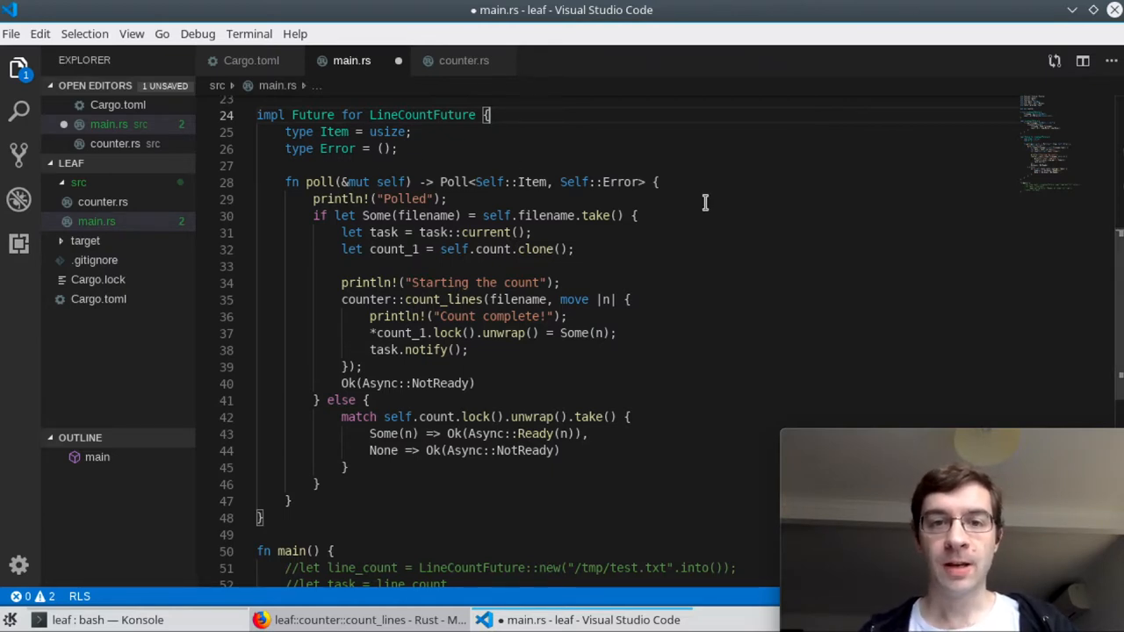
pyautogui.moveTo(459, 199)
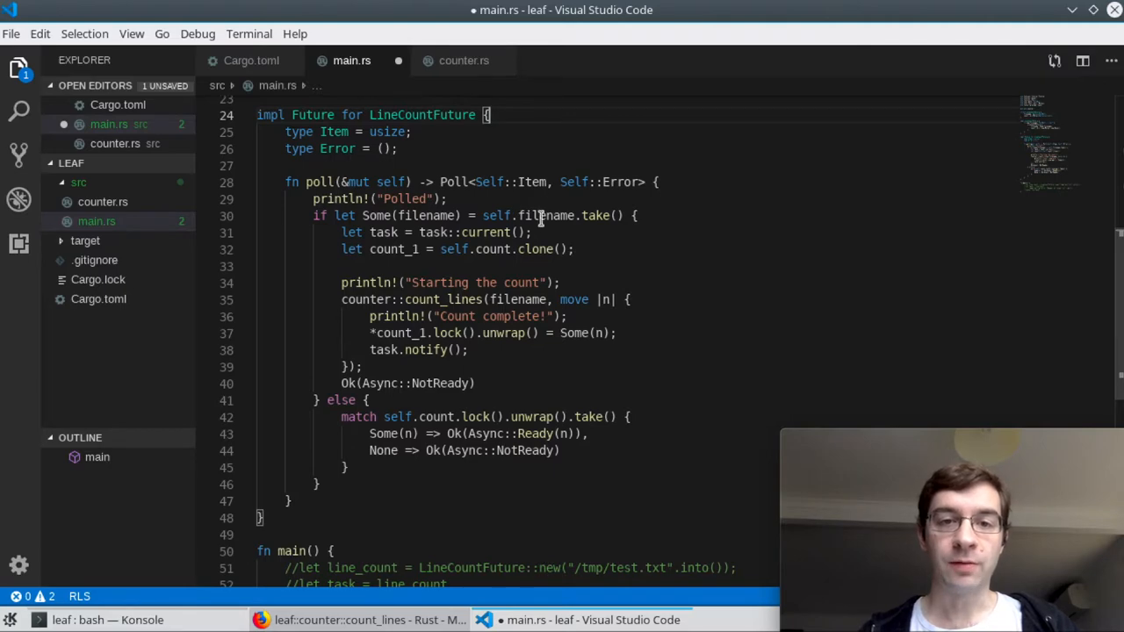
pyautogui.moveTo(673, 299)
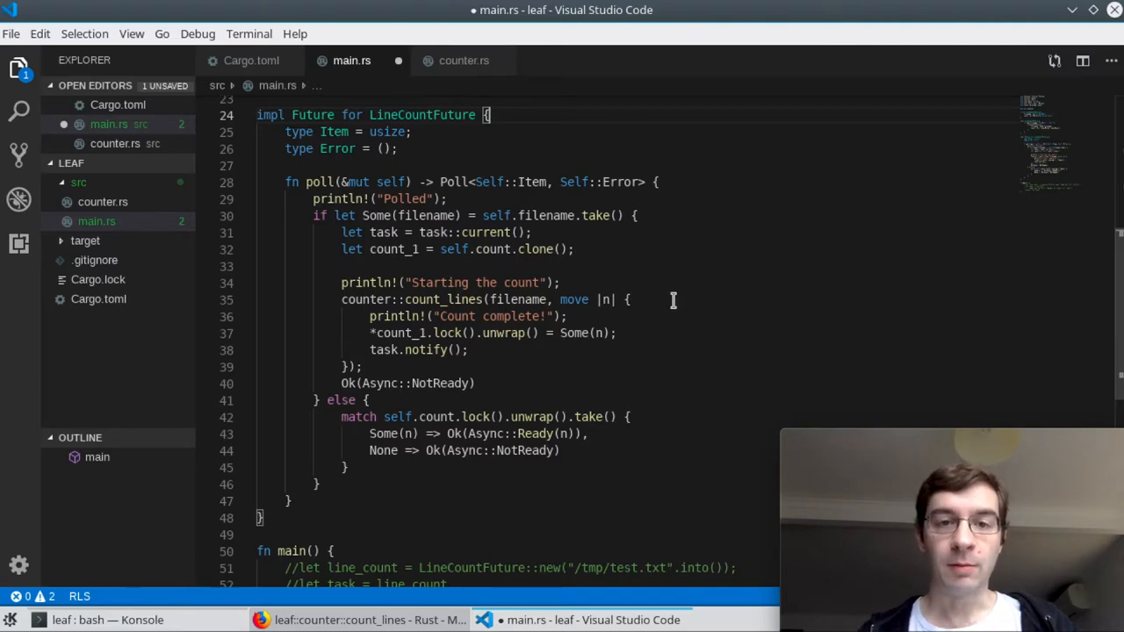
pyautogui.moveTo(380, 249)
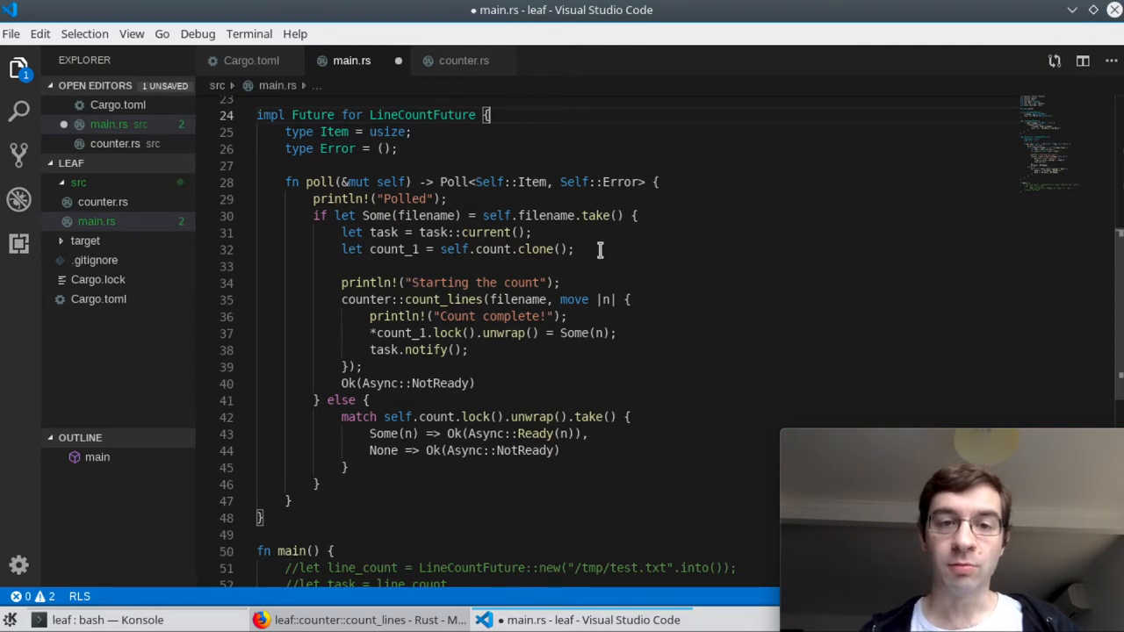
pyautogui.moveTo(457, 299)
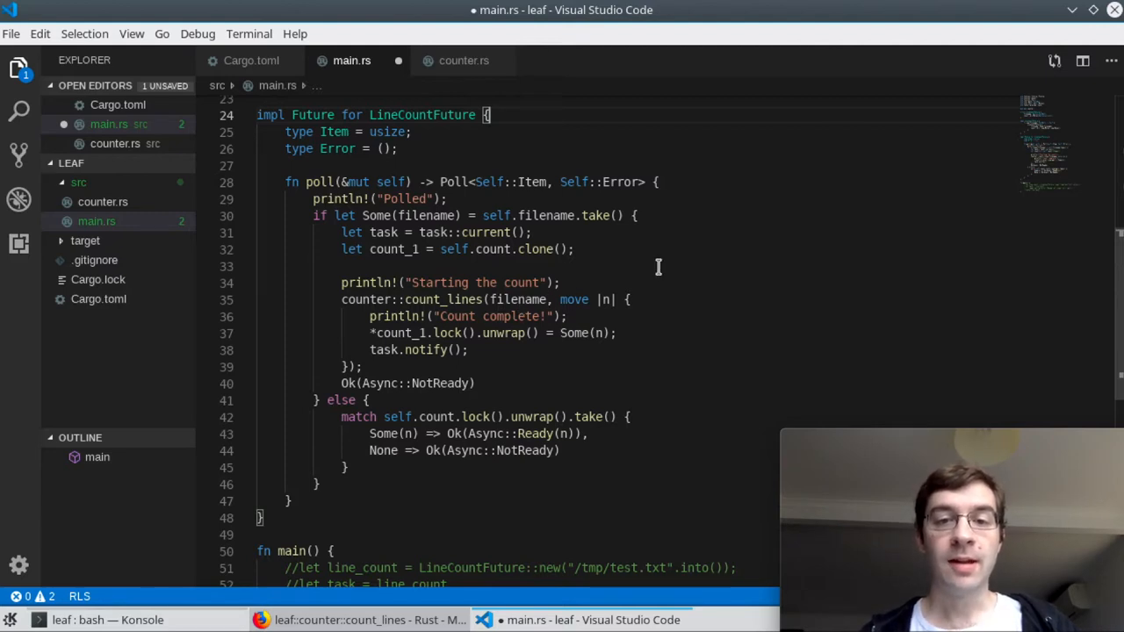
pyautogui.moveTo(637, 322)
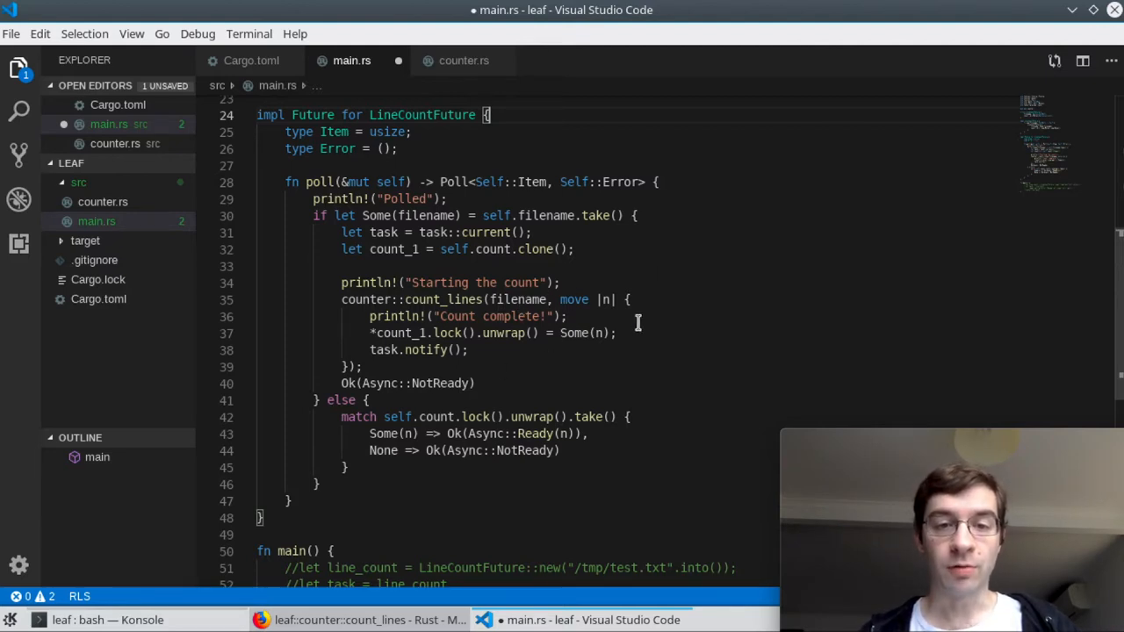
pyautogui.moveTo(680, 309)
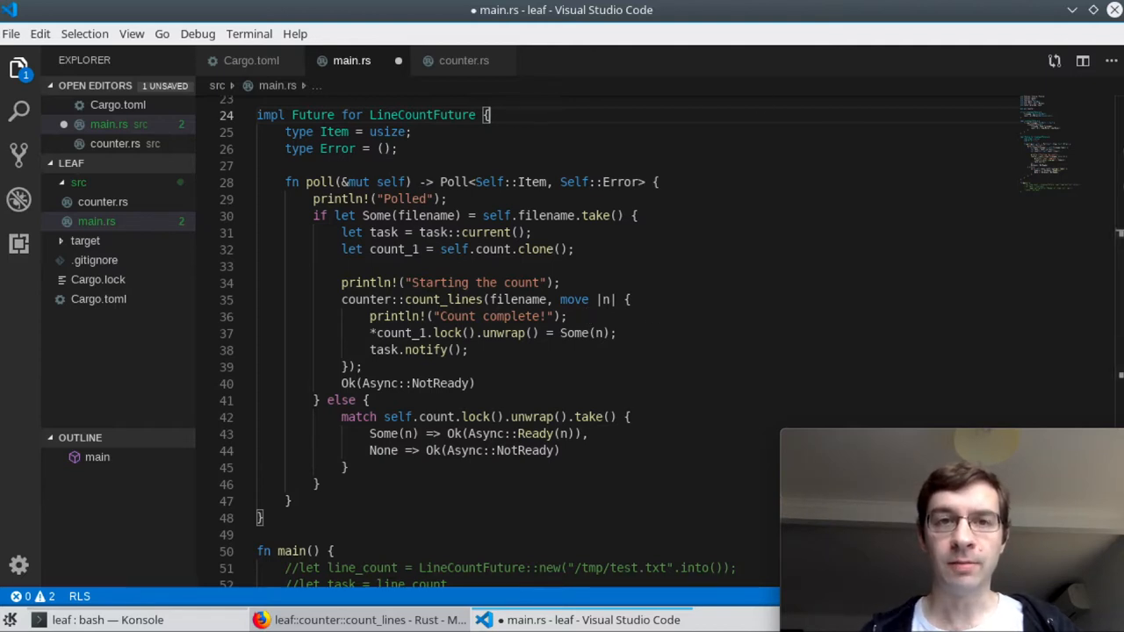
pyautogui.moveTo(658, 318)
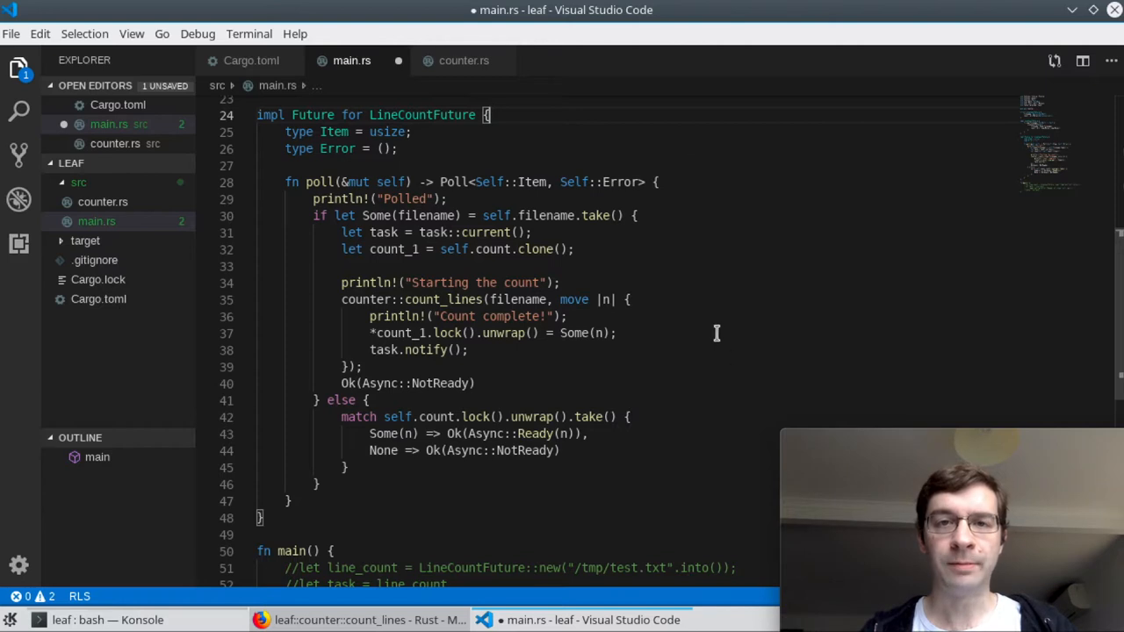
pyautogui.moveTo(604, 343)
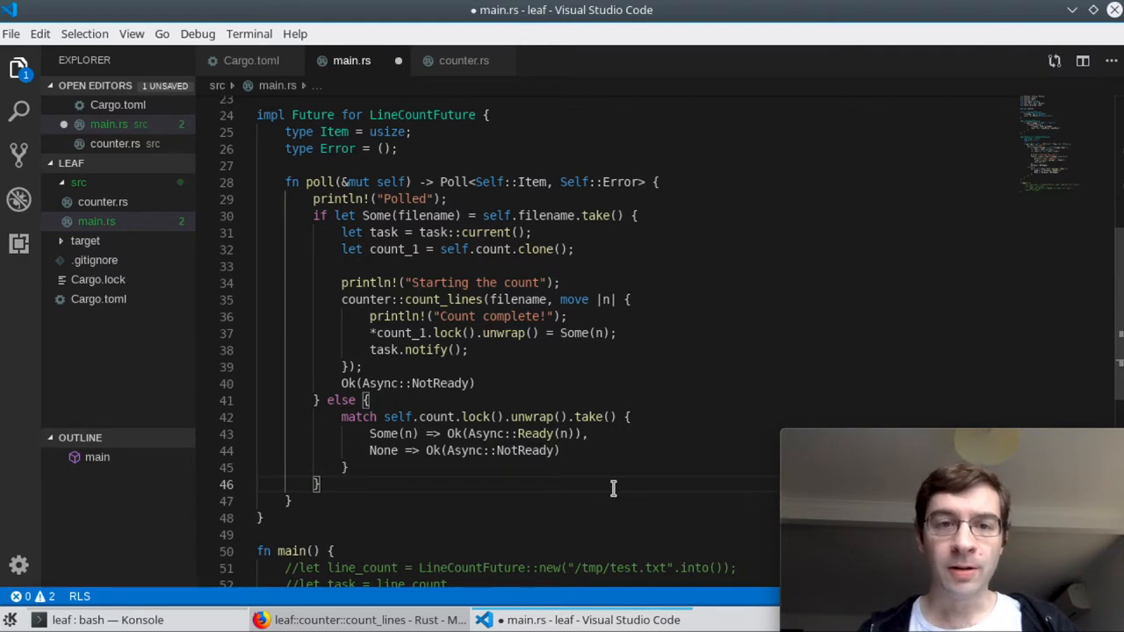
pyautogui.moveTo(688, 416)
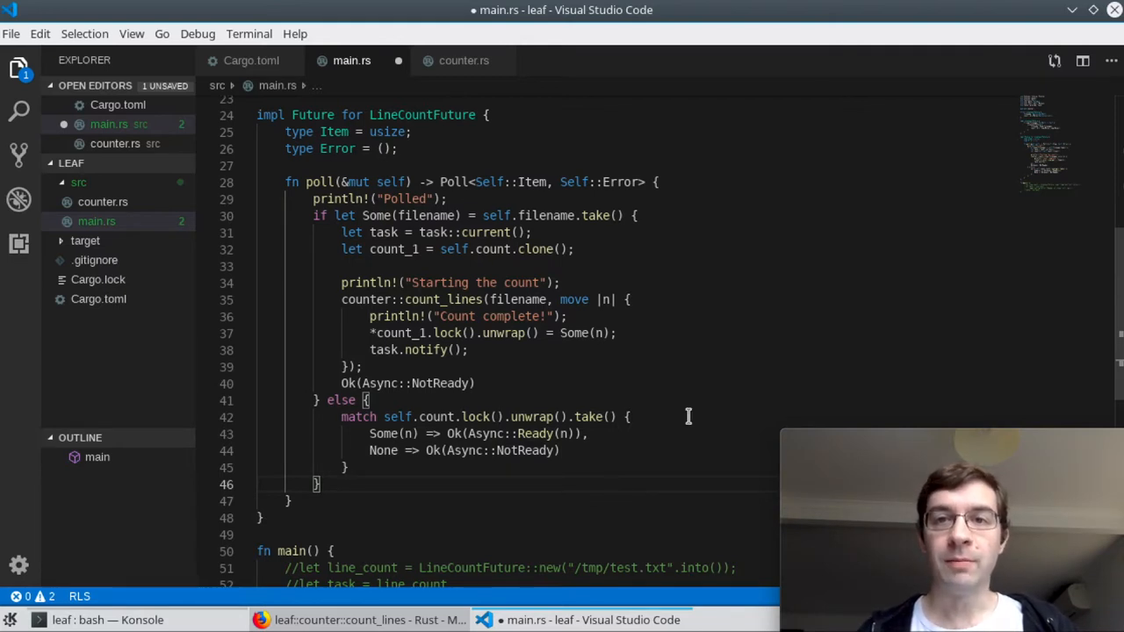
pyautogui.moveTo(673, 438)
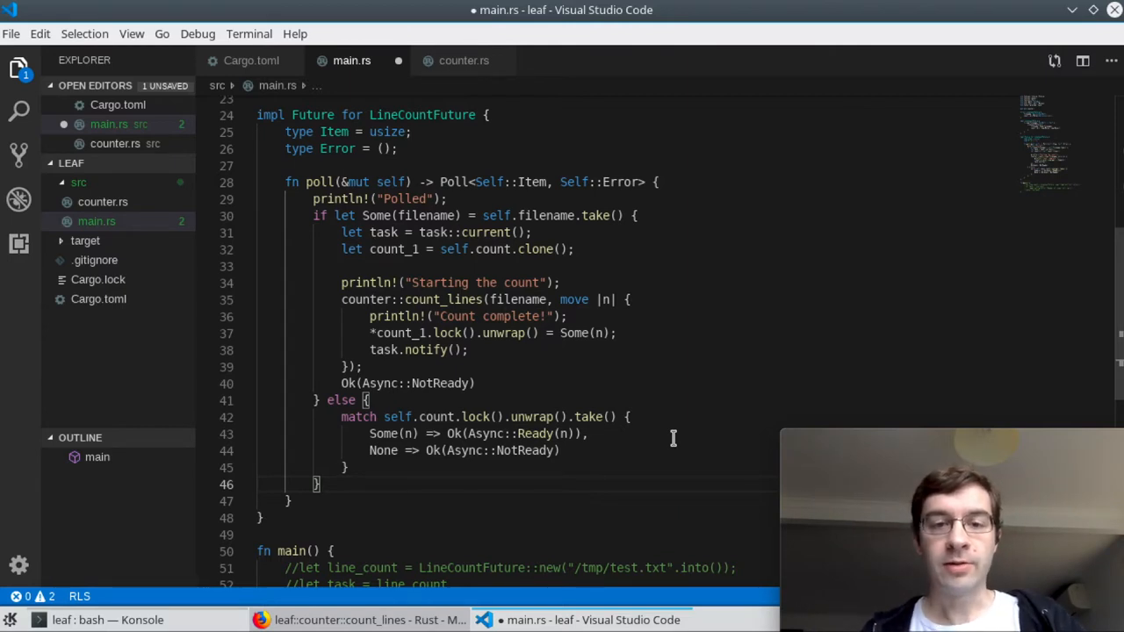
pyautogui.moveTo(439, 425)
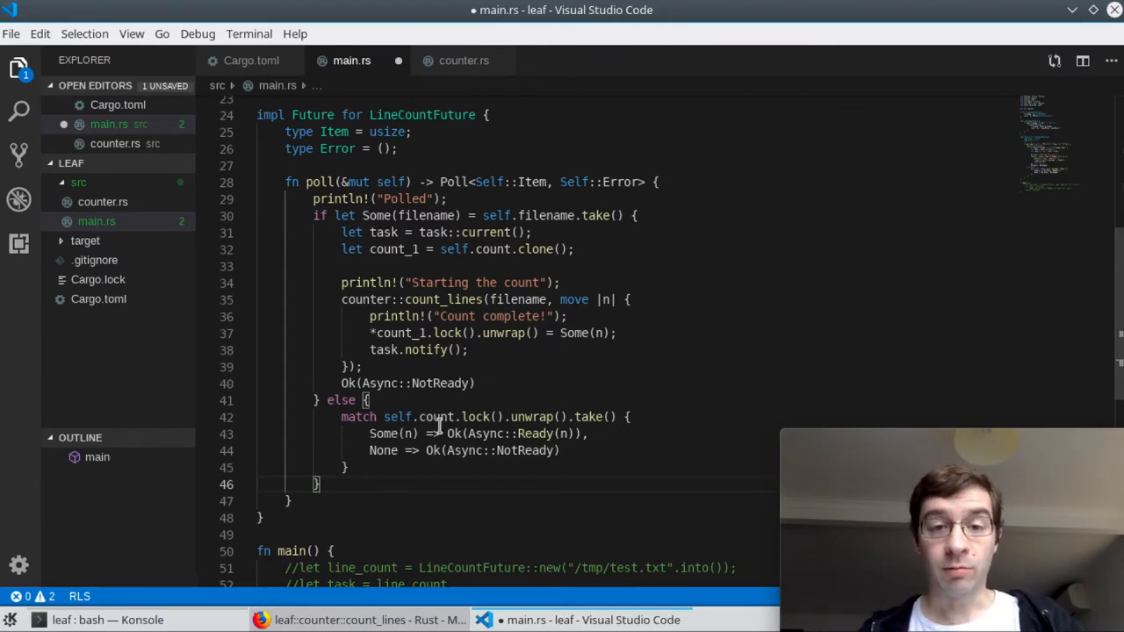
pyautogui.moveTo(387, 437)
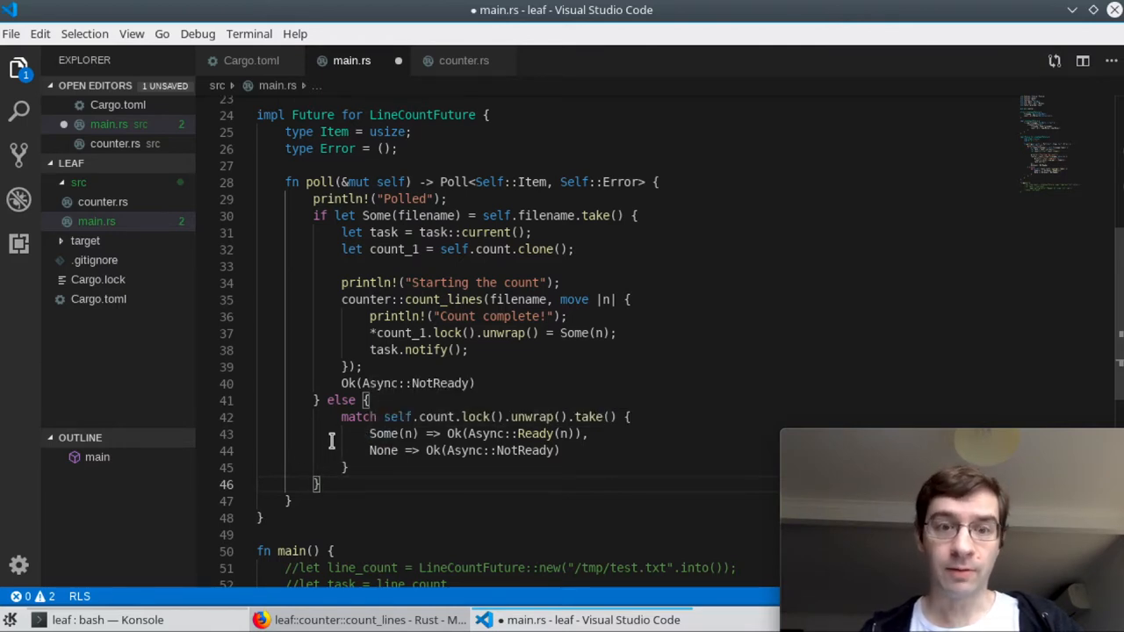
pyautogui.moveTo(542, 433)
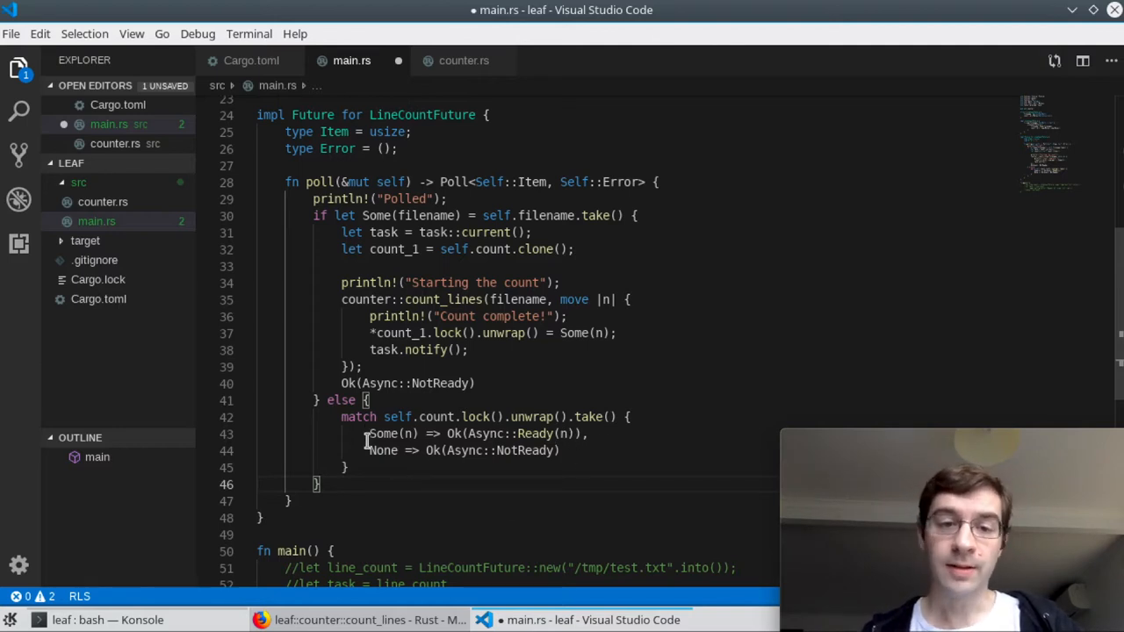
pyautogui.moveTo(637, 501)
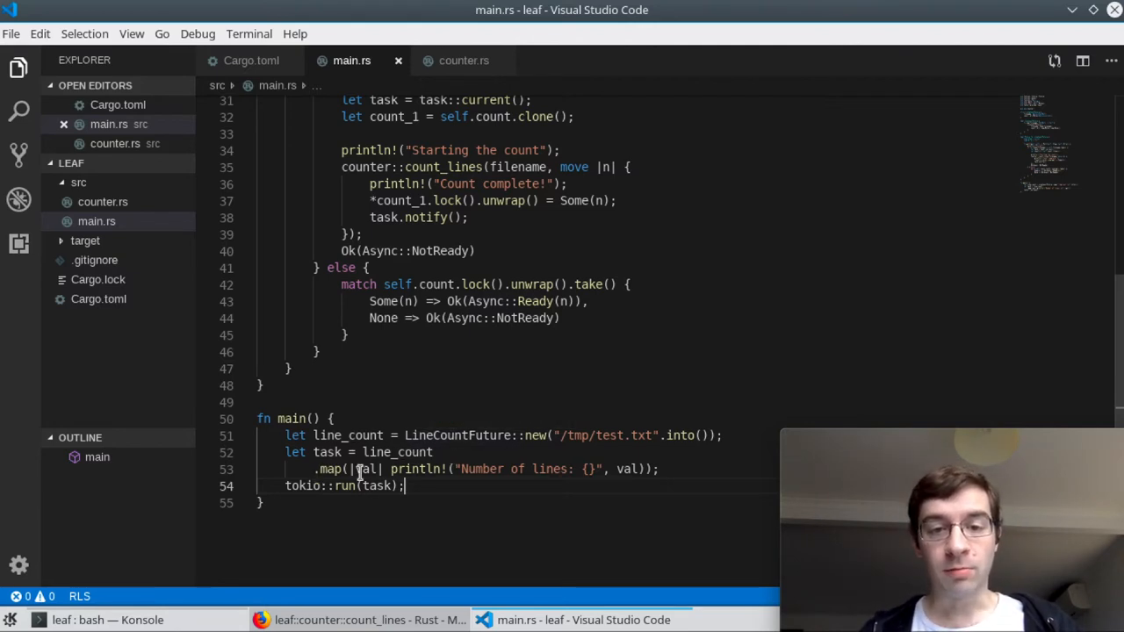
pyautogui.moveTo(568, 512)
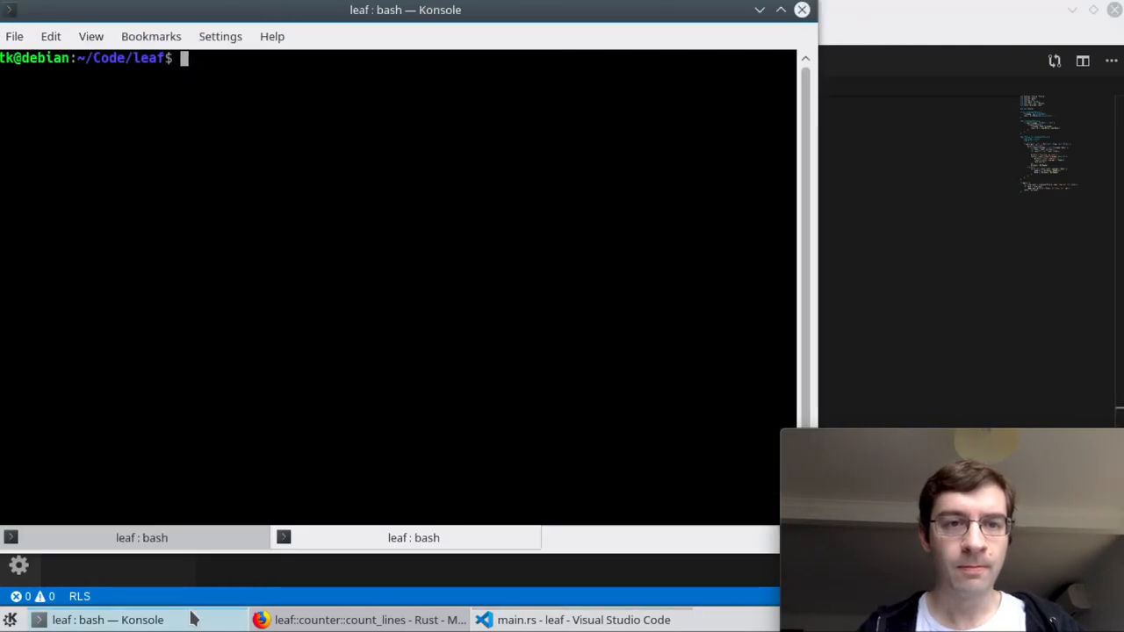
# Step: Run the line-counting future with cargo run, confirming 'Number of lines: 5'
pyautogui.write('cargo run')
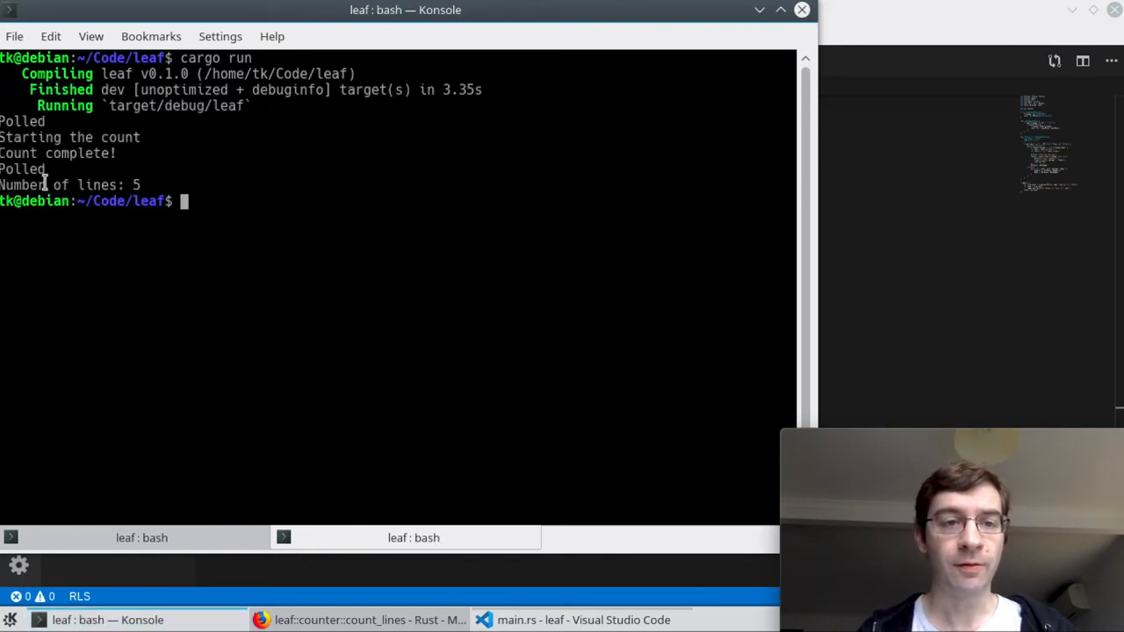
pyautogui.moveTo(163, 184)
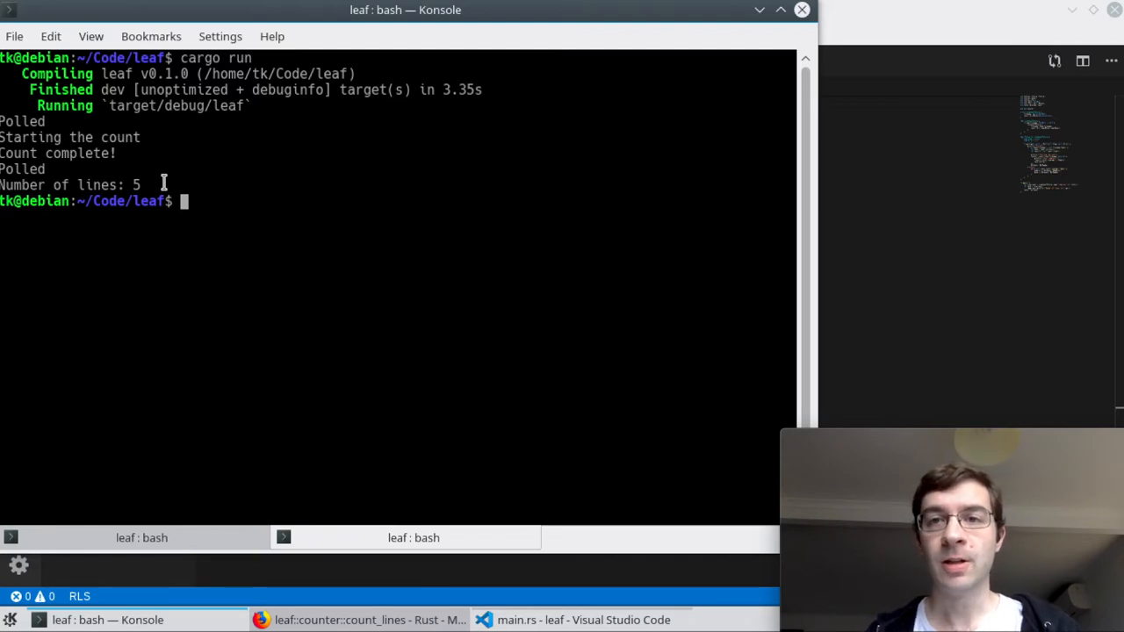
pyautogui.moveTo(227, 180)
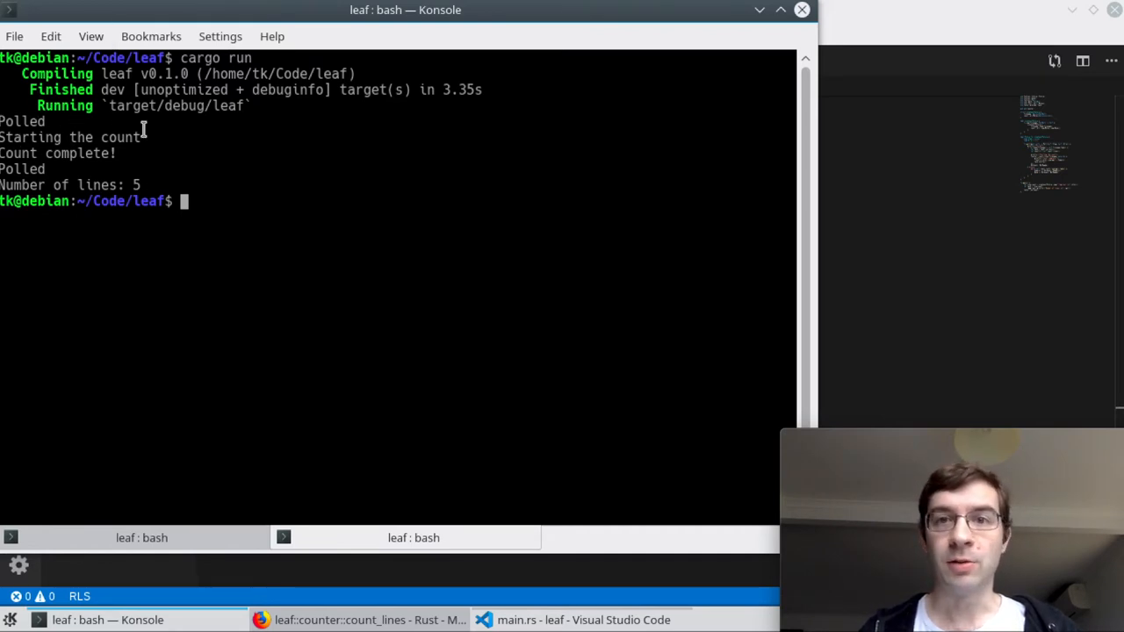
pyautogui.moveTo(166, 129)
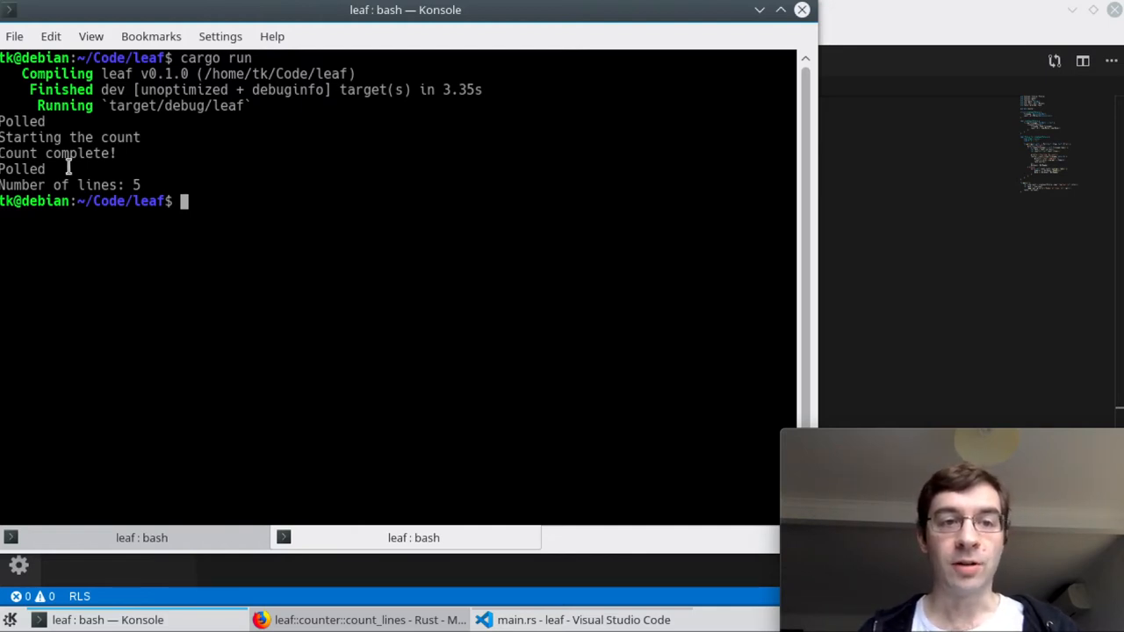
pyautogui.moveTo(139, 152)
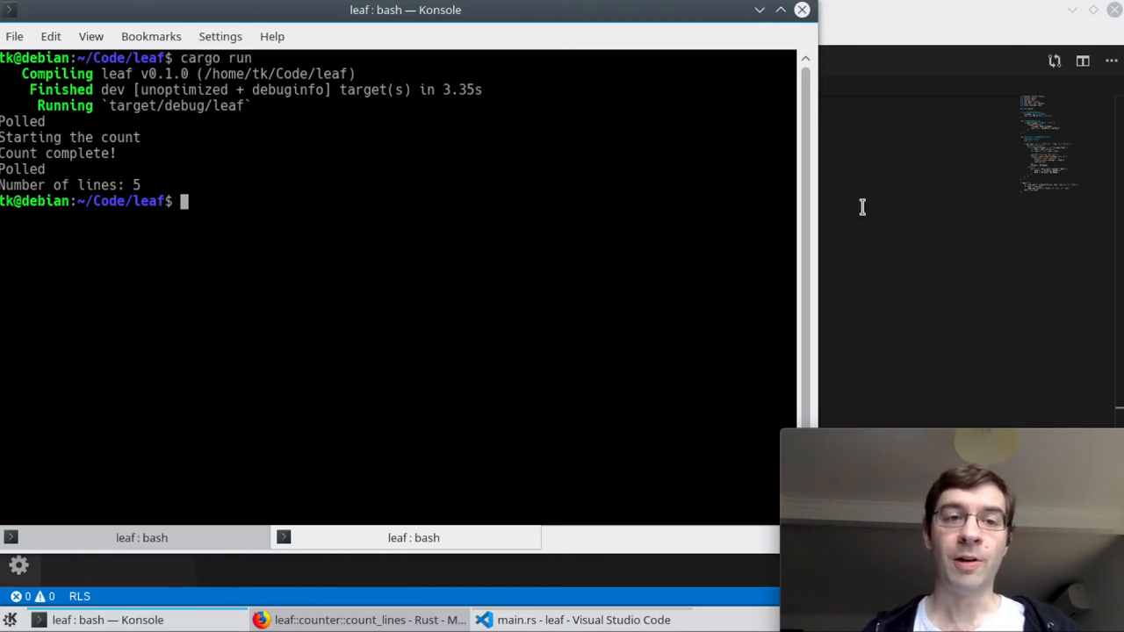
pyautogui.moveTo(395, 229)
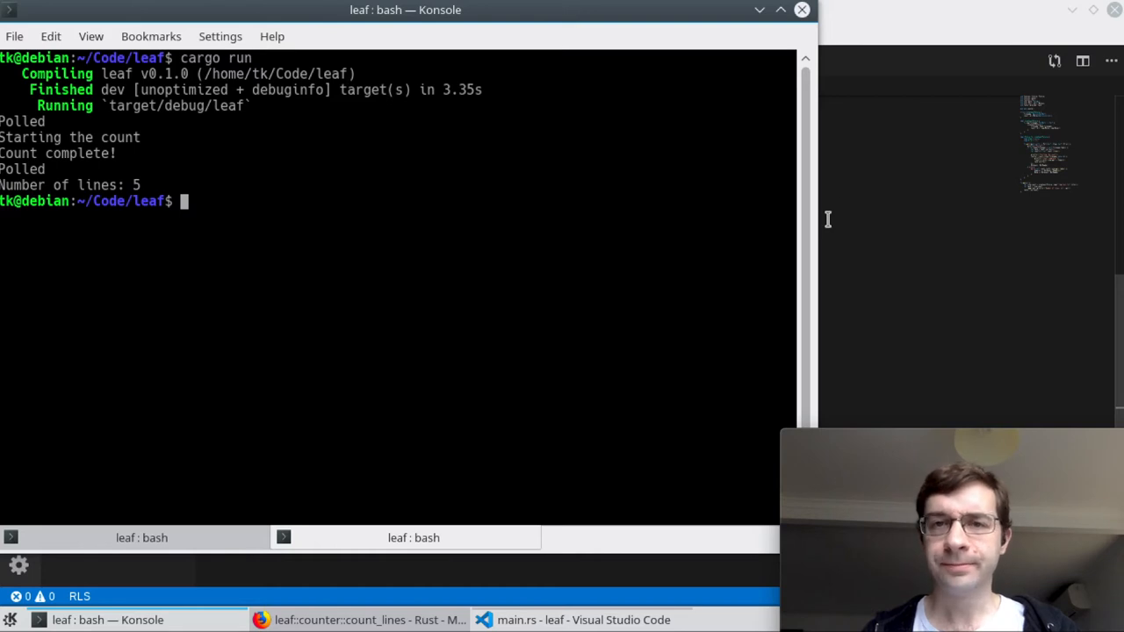
pyautogui.click(591, 620)
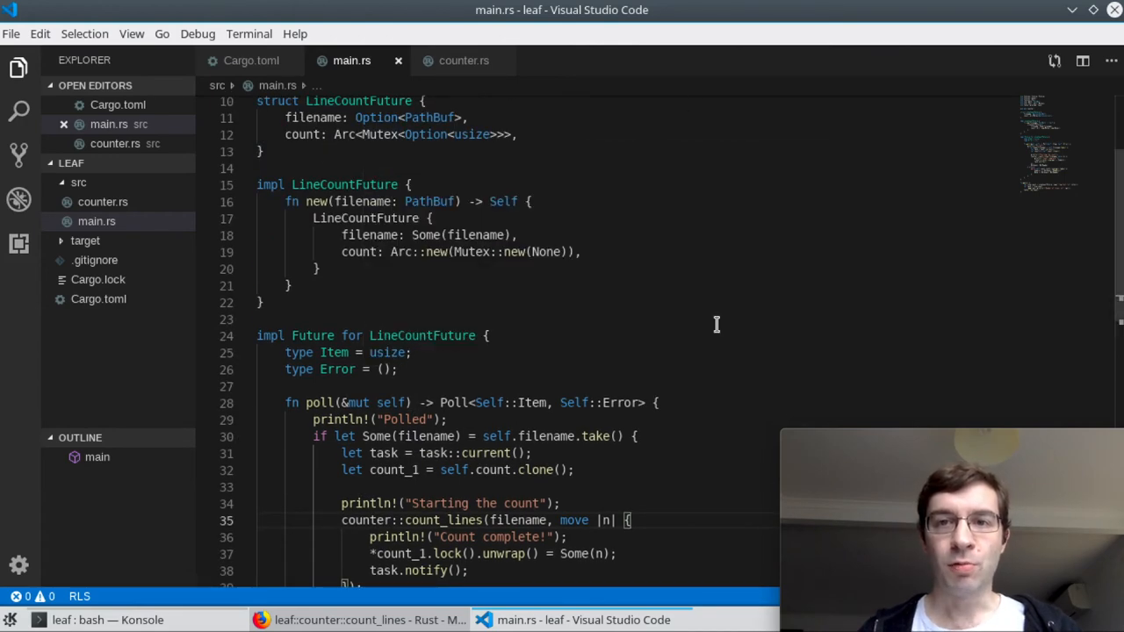
pyautogui.scroll(-3)
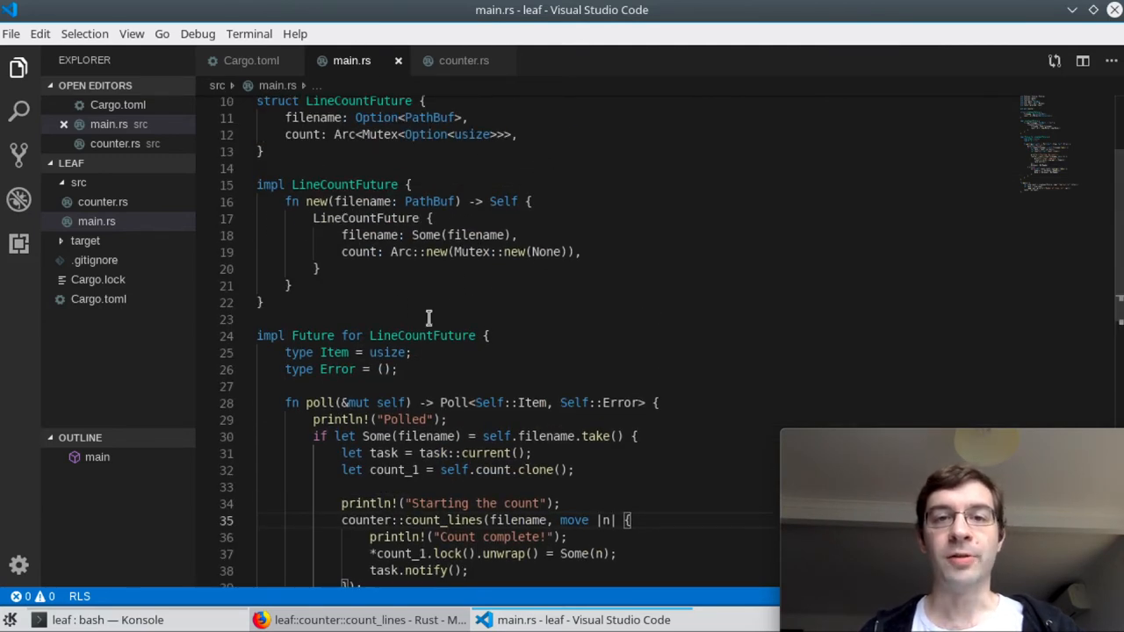
pyautogui.scroll(-3)
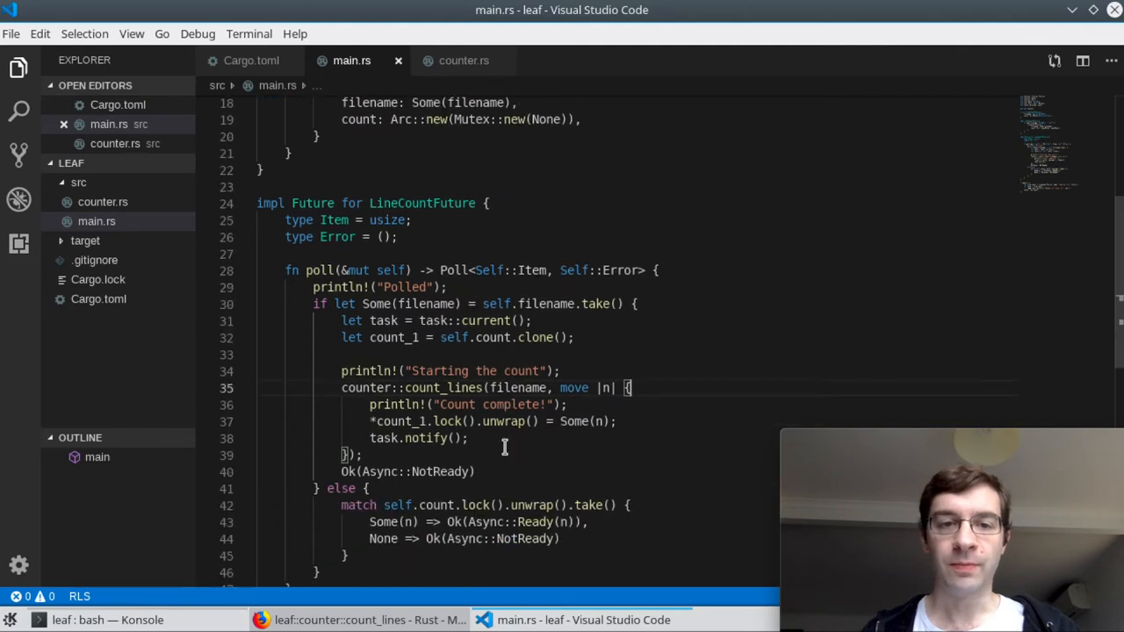
pyautogui.moveTo(689, 366)
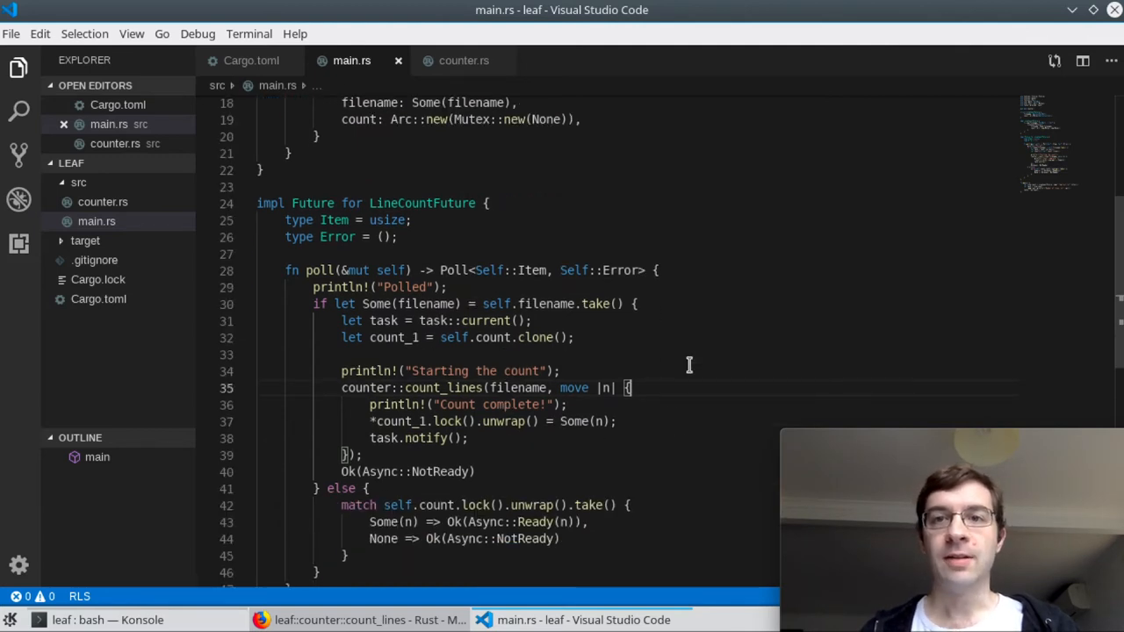
pyautogui.moveTo(434, 421)
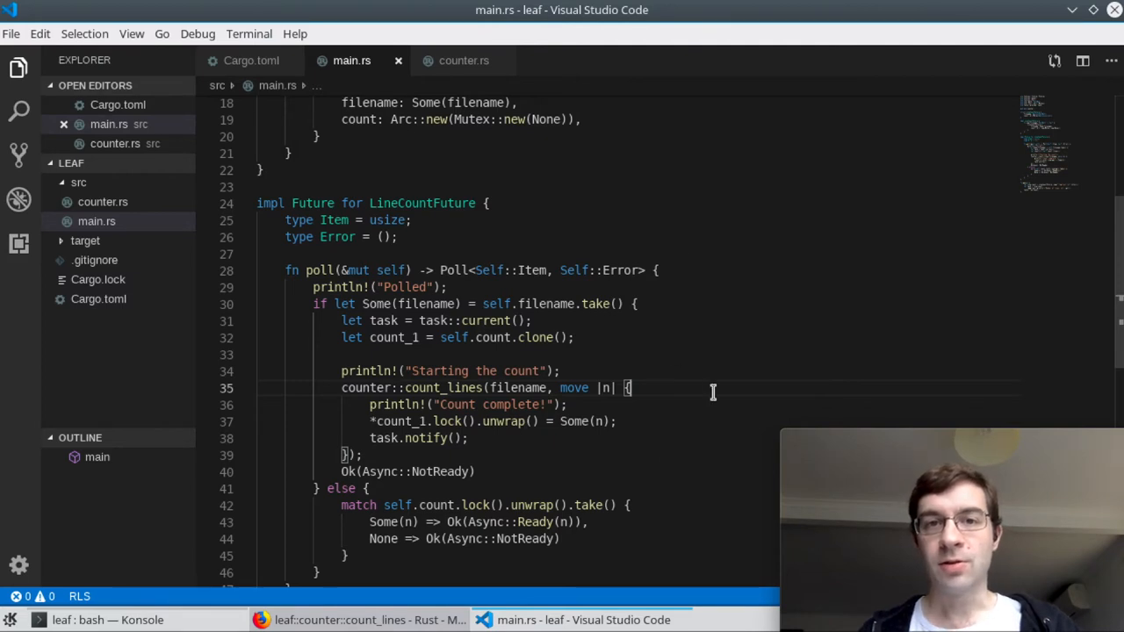
pyautogui.scroll(-3)
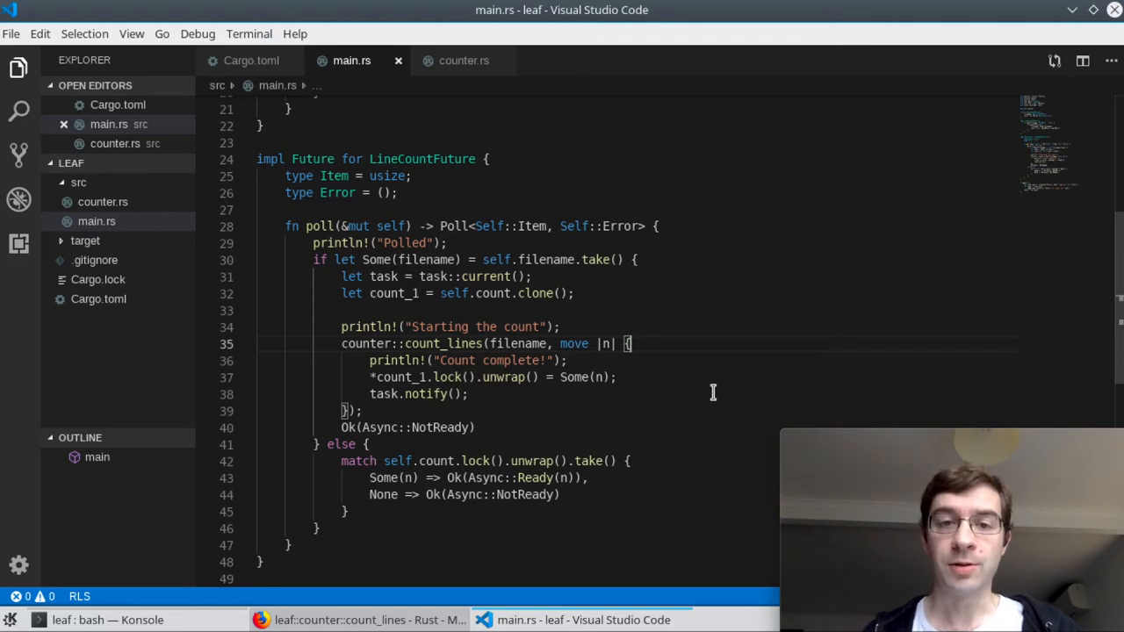
pyautogui.scroll(-3)
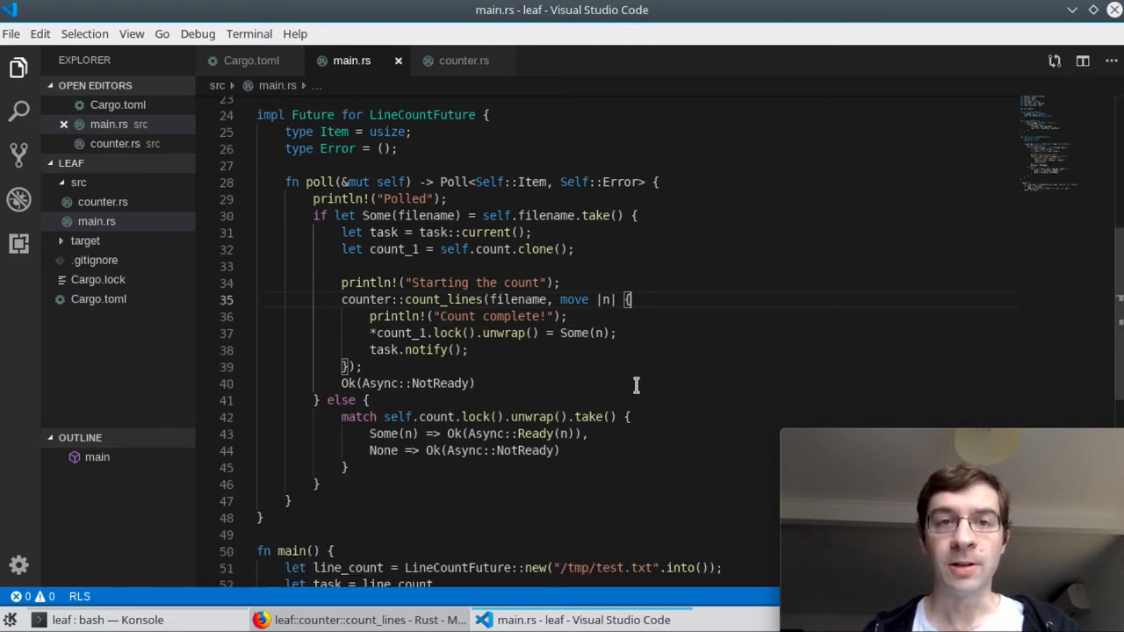
pyautogui.scroll(-3)
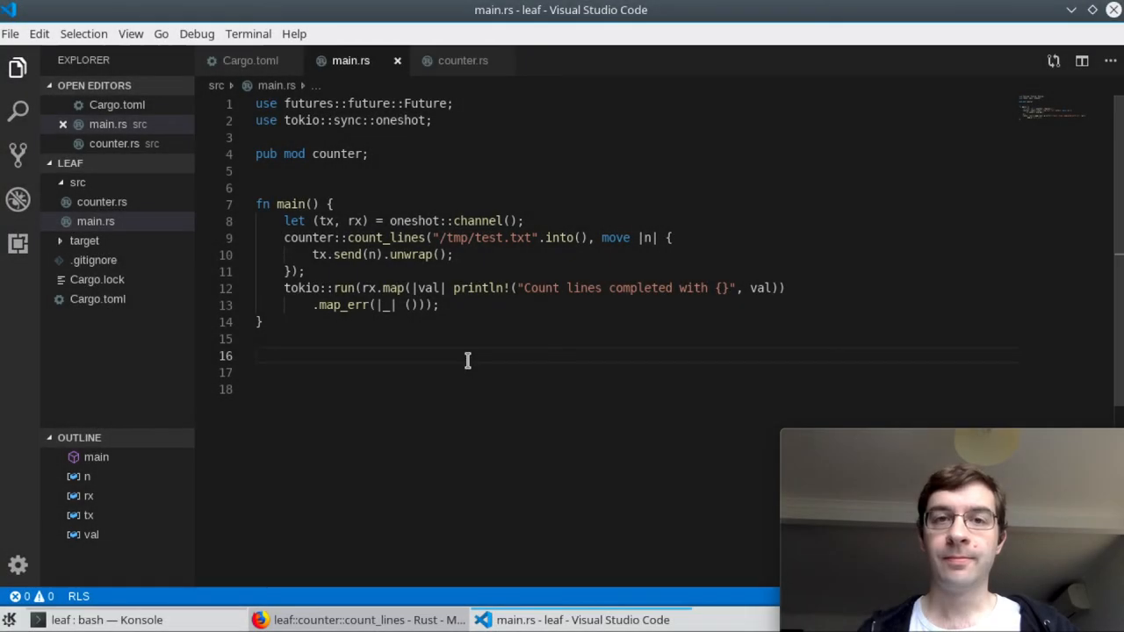
# Step: Focus the oneshot-channel version of main.rs in the editor
pyautogui.click(257, 356)
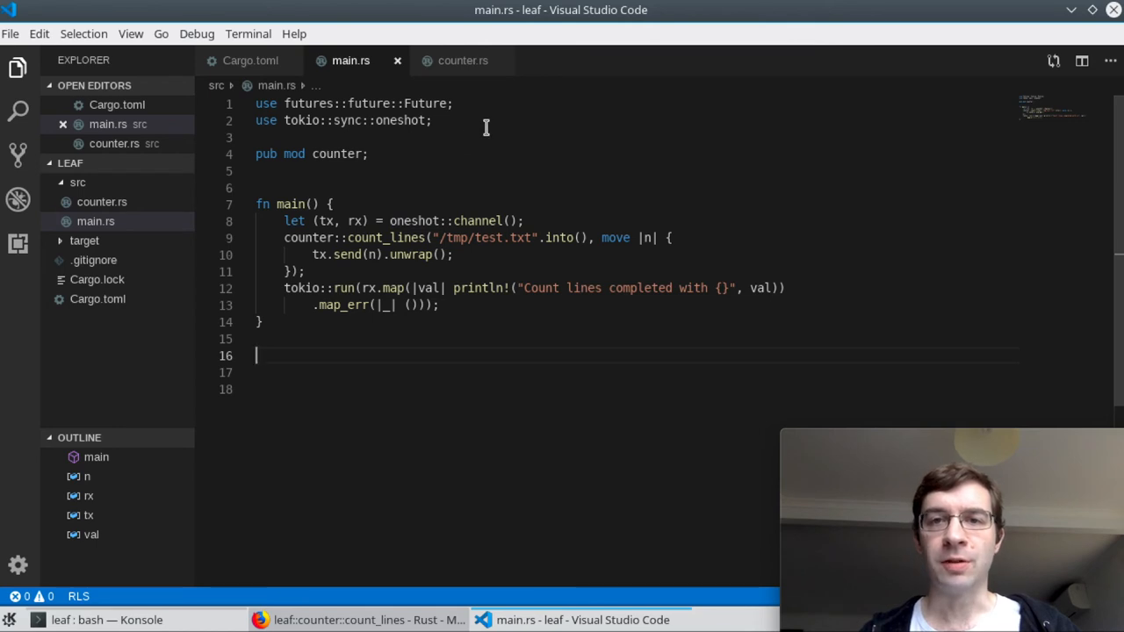
pyautogui.moveTo(366, 220)
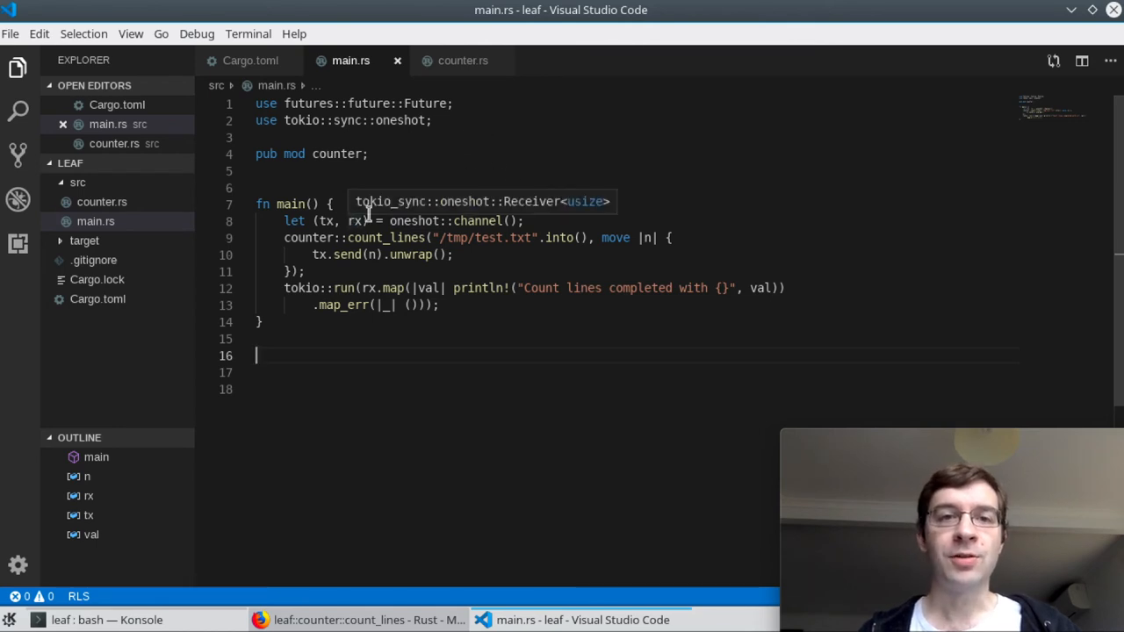
pyautogui.moveTo(427, 156)
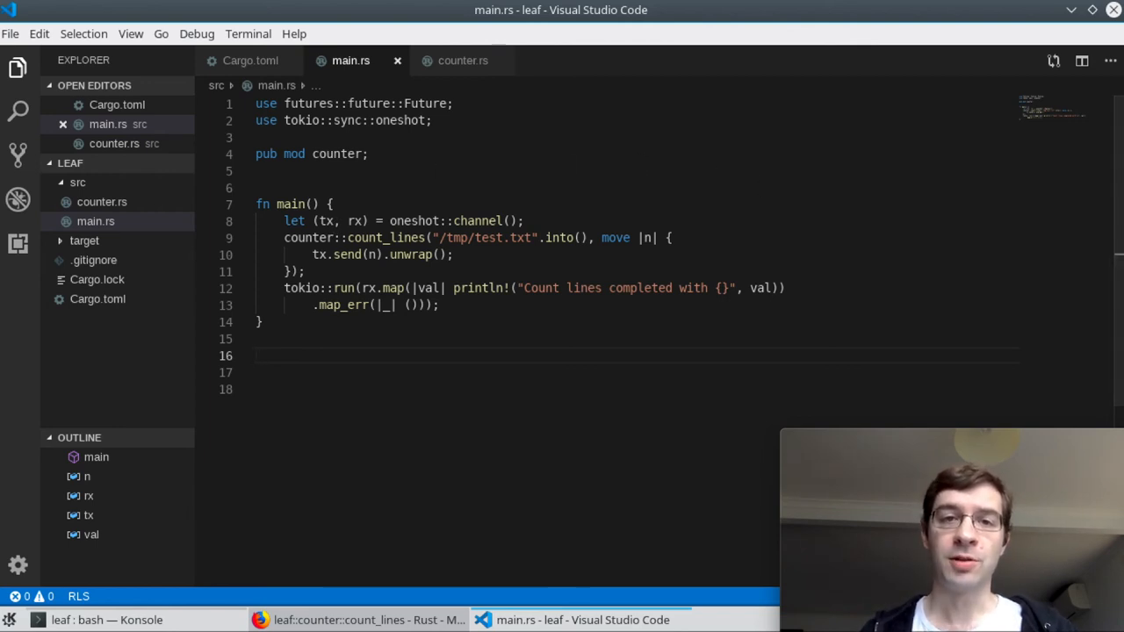
pyautogui.moveTo(308, 249)
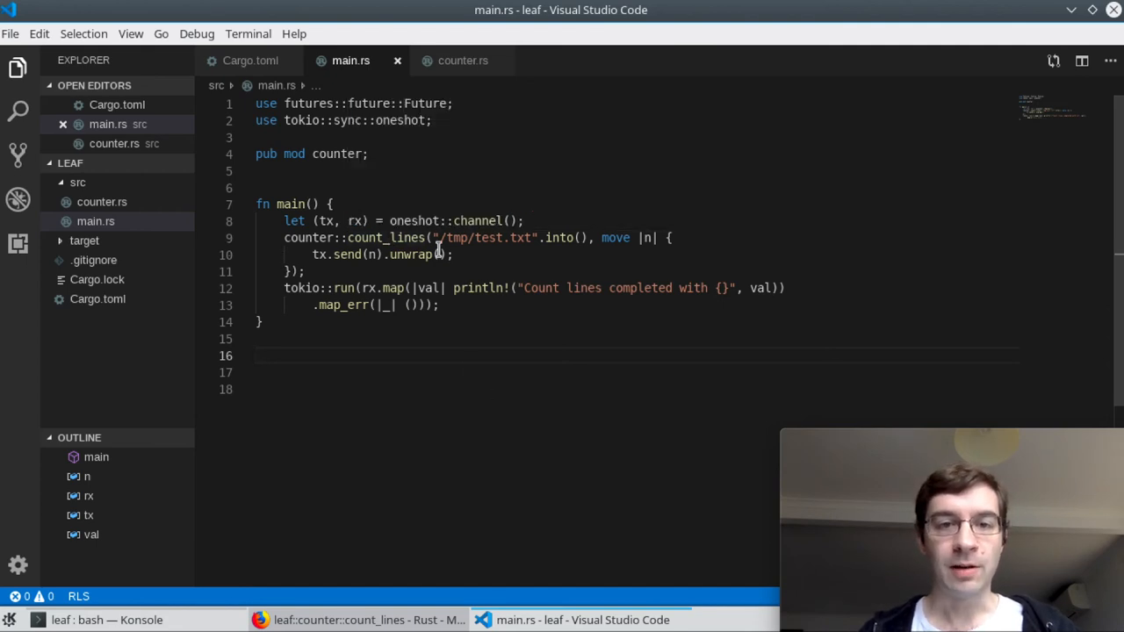
pyautogui.moveTo(425, 255)
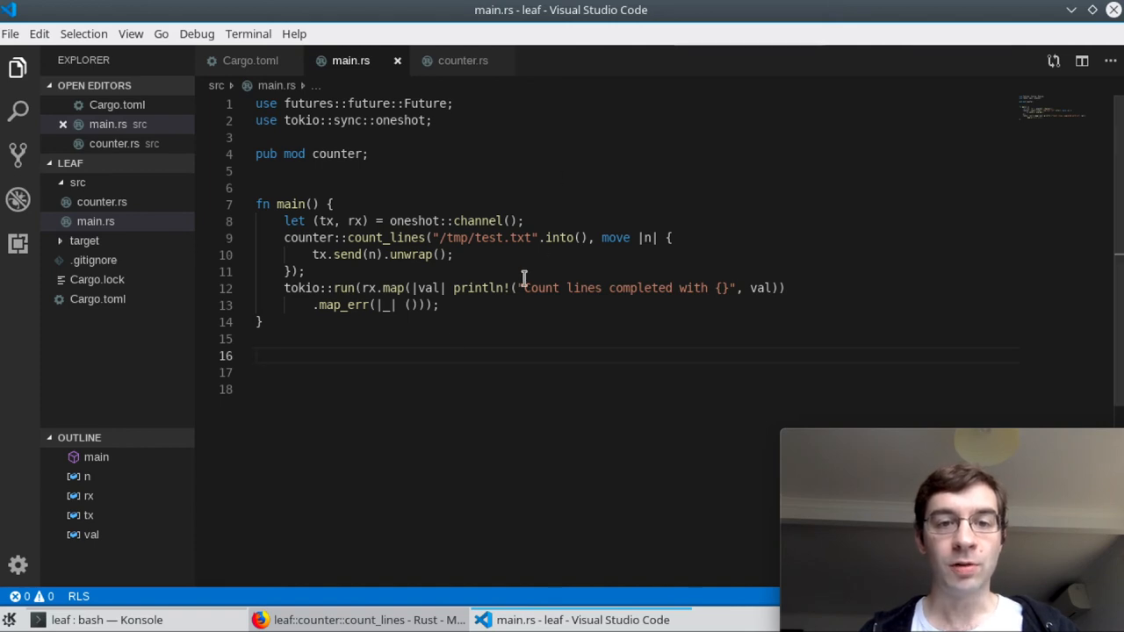
pyautogui.moveTo(385, 273)
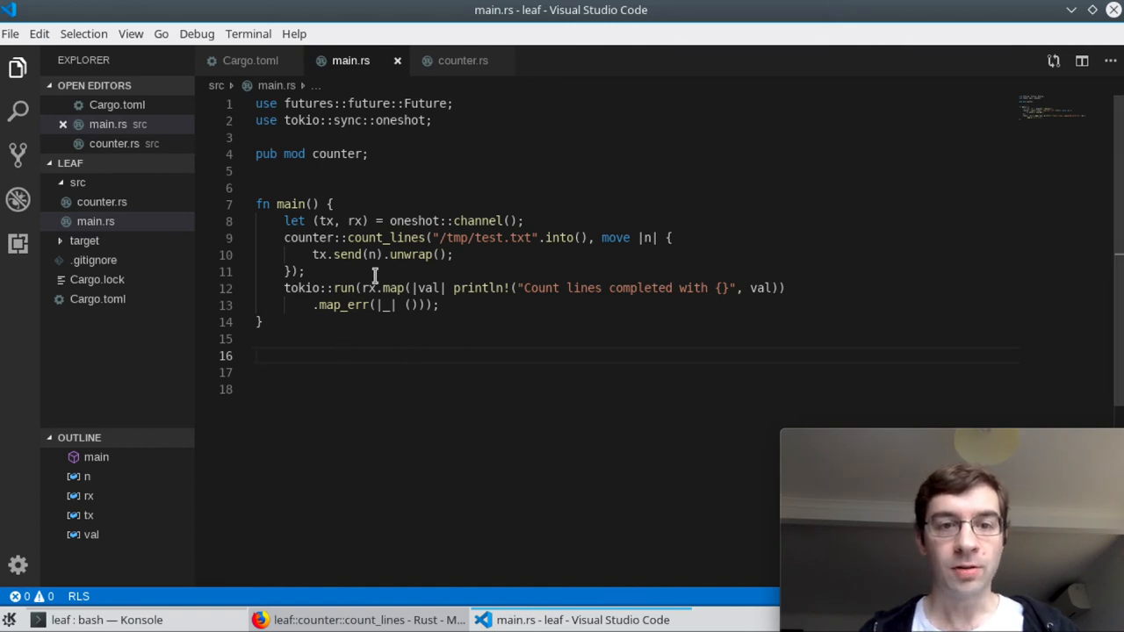
pyautogui.moveTo(504, 388)
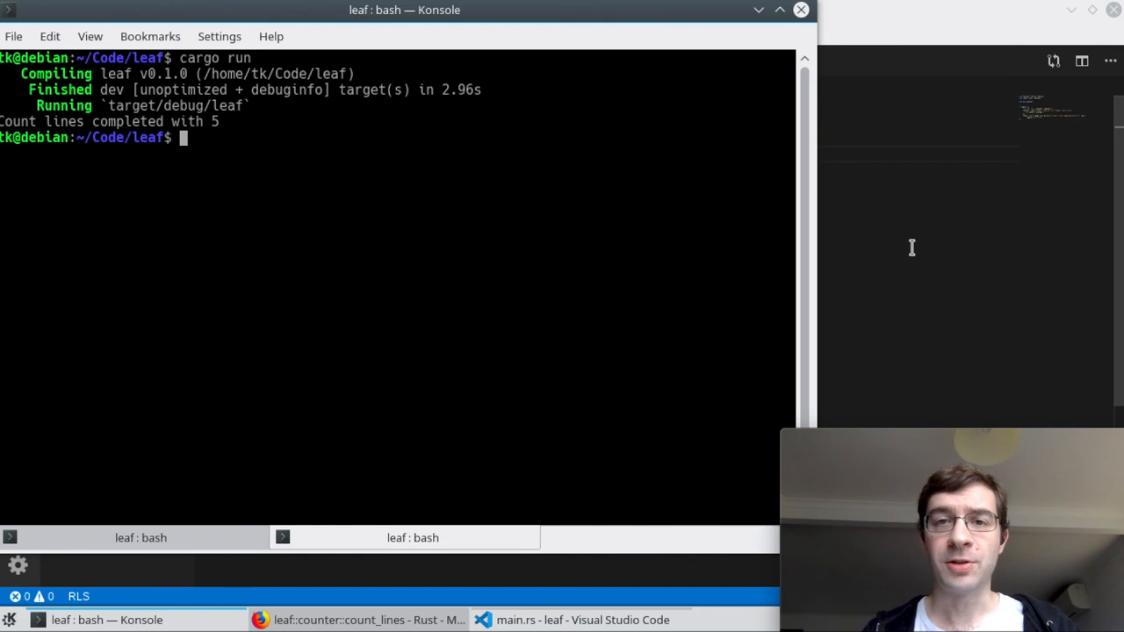
pyautogui.moveTo(897, 287)
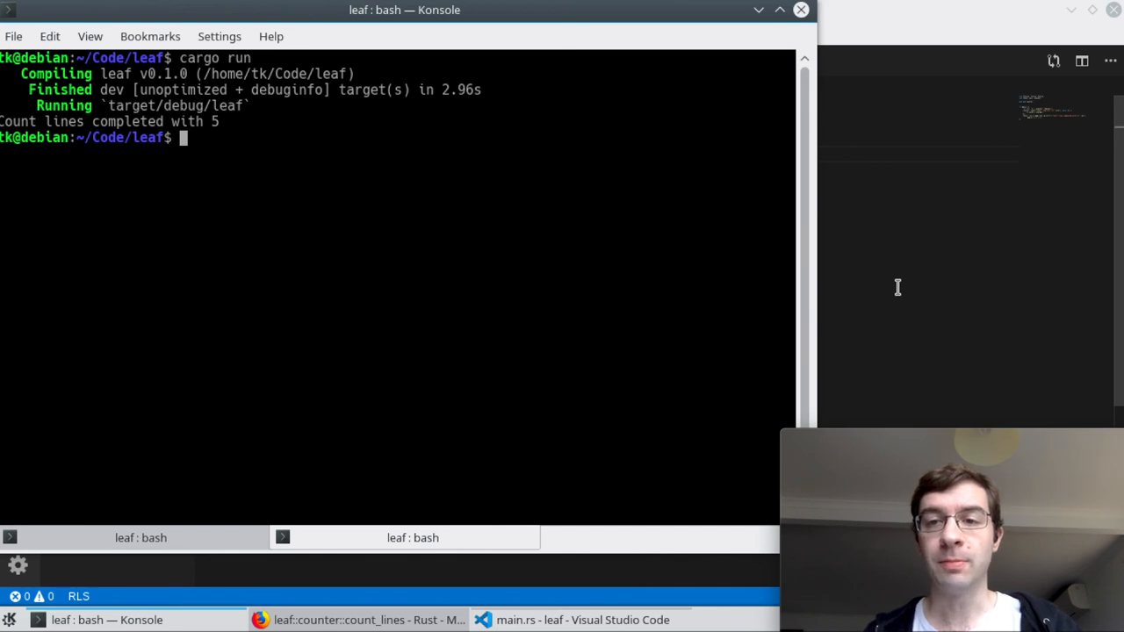
# Step: Return to main.rs in VS Code after the oneshot version prints 'Count lines completed' with 5
pyautogui.click(599, 619)
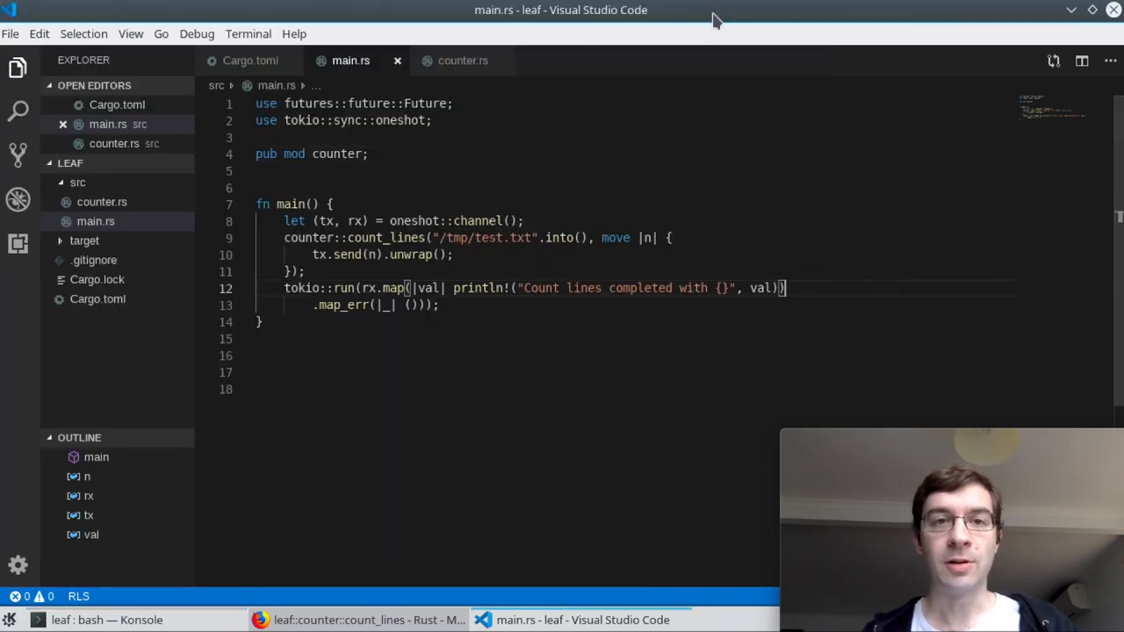